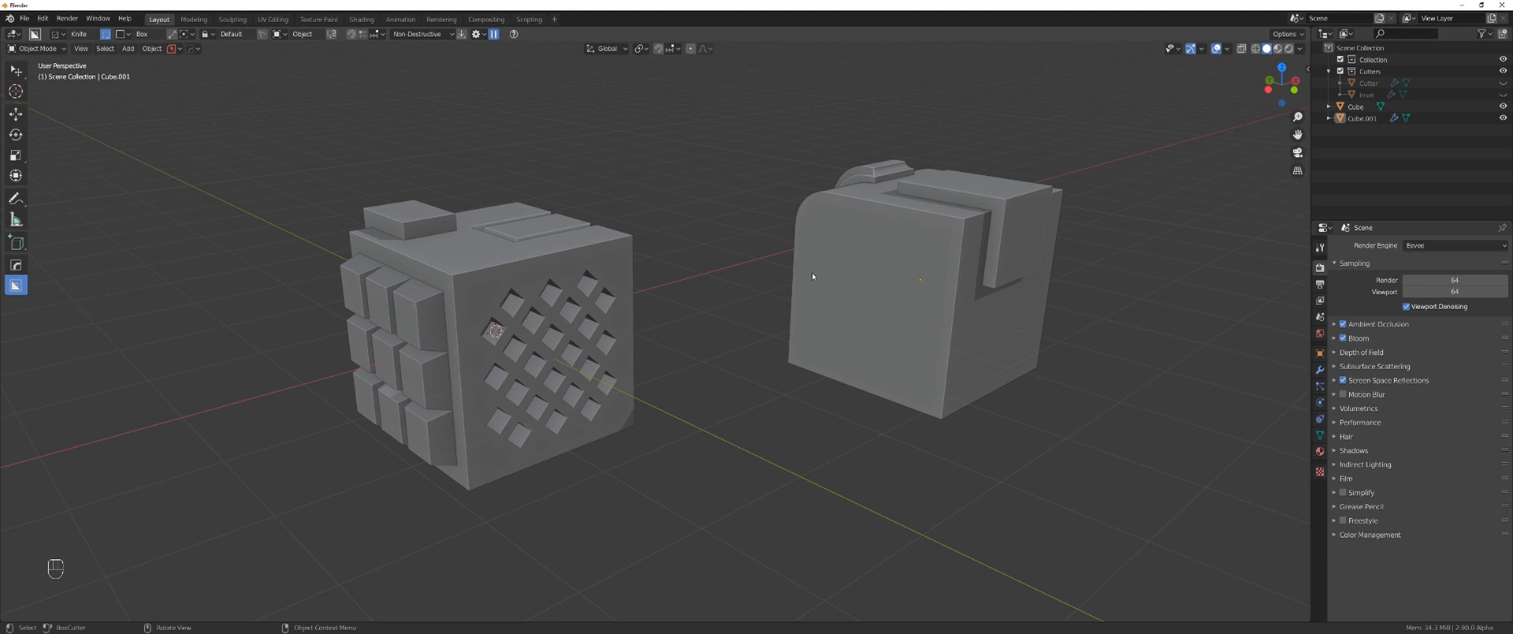
mouse_move(777, 286)
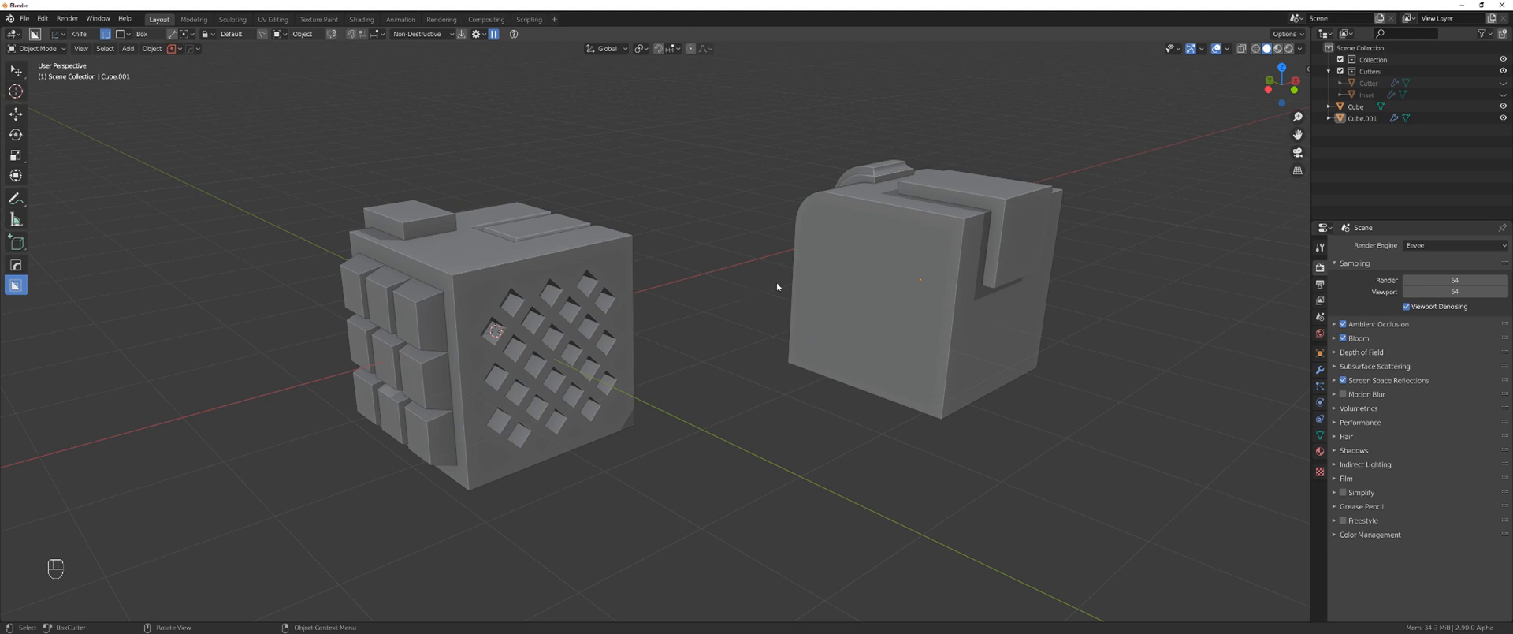
mouse_move(780, 323)
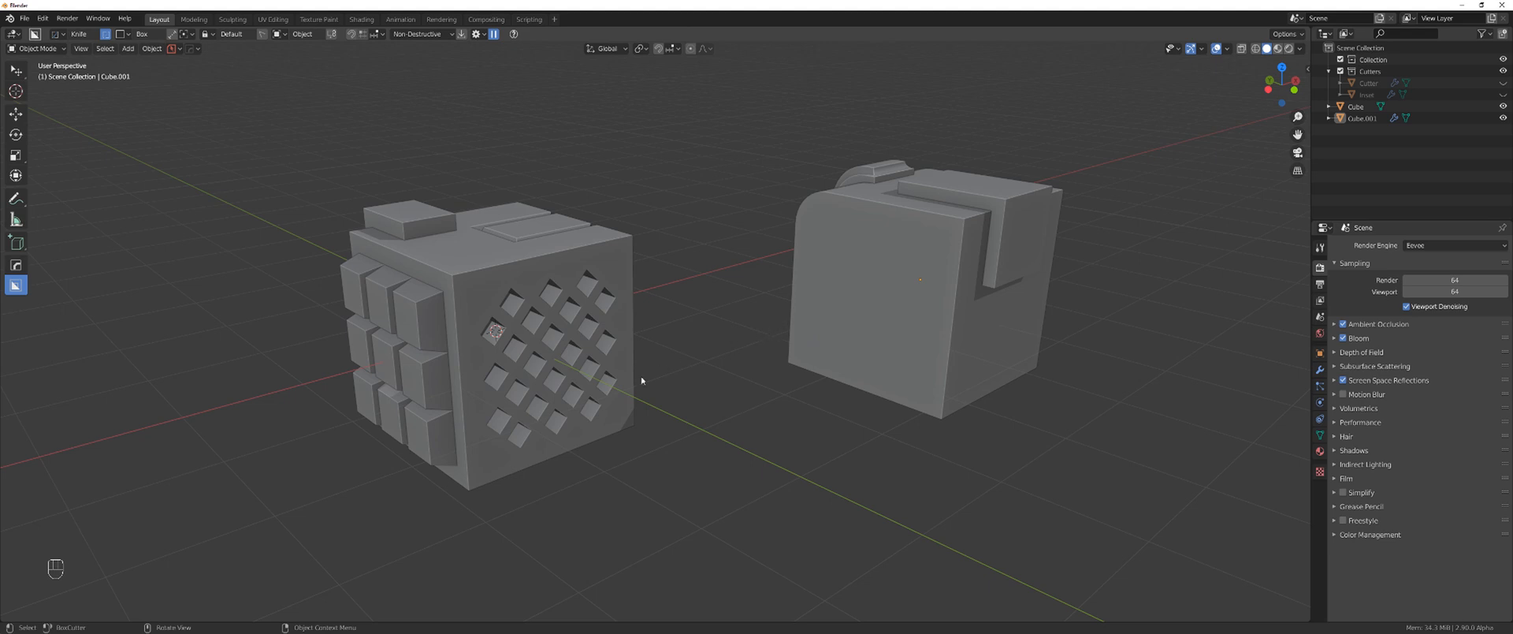
mouse_move(601, 337)
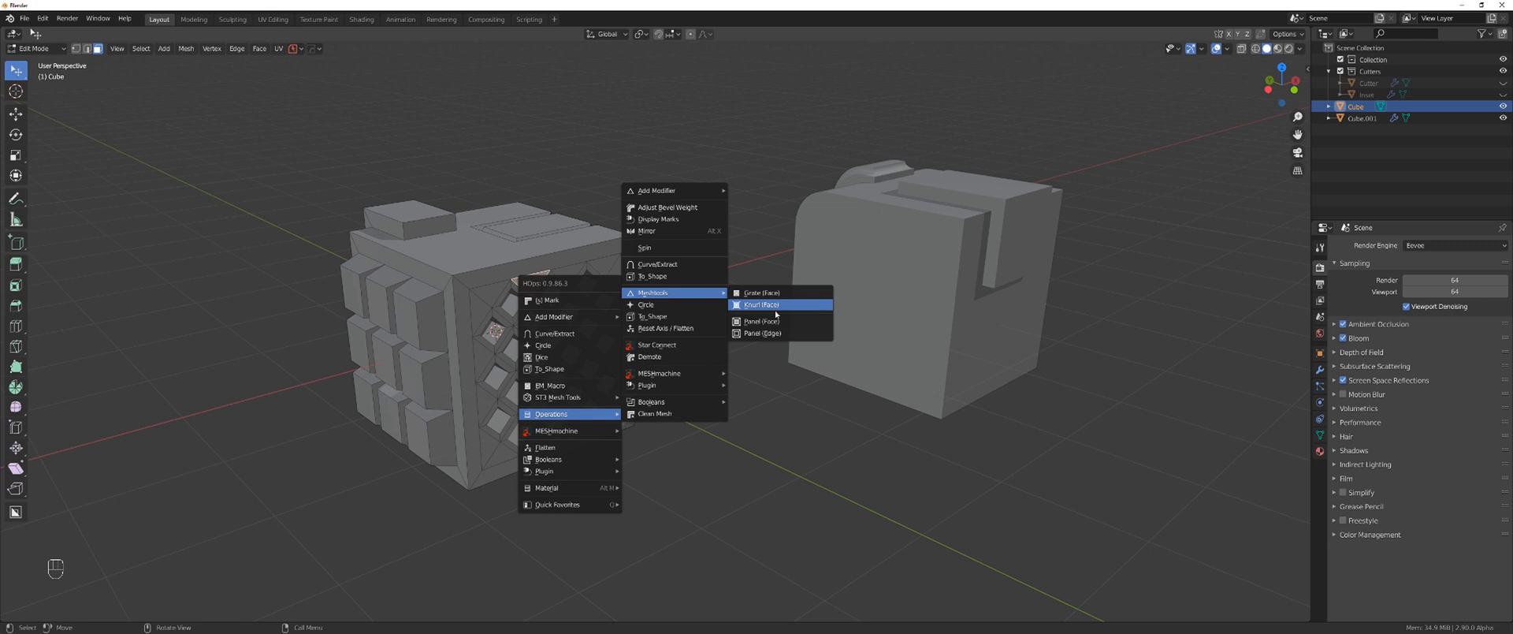
mouse_move(775, 305)
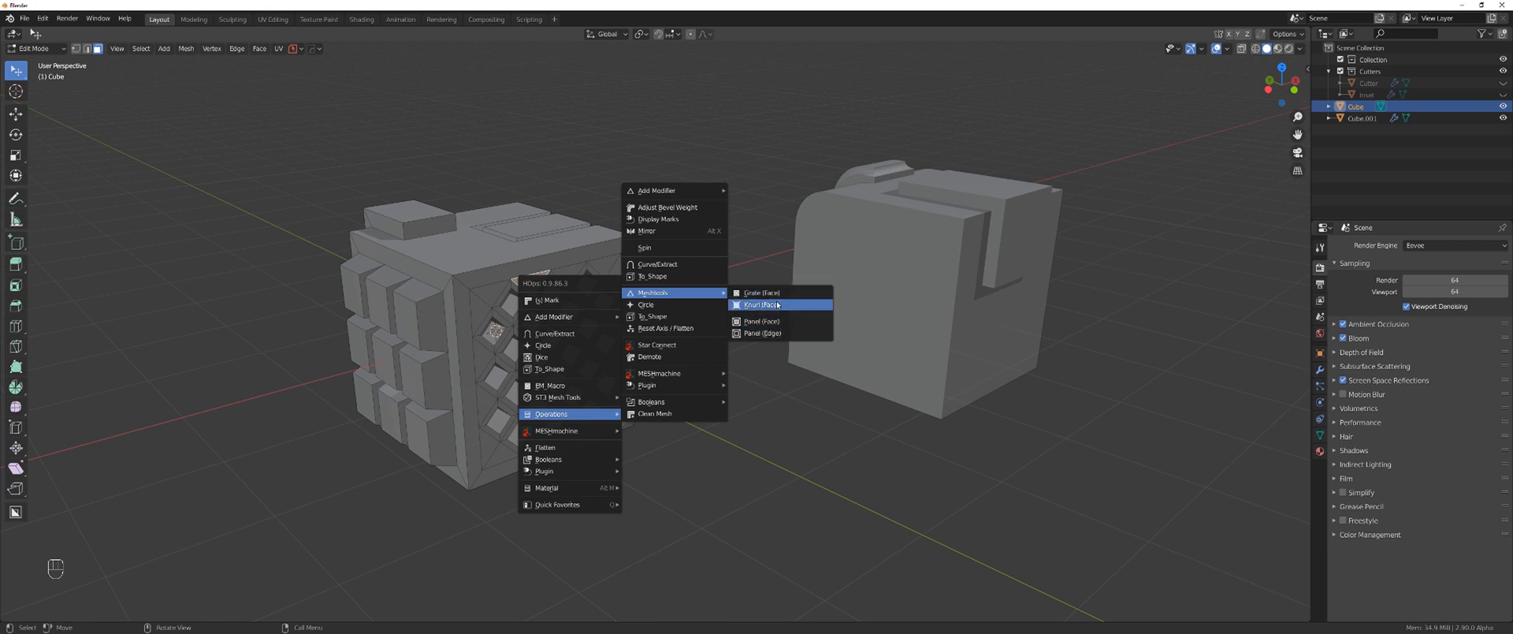
mouse_move(781, 322)
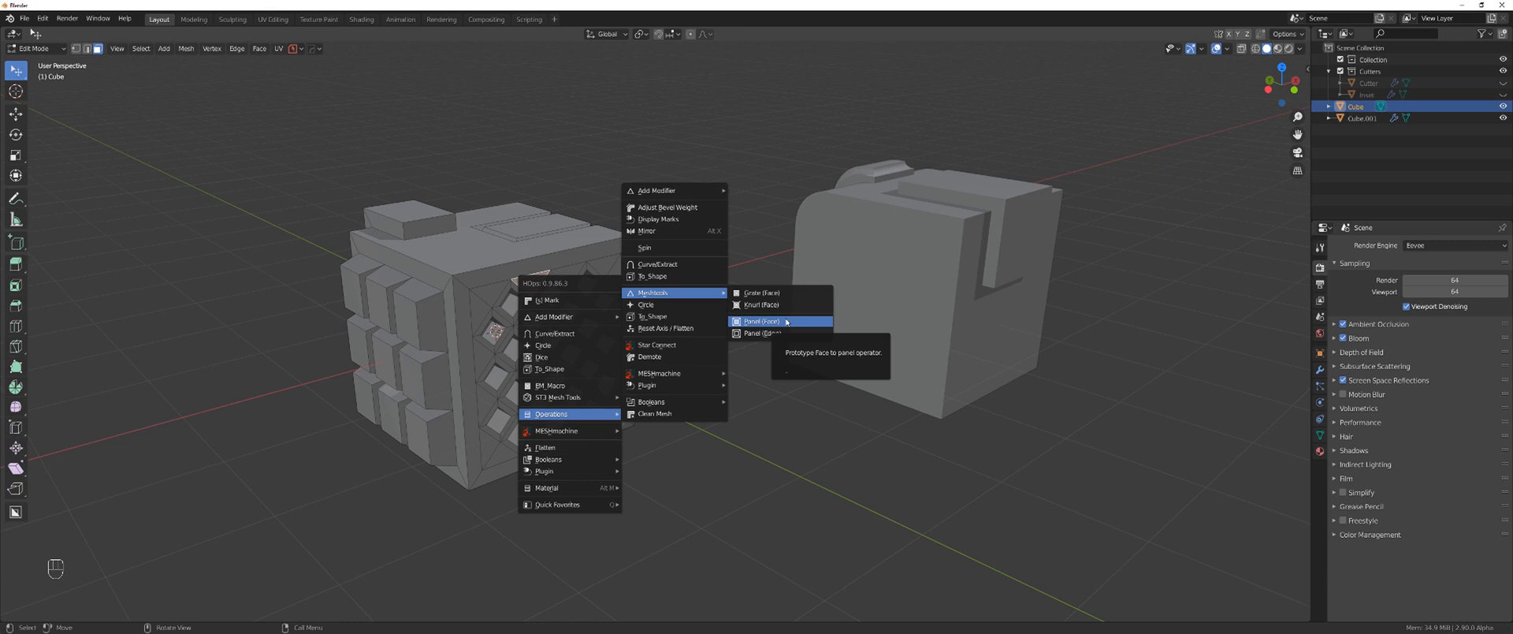
mouse_move(761, 305)
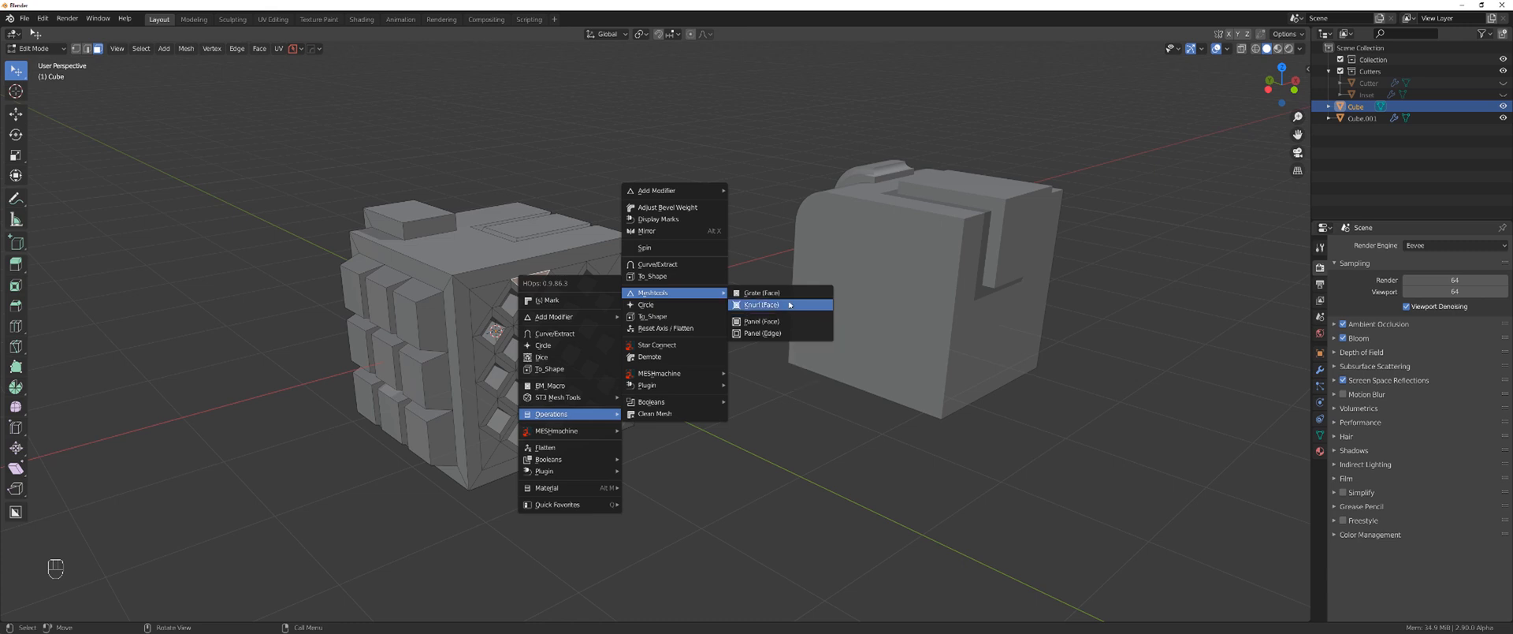
mouse_move(762, 292)
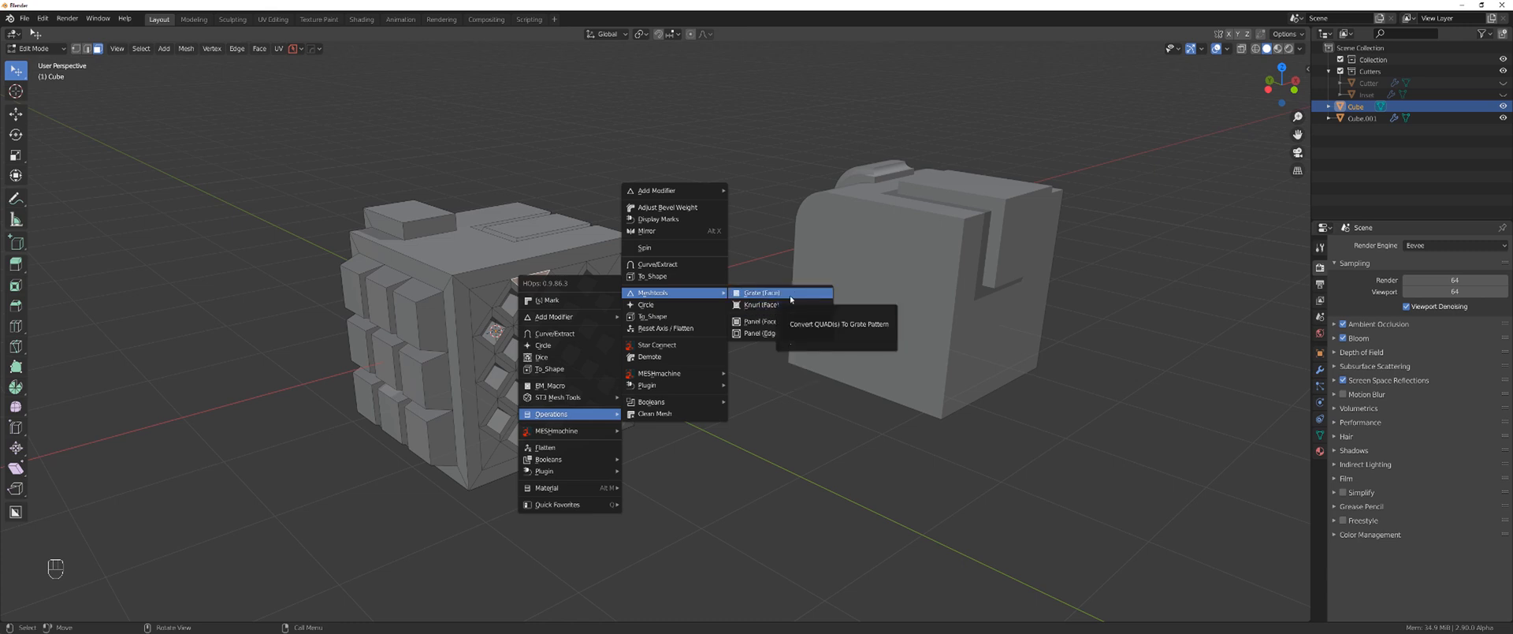
mouse_move(762, 305)
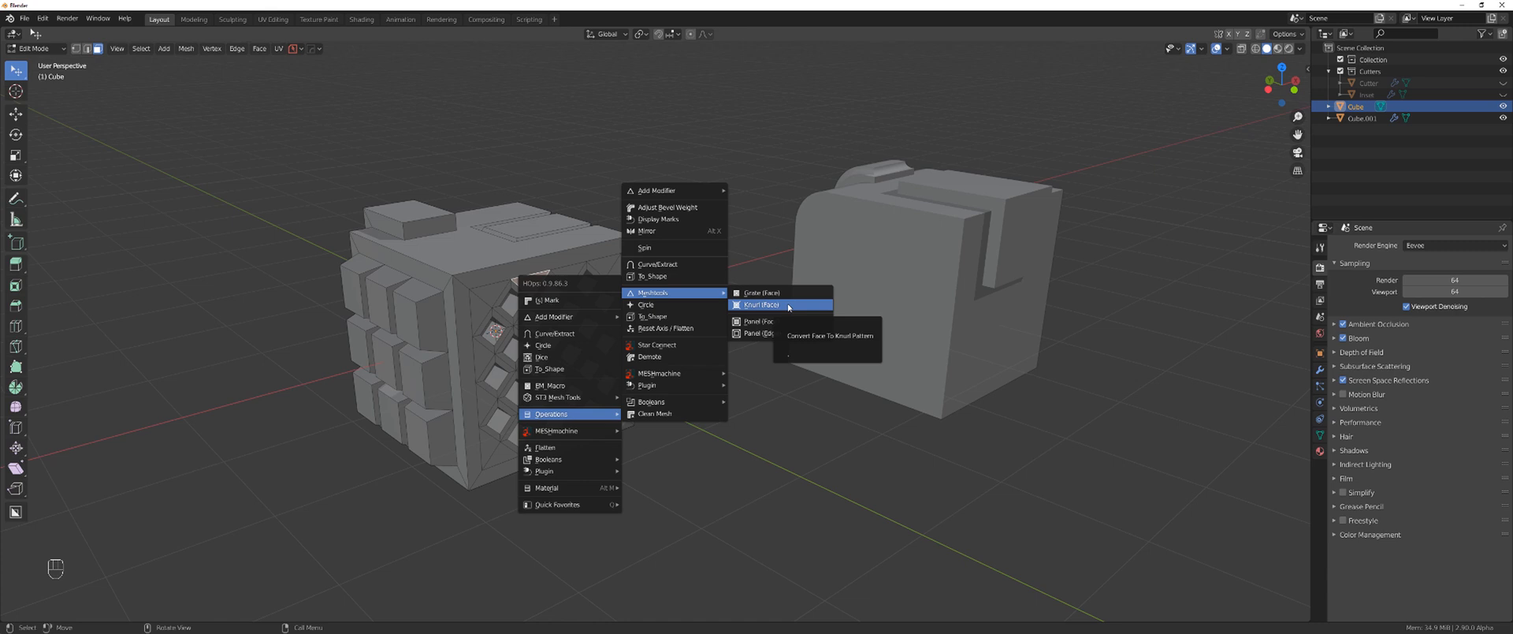
mouse_move(711, 297)
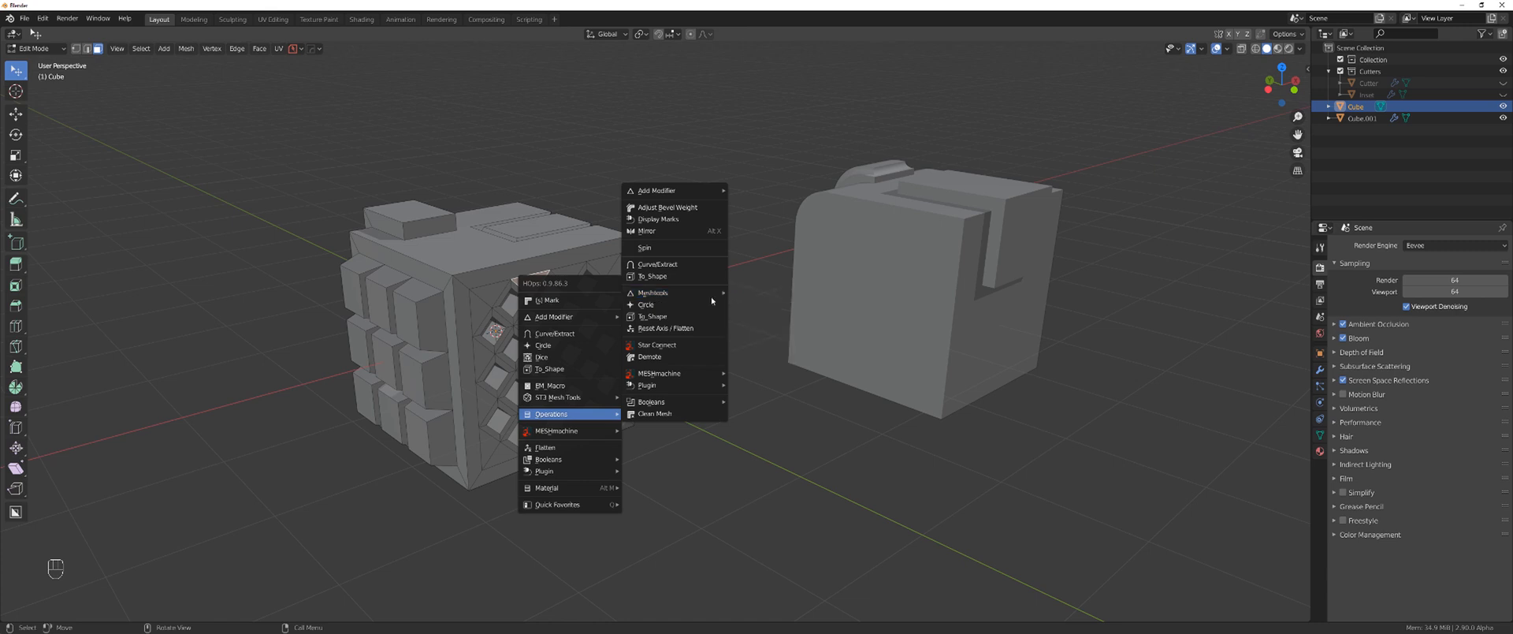
mouse_move(551, 385)
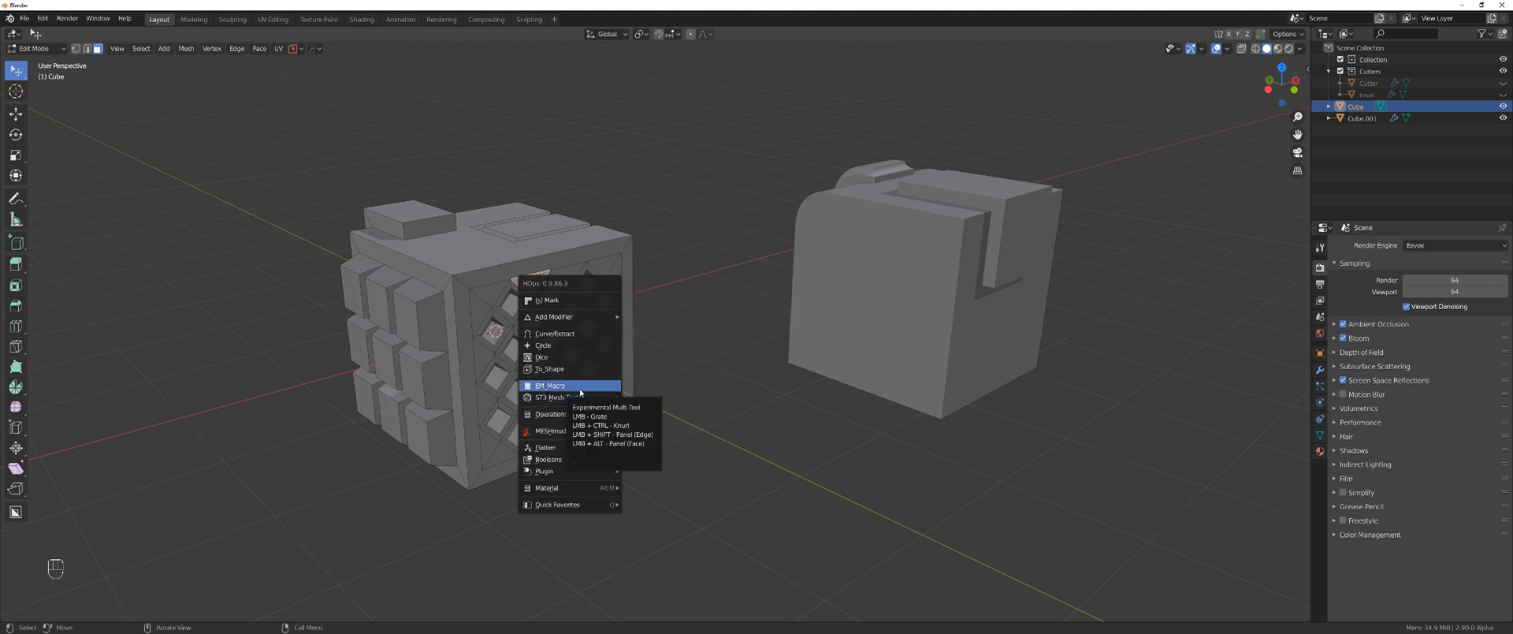
- Dismiss the tool menu, look over both detailed cubes, and delete every object
key("Tab")
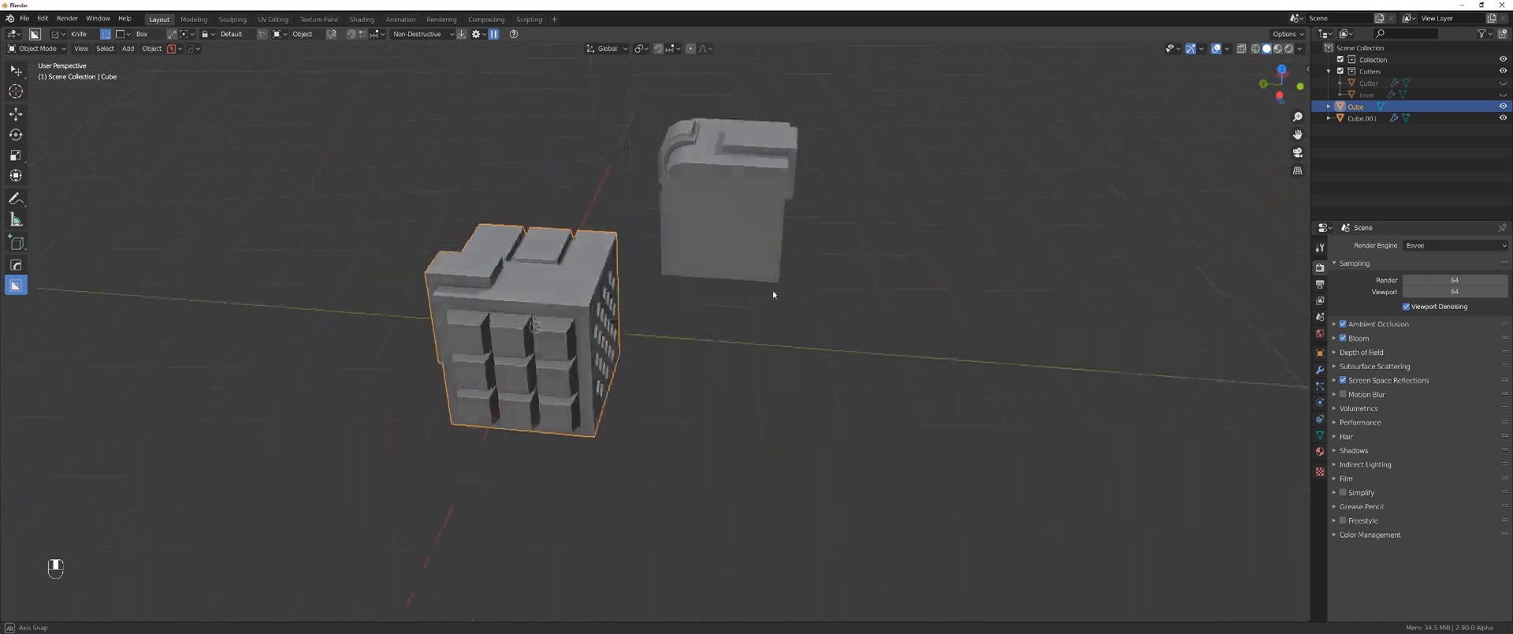
left_click_drag(773, 289, 762, 280)
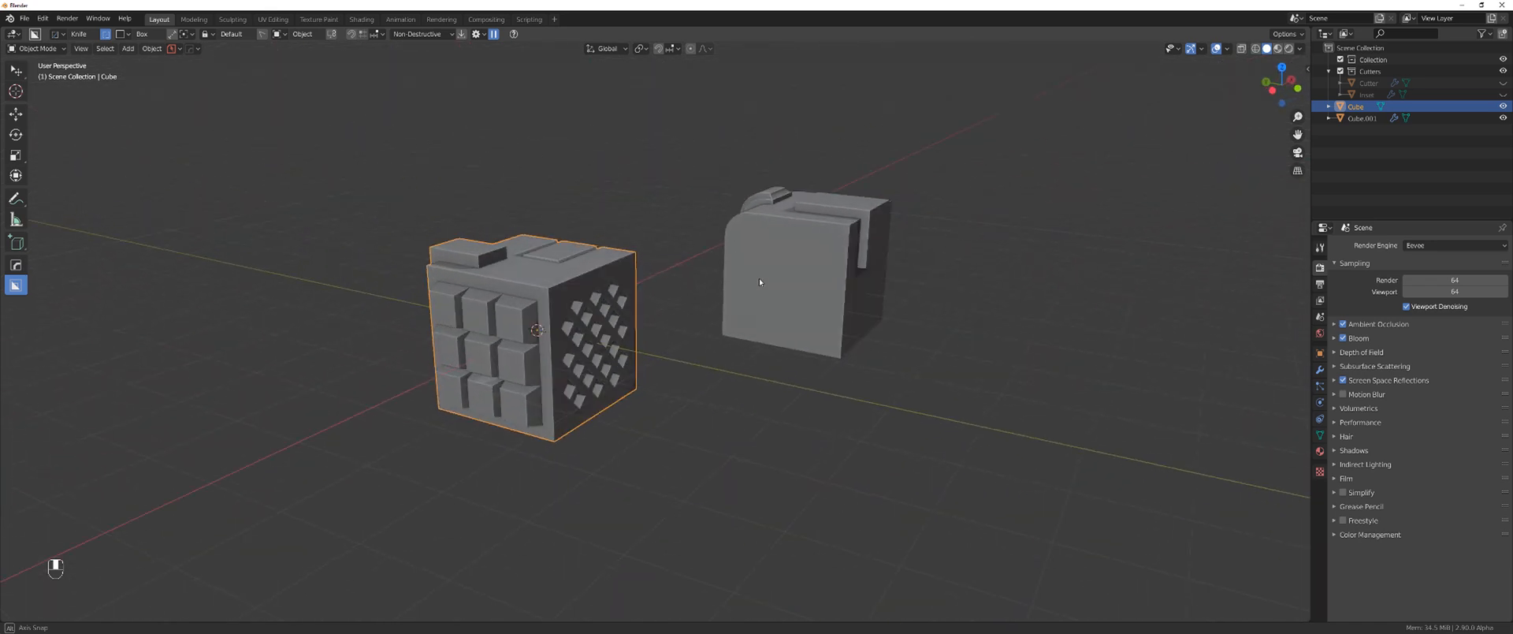
left_click_drag(762, 279, 719, 319)
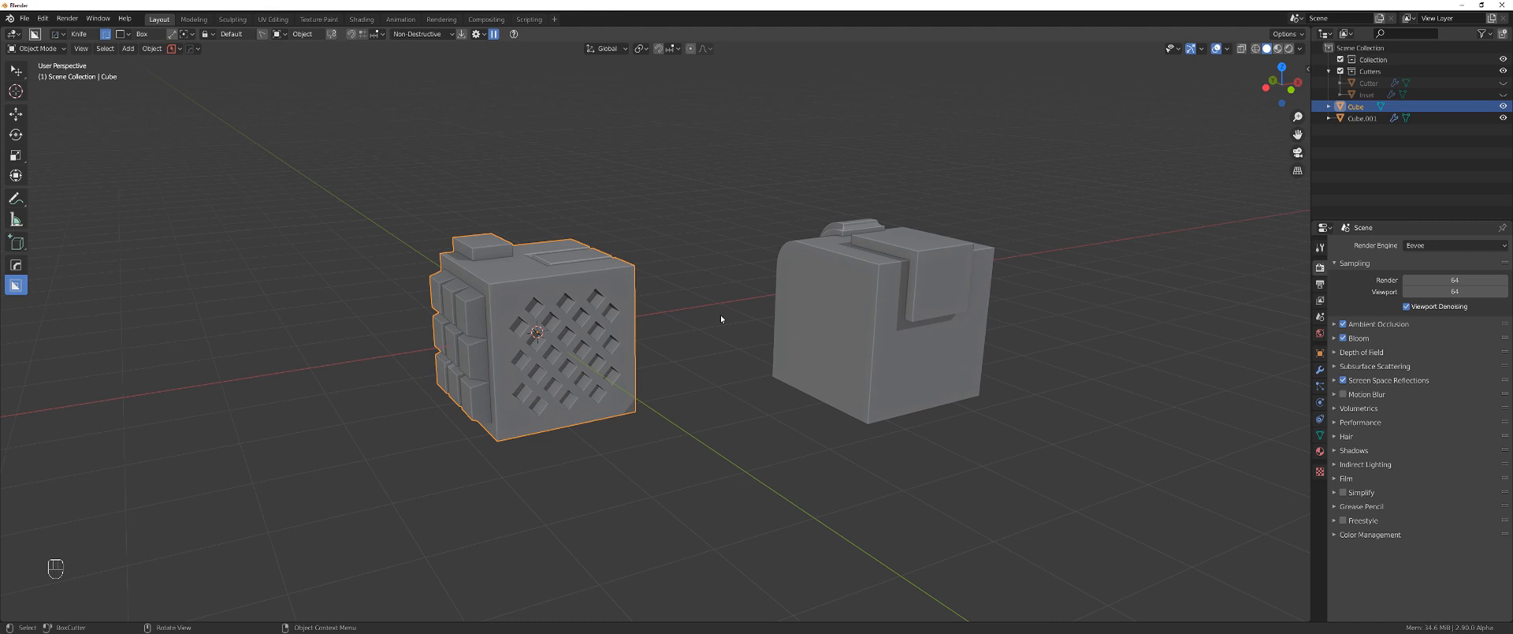
key("shift+a")
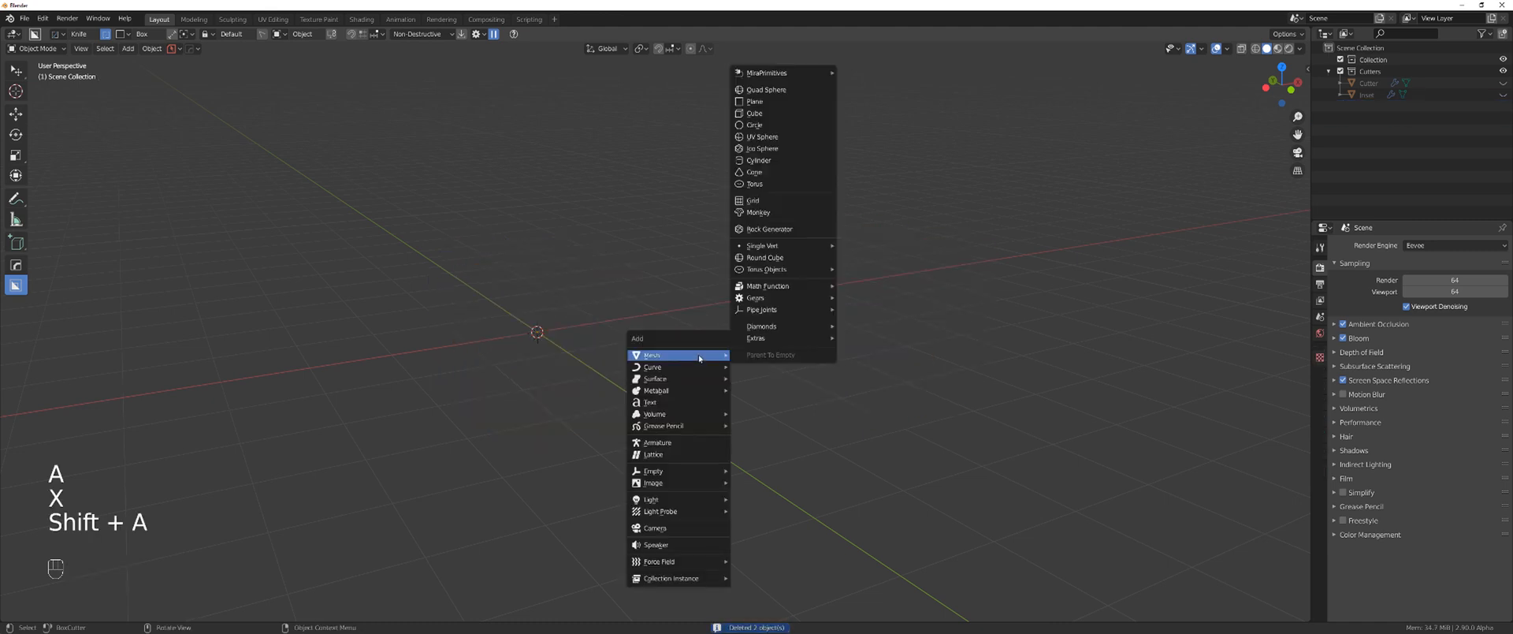
- Add a new default cube to the empty scene and orbit around it
left_click(756, 112)
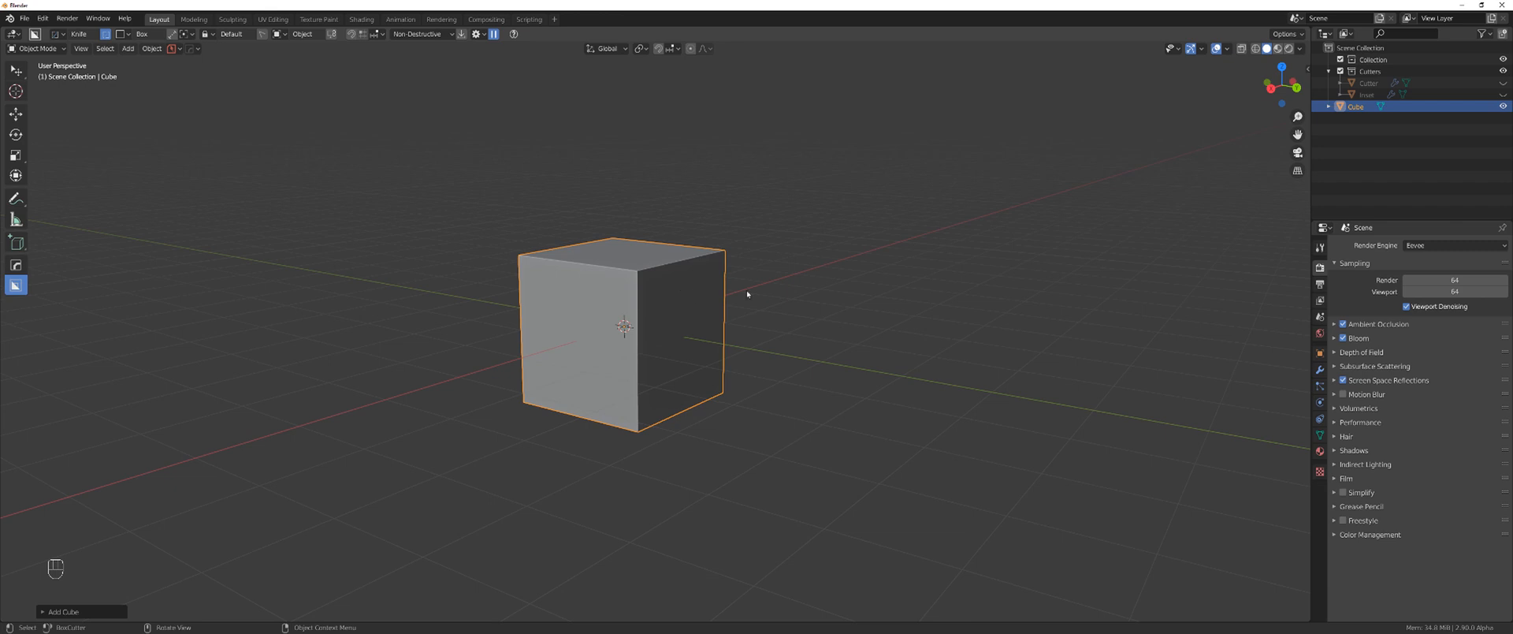
left_click_drag(748, 294, 632, 314)
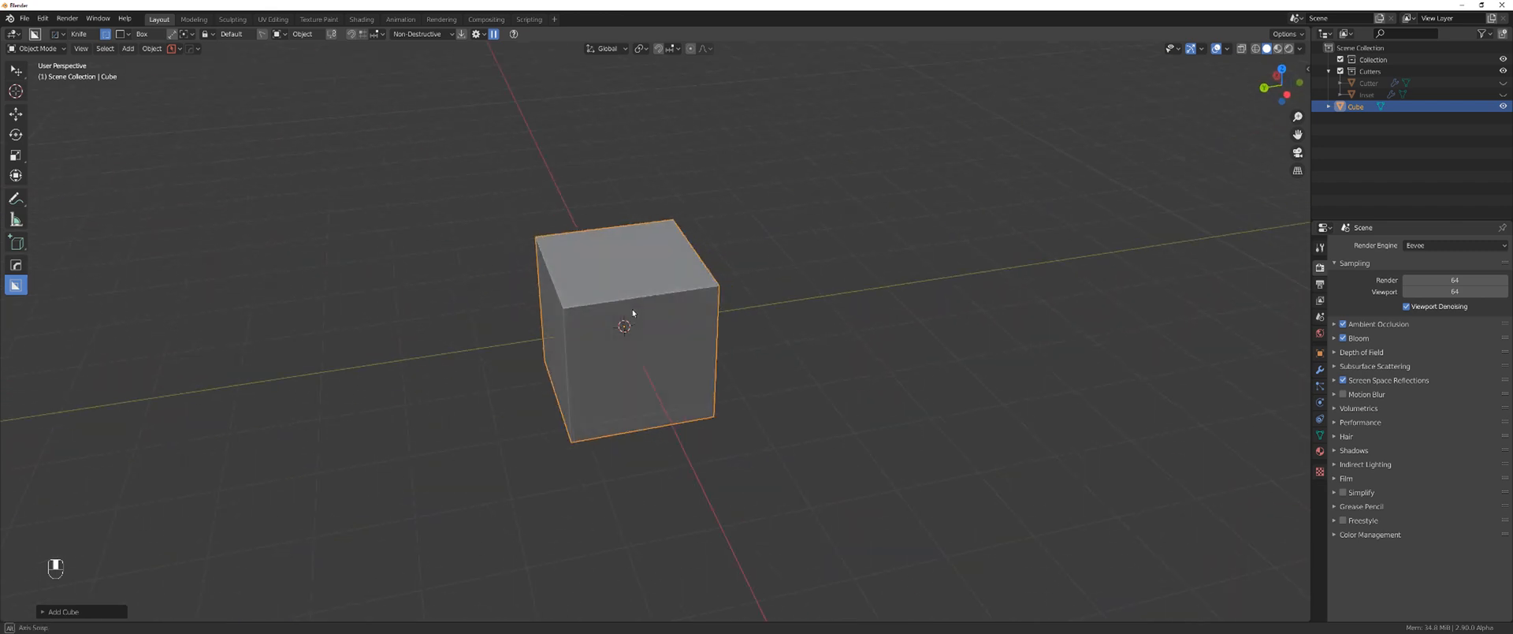
left_click_drag(632, 314, 1006, 319)
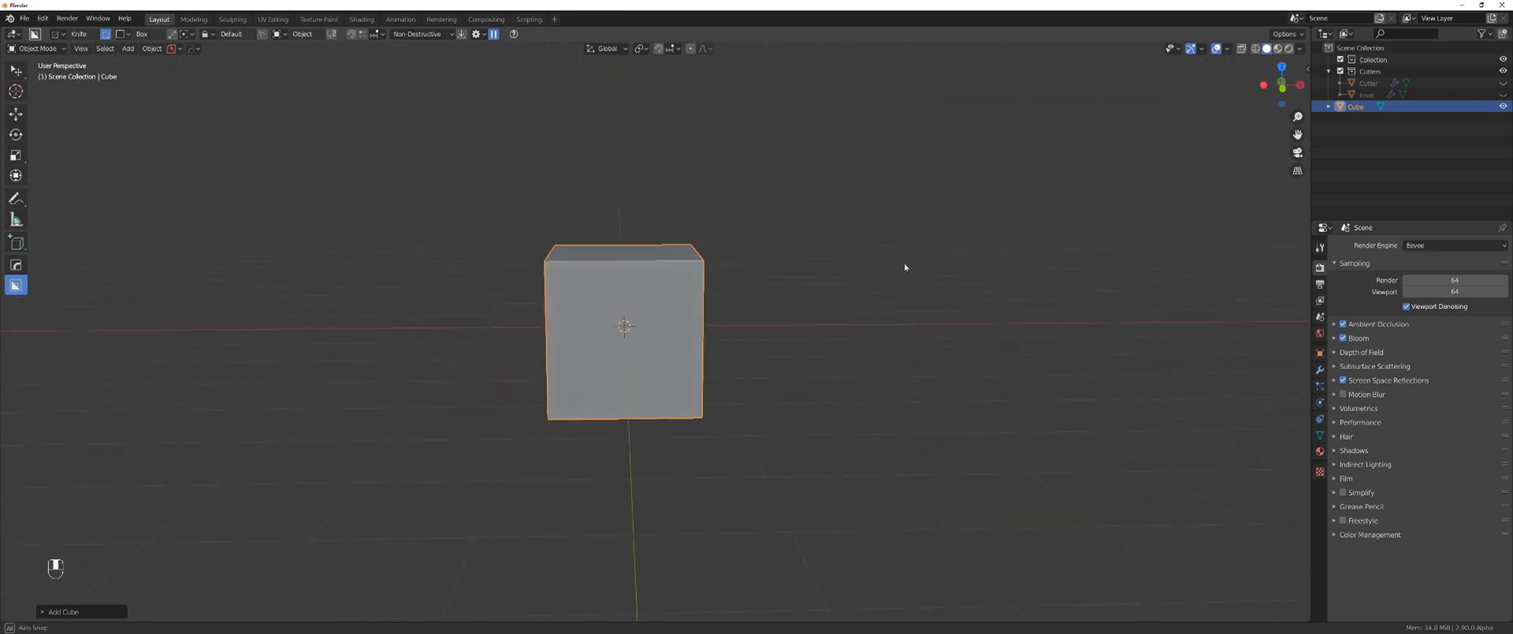
left_click_drag(907, 267, 765, 267)
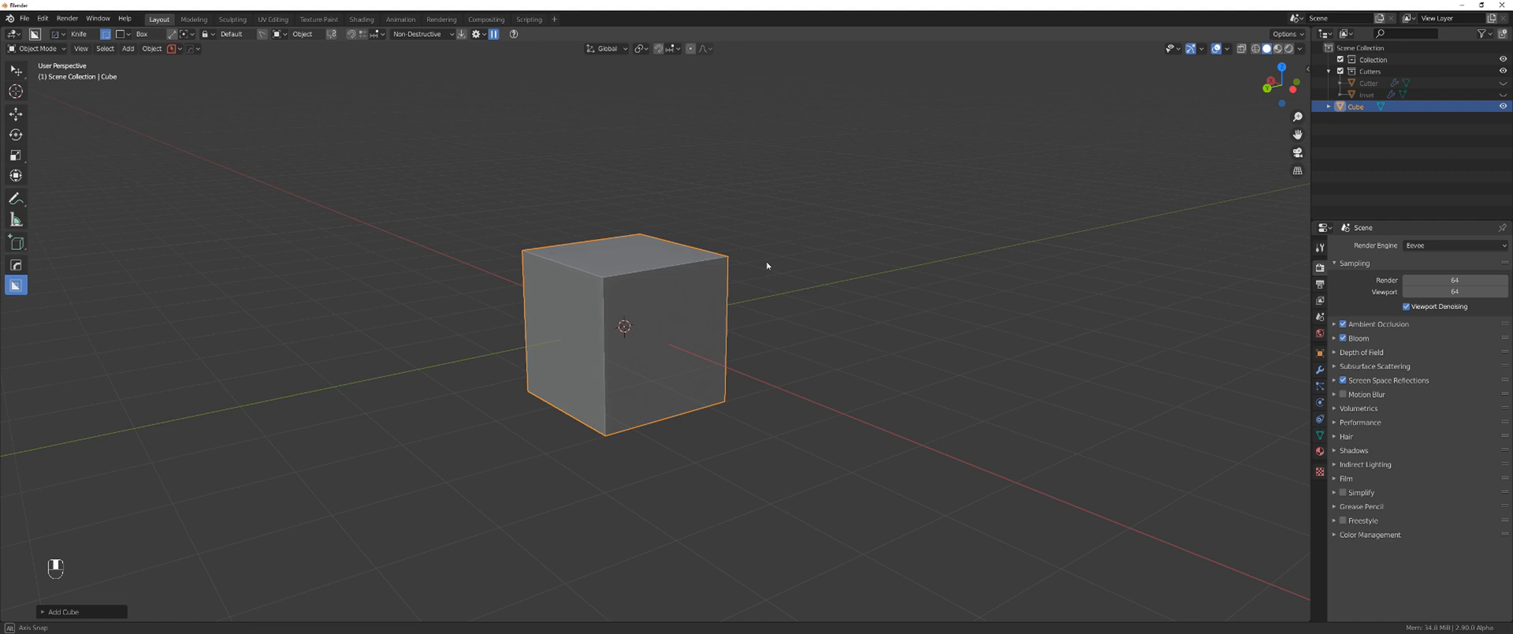
- Apply a Hard Ops Grate to the front face, raising divisions into dense diamond holes
key("Tab")
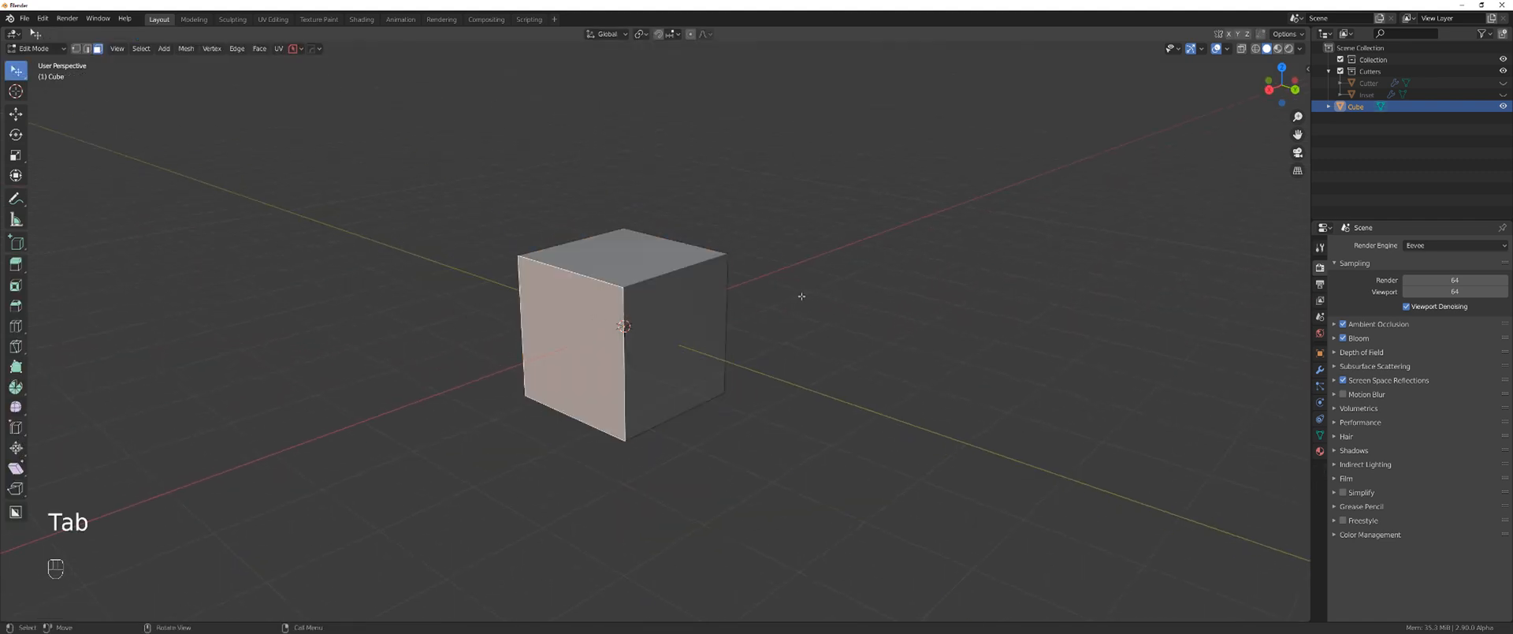
key("i")
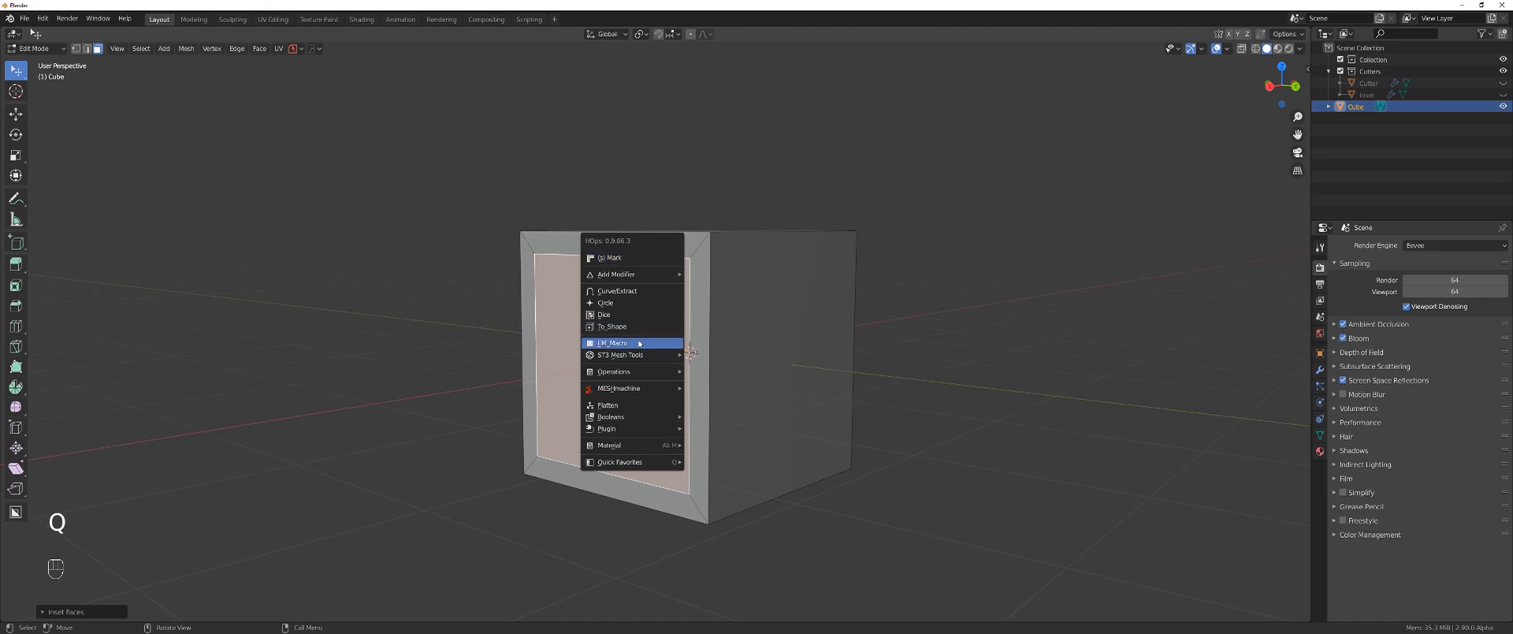
left_click(614, 342)
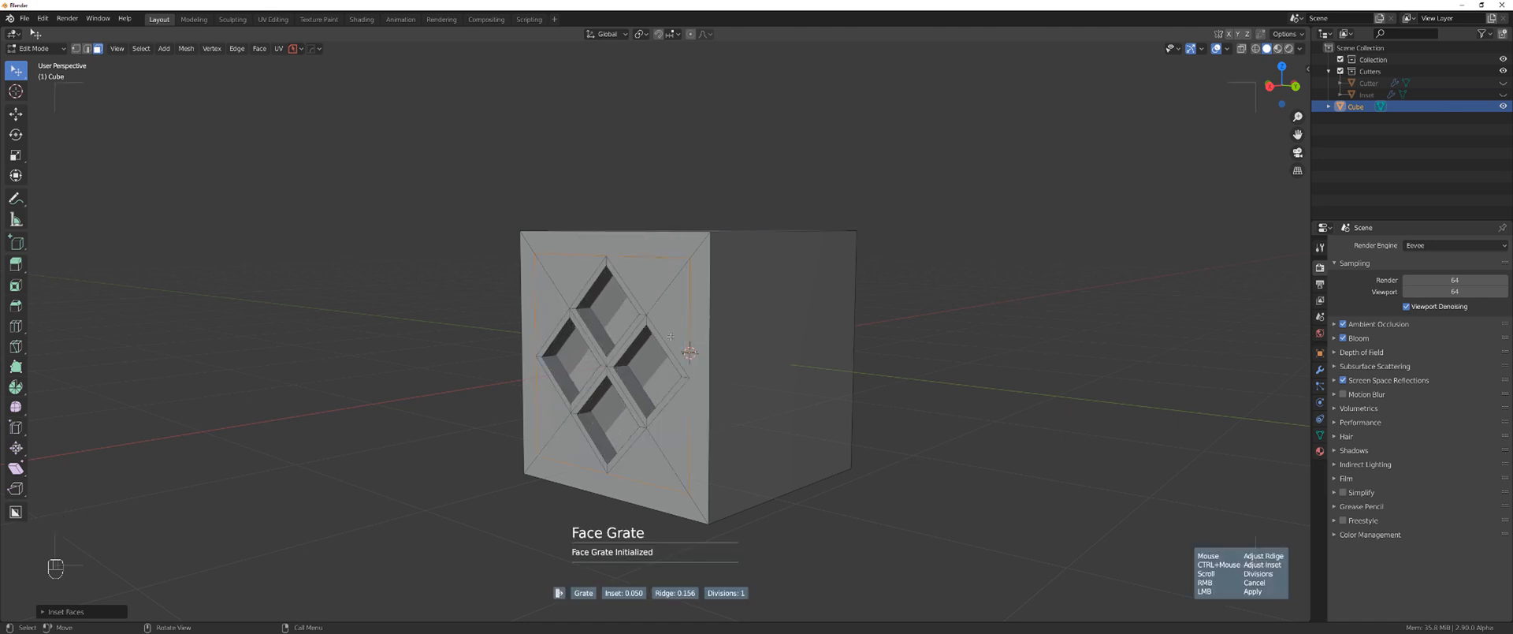
mouse_move(705, 324)
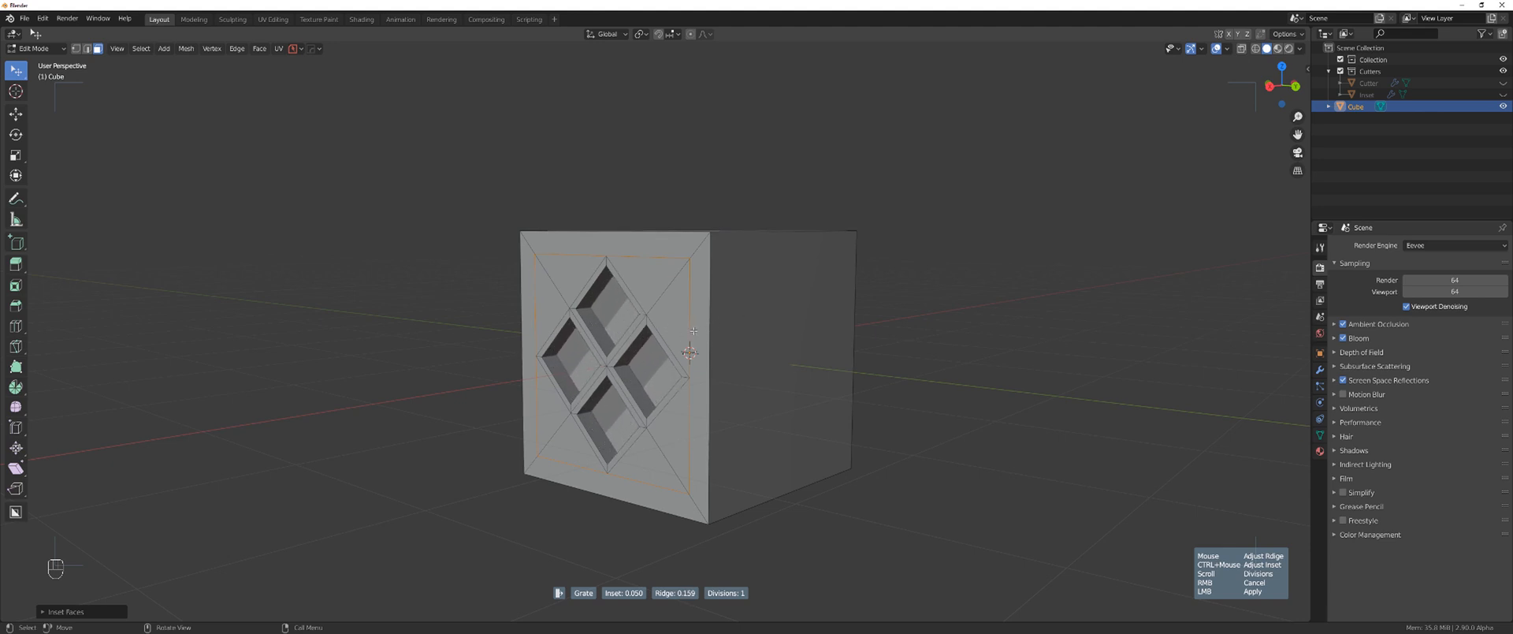
key("ctrl")
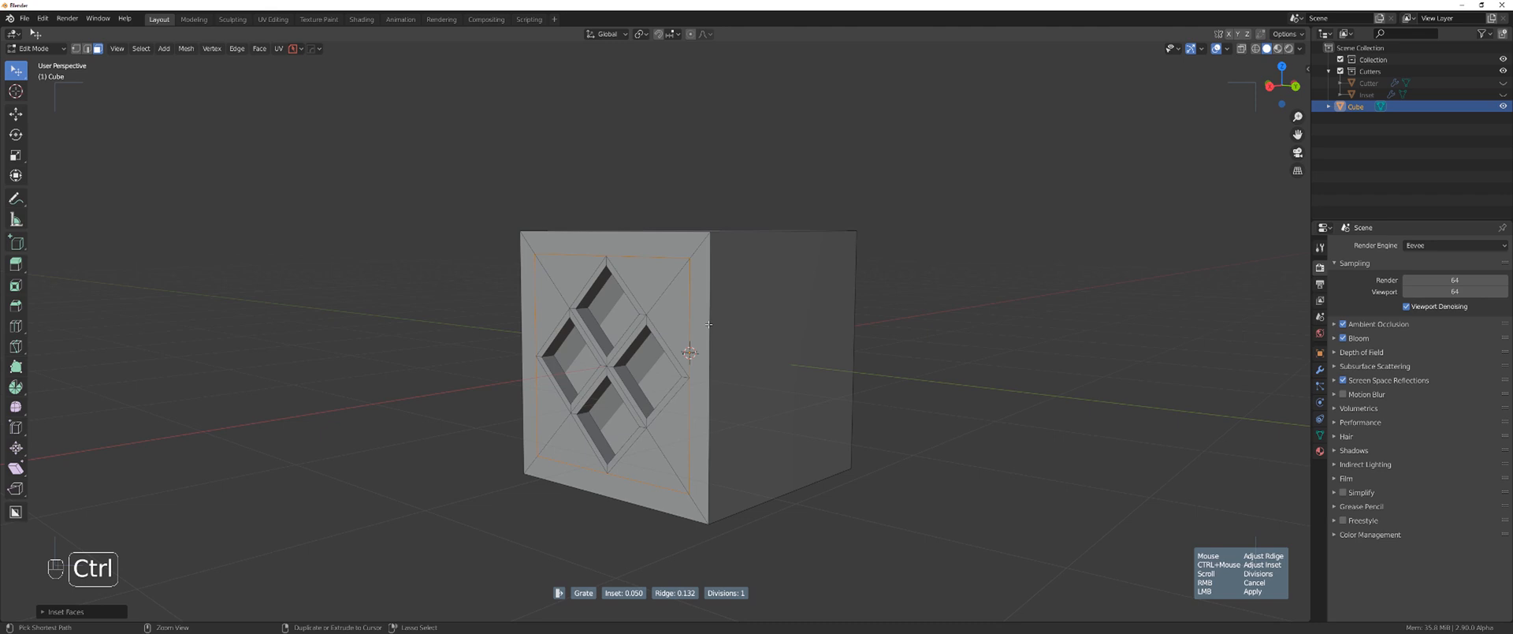
mouse_move(679, 330)
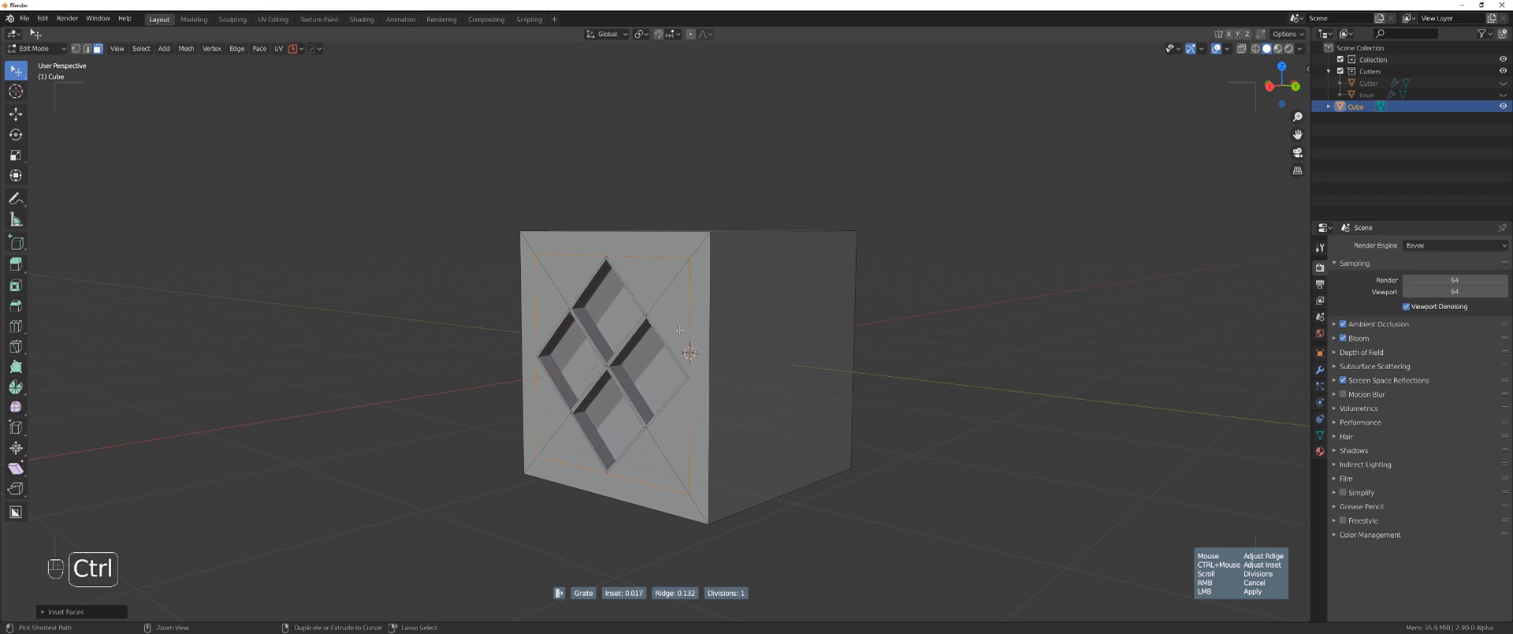
mouse_move(684, 337)
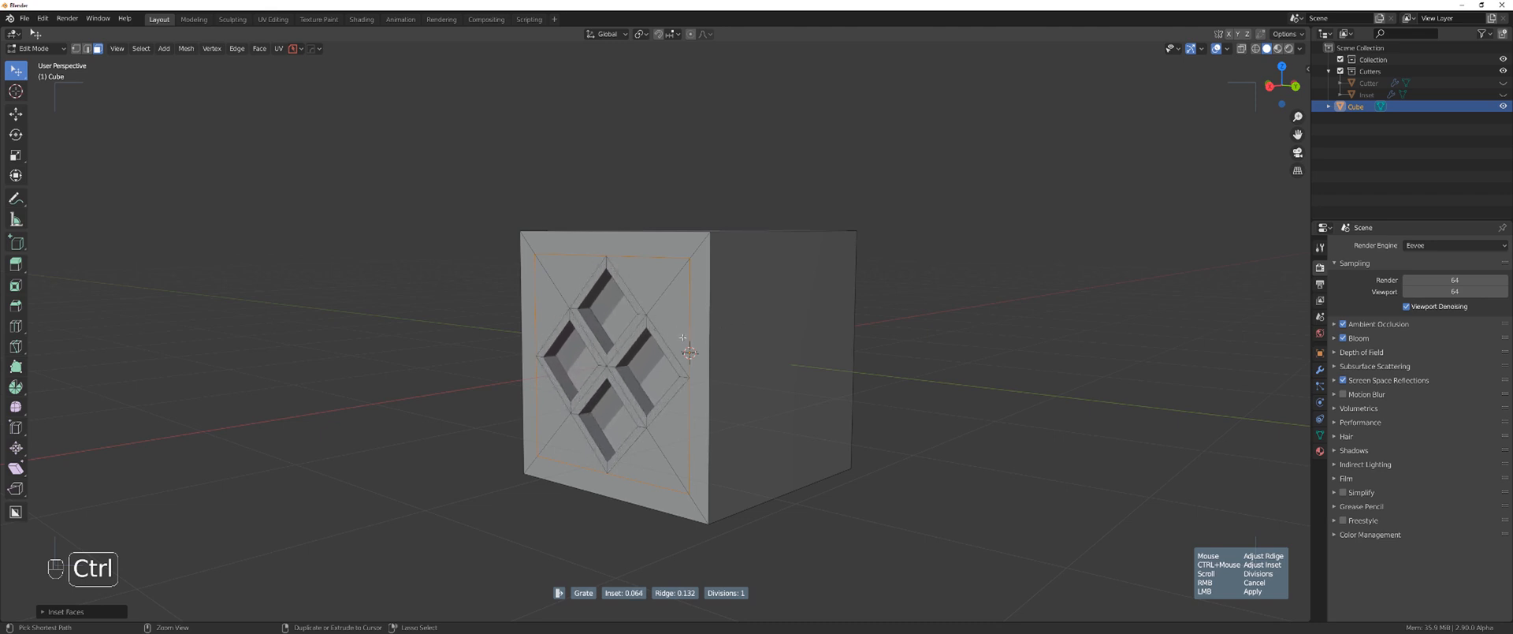
mouse_move(680, 331)
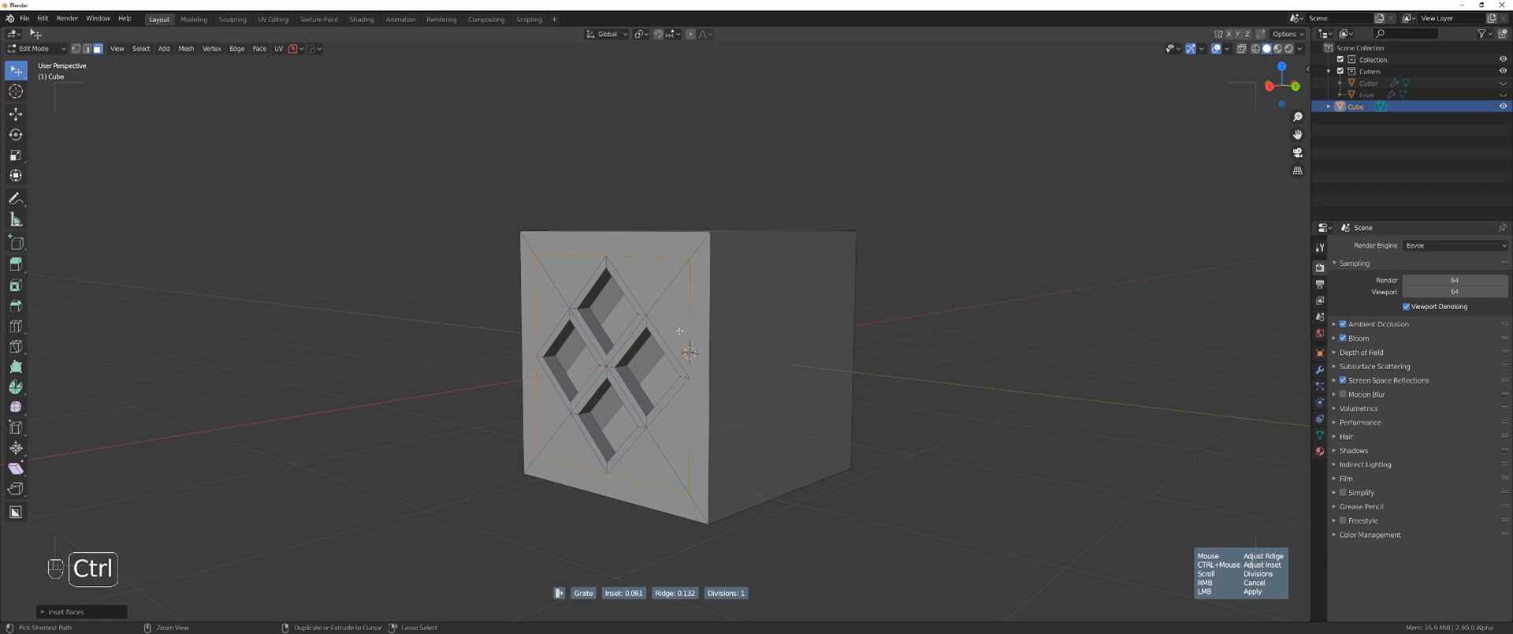
mouse_move(708, 333)
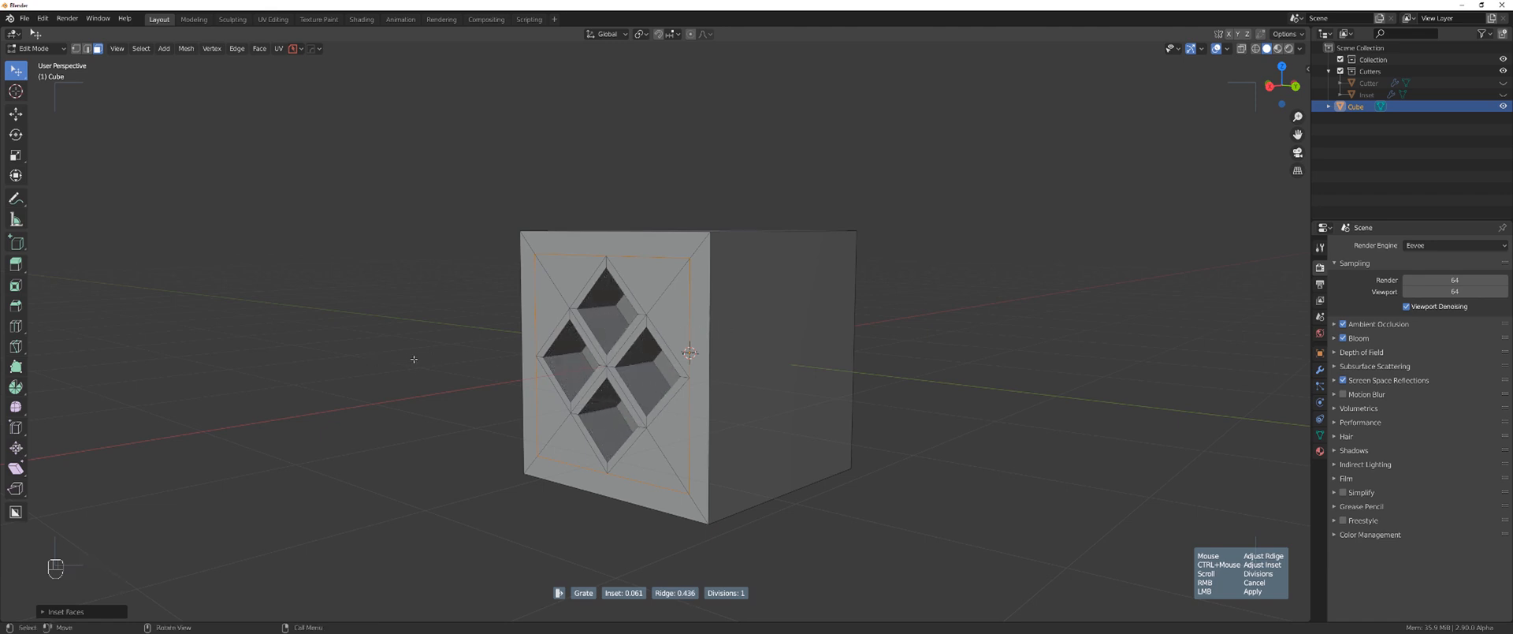
mouse_move(1105, 241)
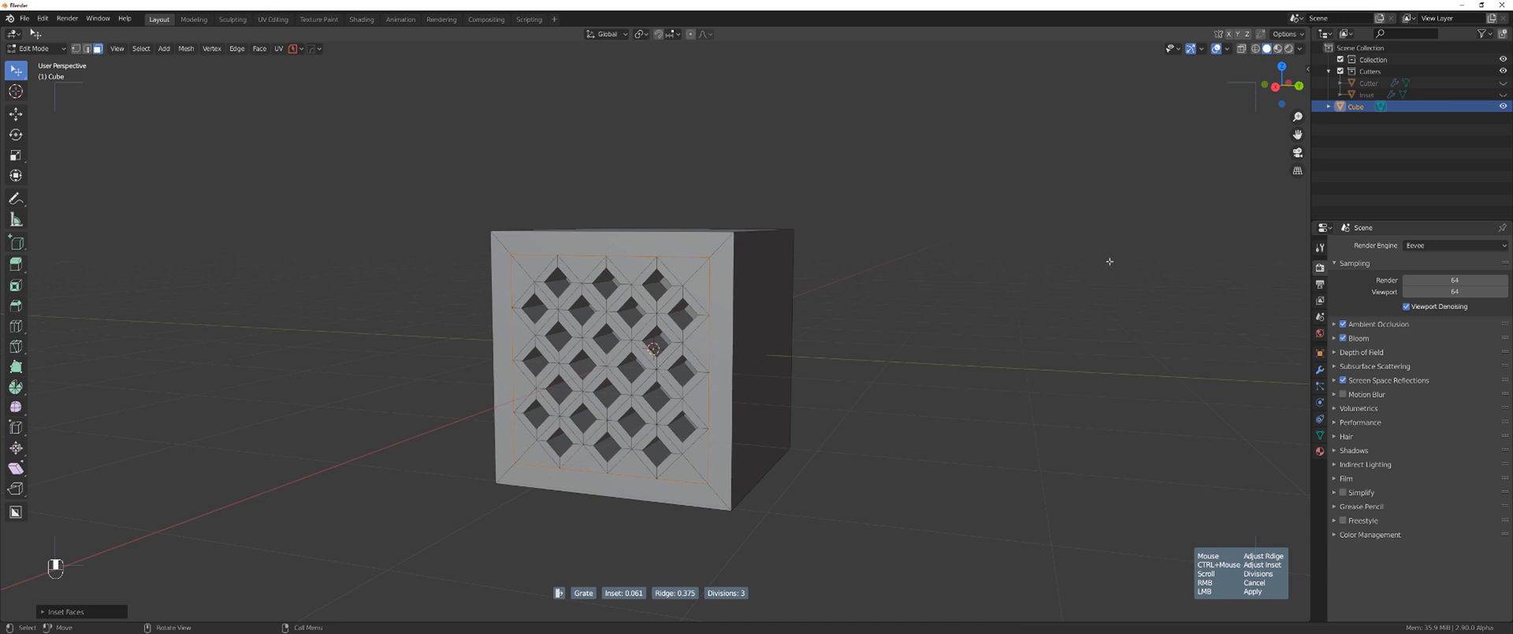
scroll("down", 3)
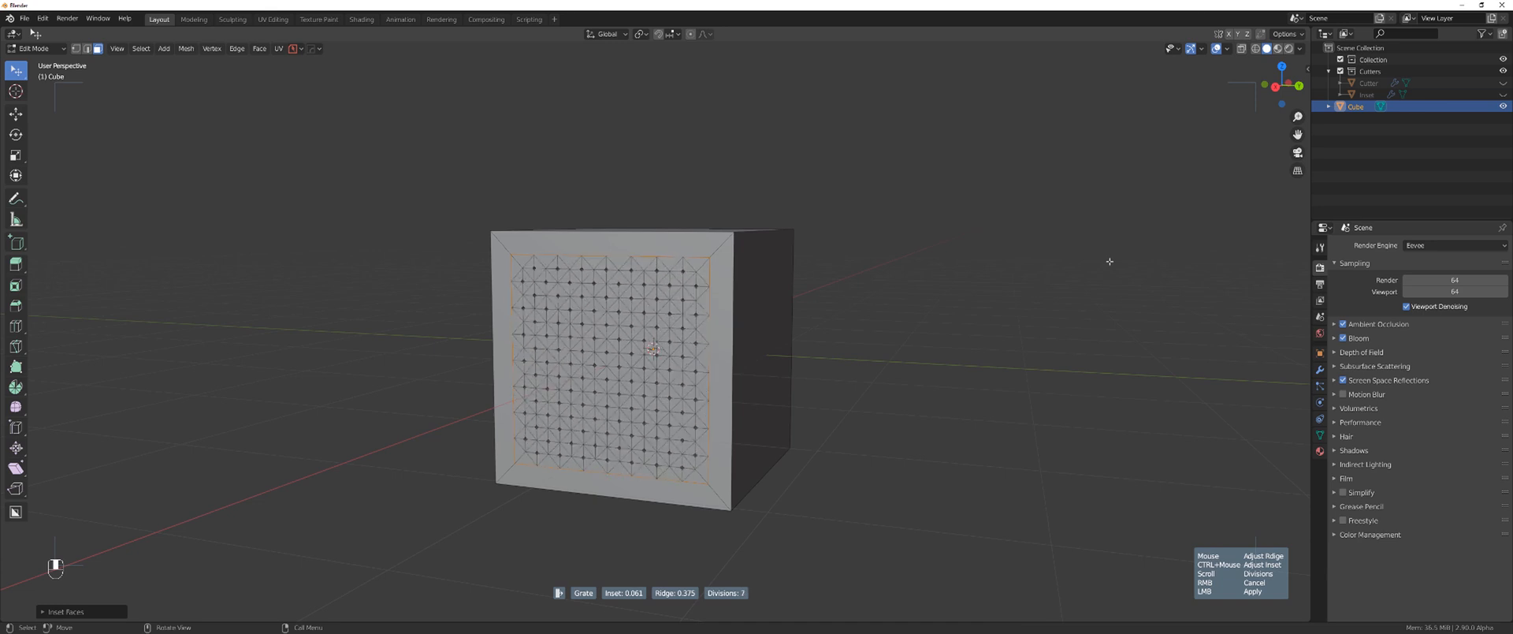
key("Tab")
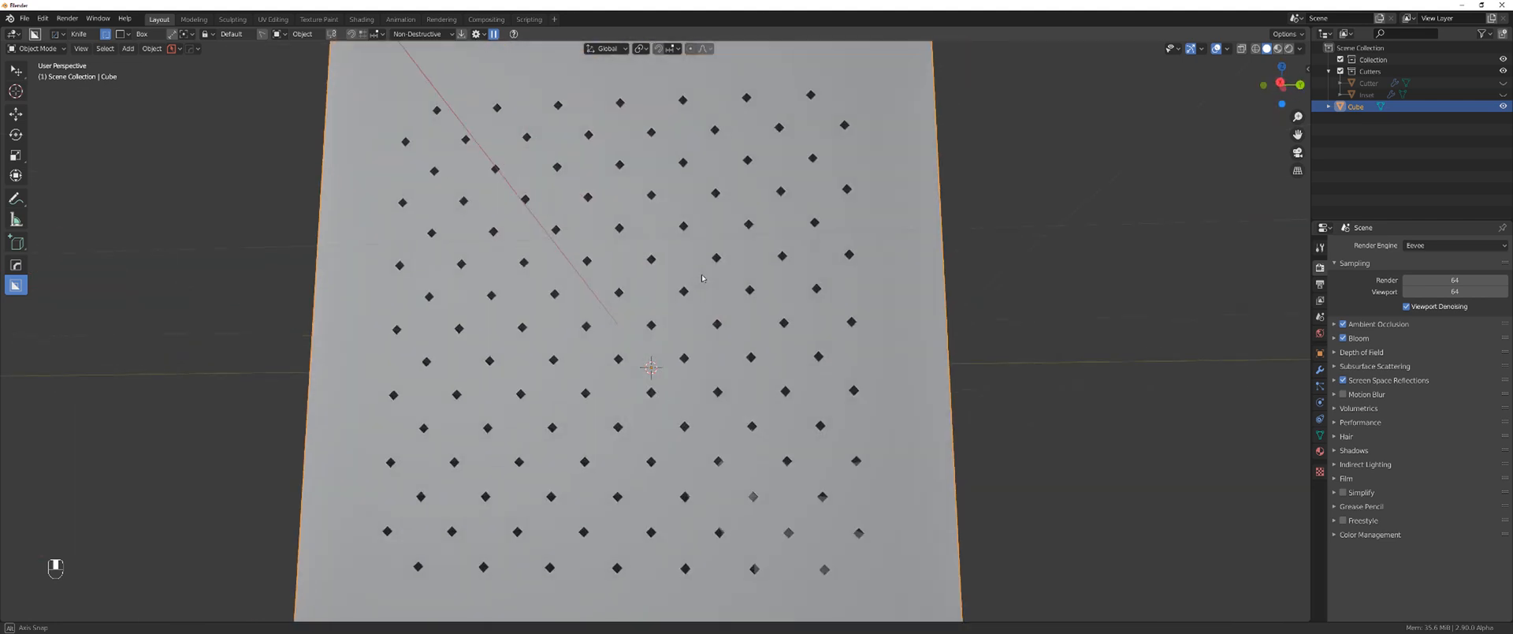
- Add a three-by-three grid of bevelled knurl panels to another cube face with EM Macro
key("Tab")
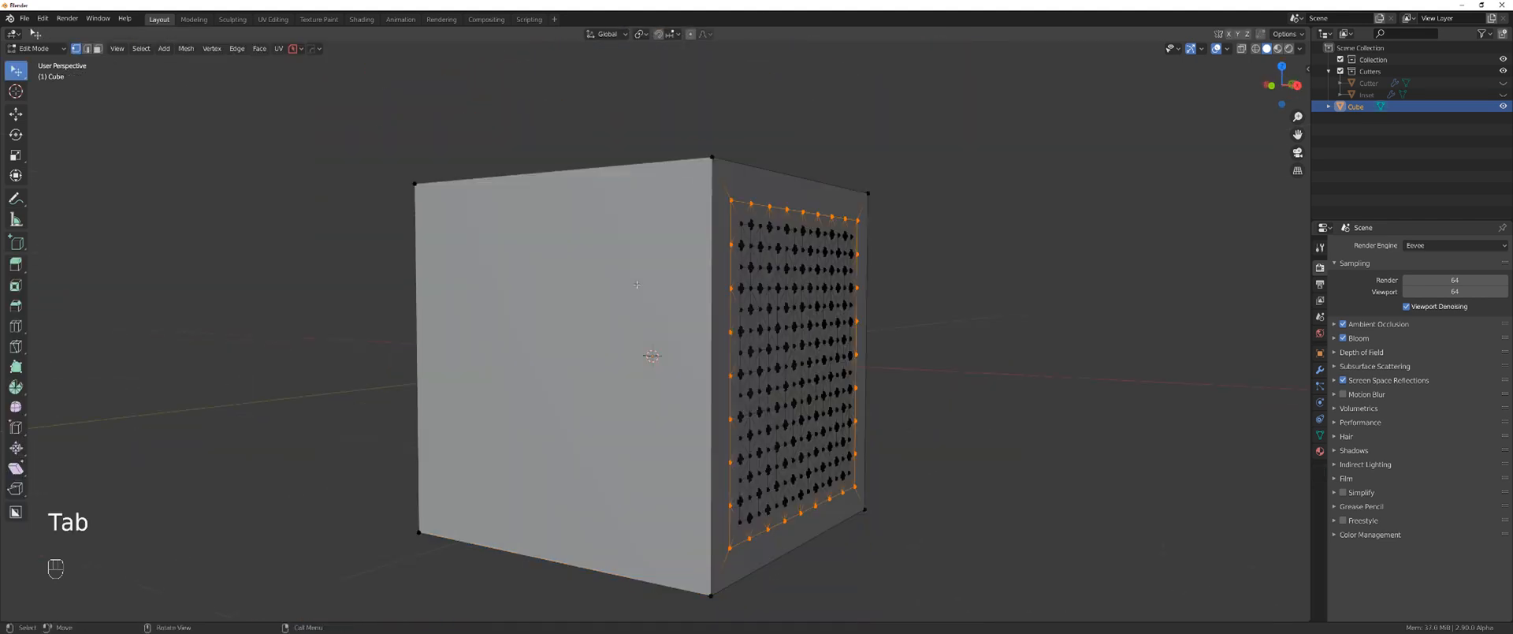
key("Tab")
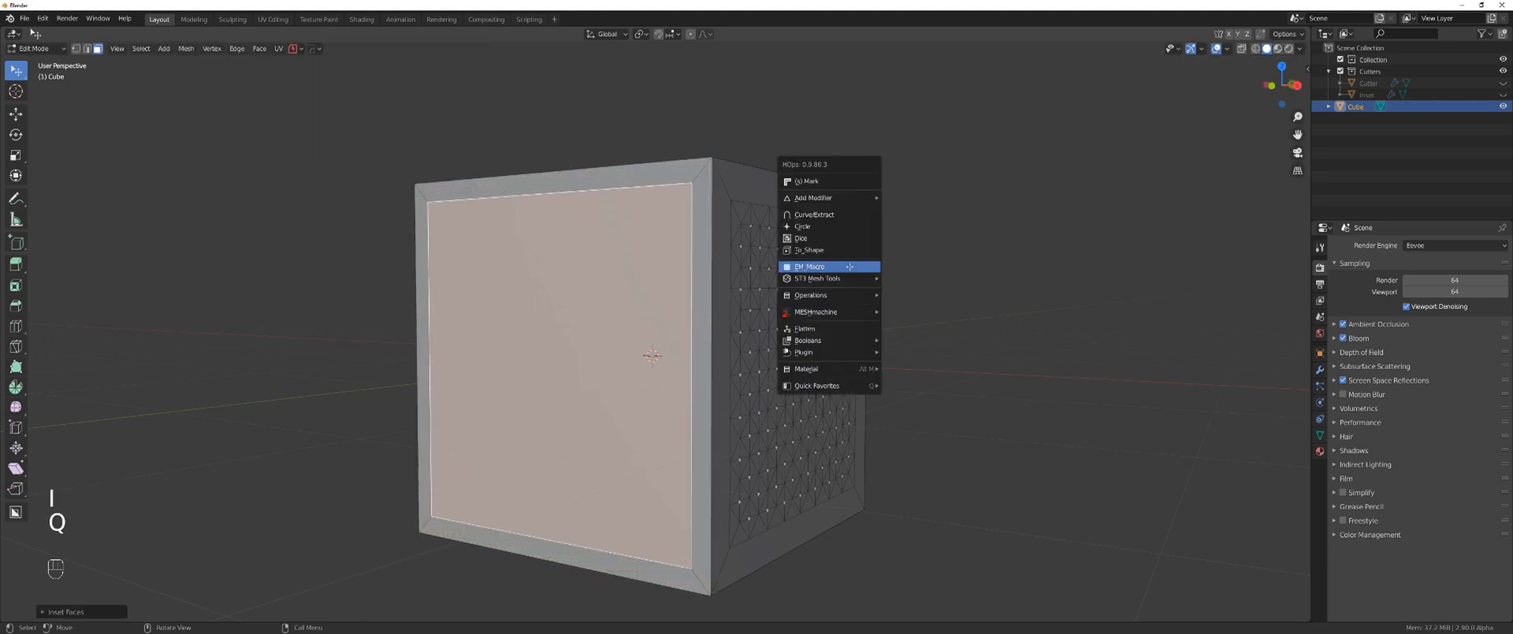
left_click(811, 266)
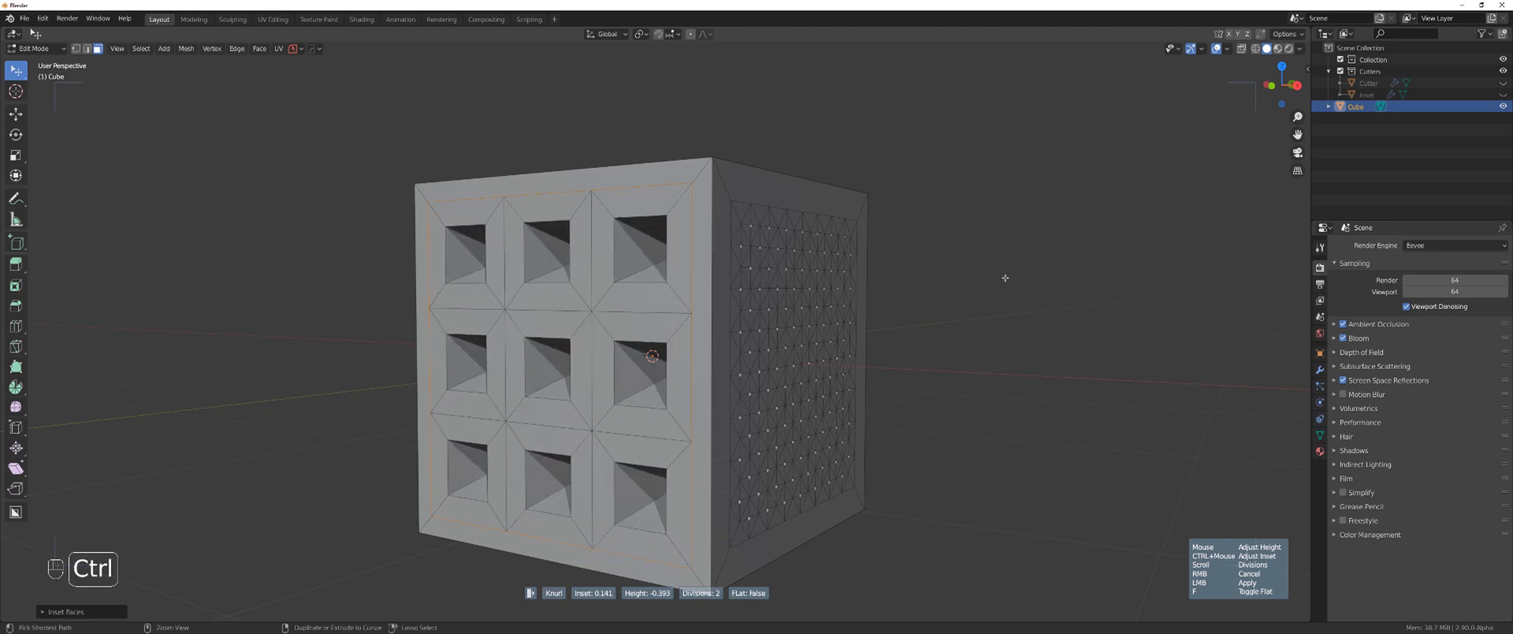
mouse_move(1012, 299)
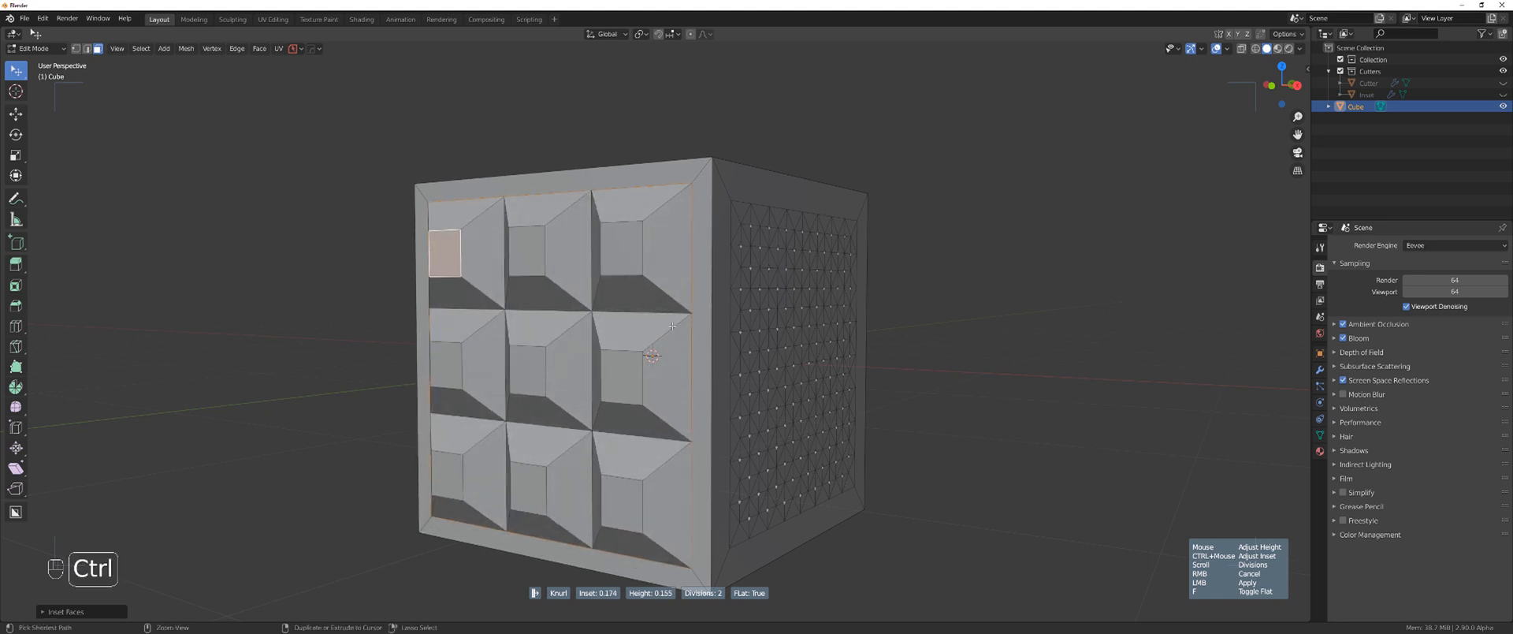
key("Tab")
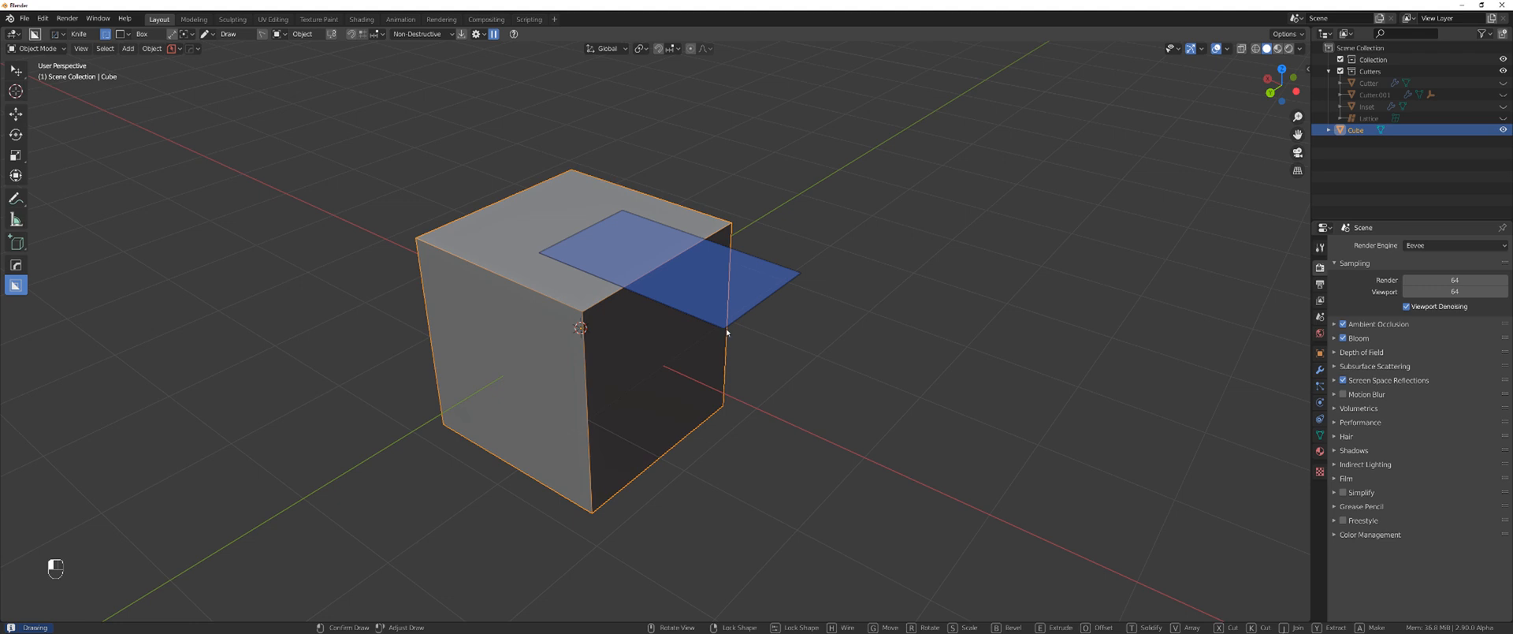
- Try a Panel on the corner strip, adjusting ridge and edge/face mode, then cancel it
key("Tab")
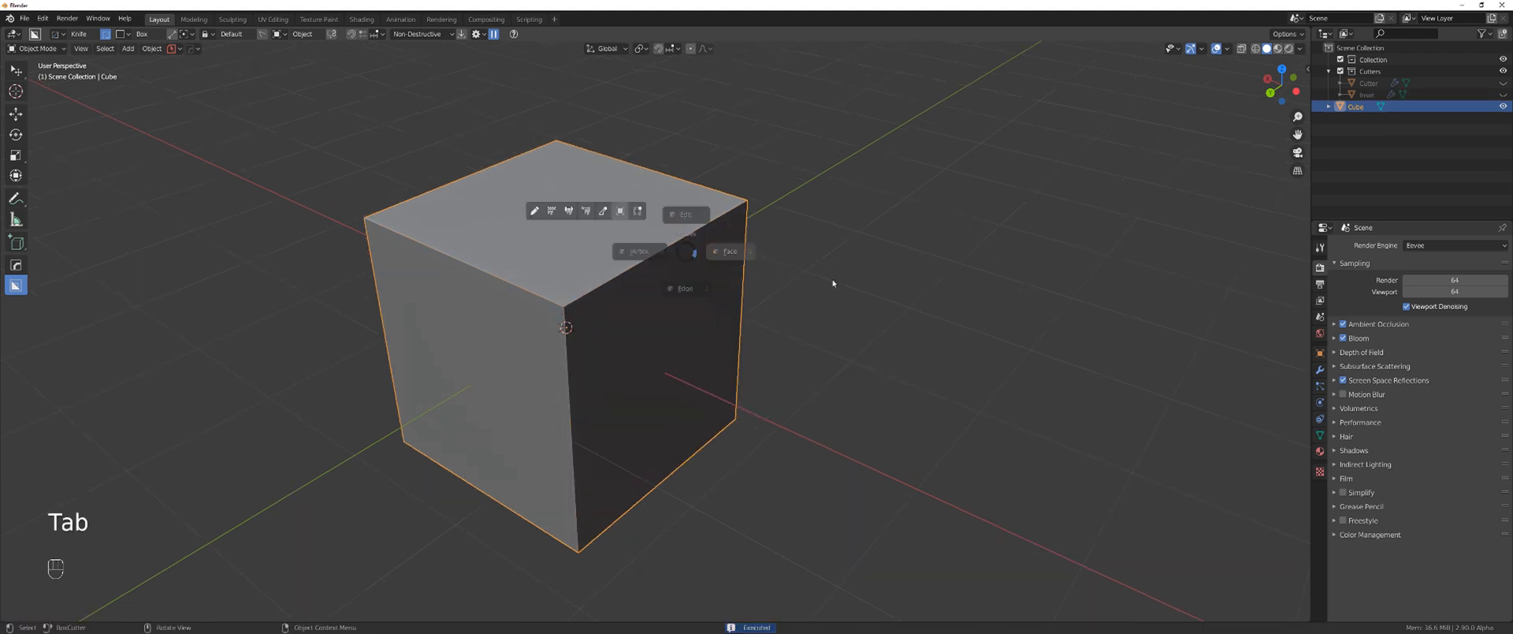
key("q")
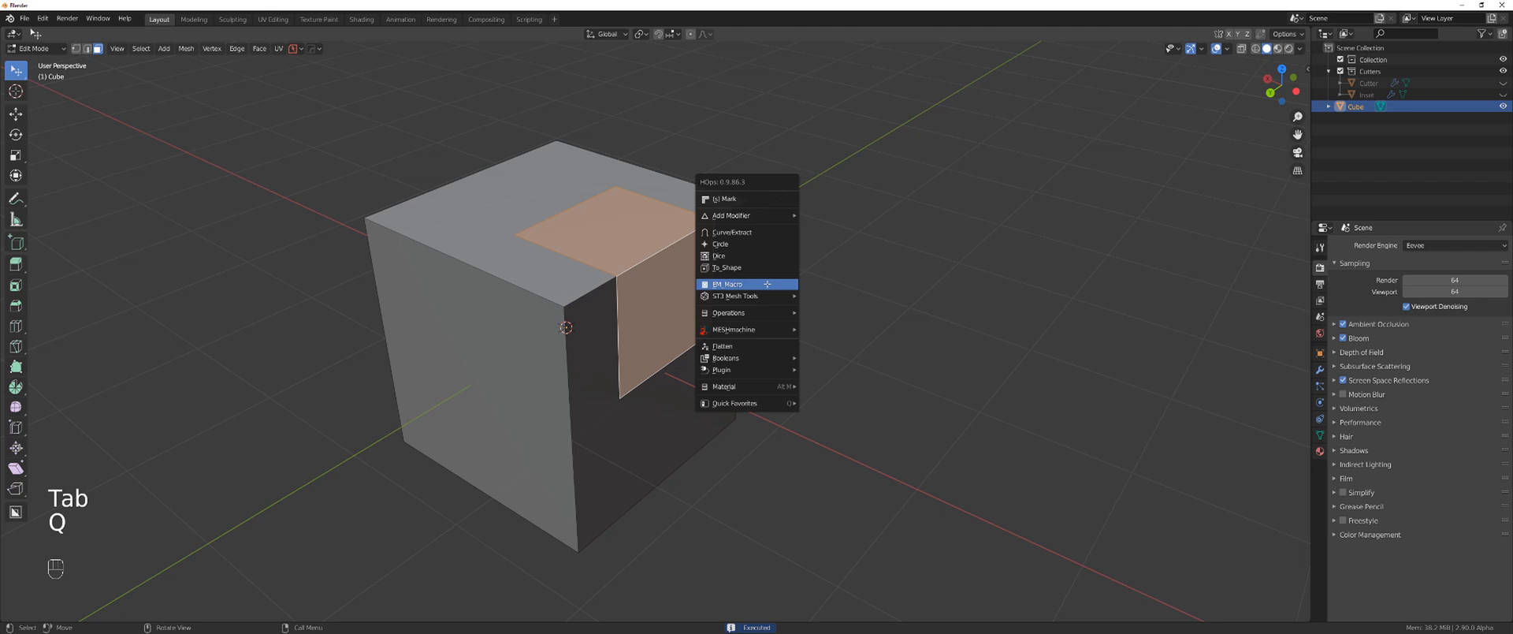
left_click(730, 284)
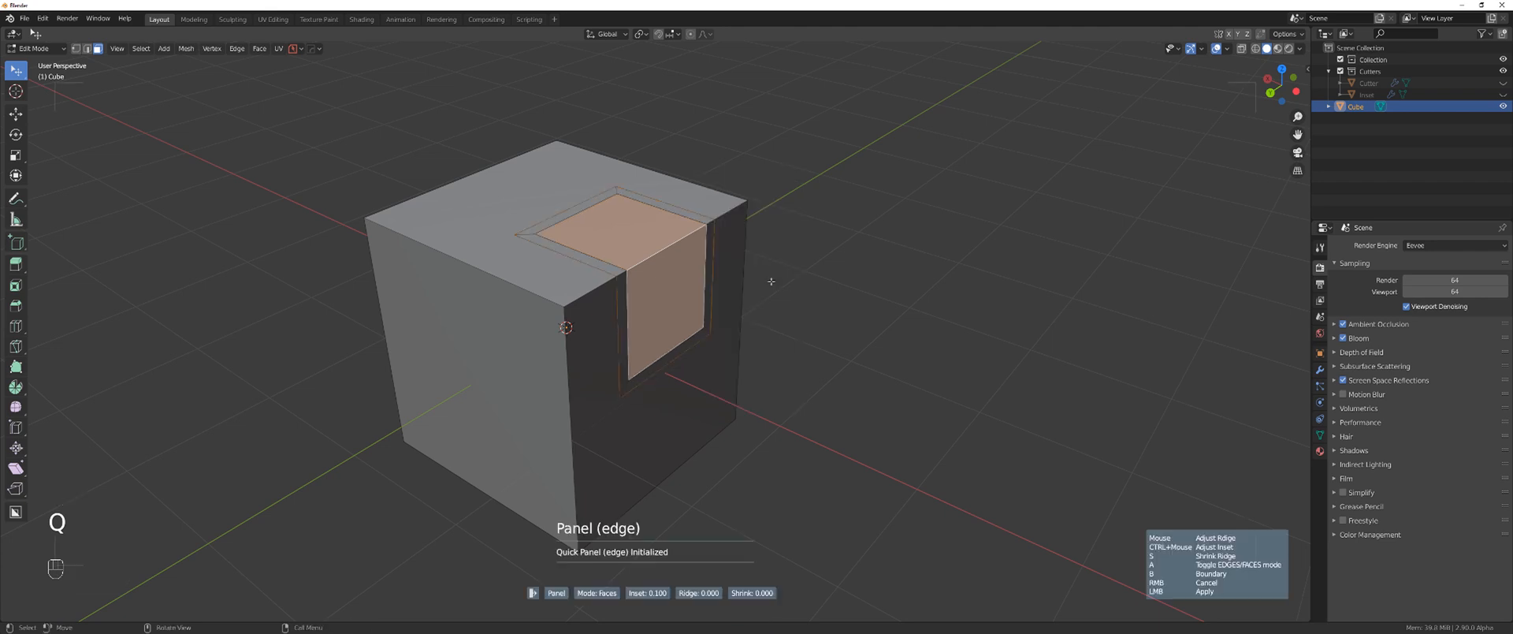
mouse_move(818, 279)
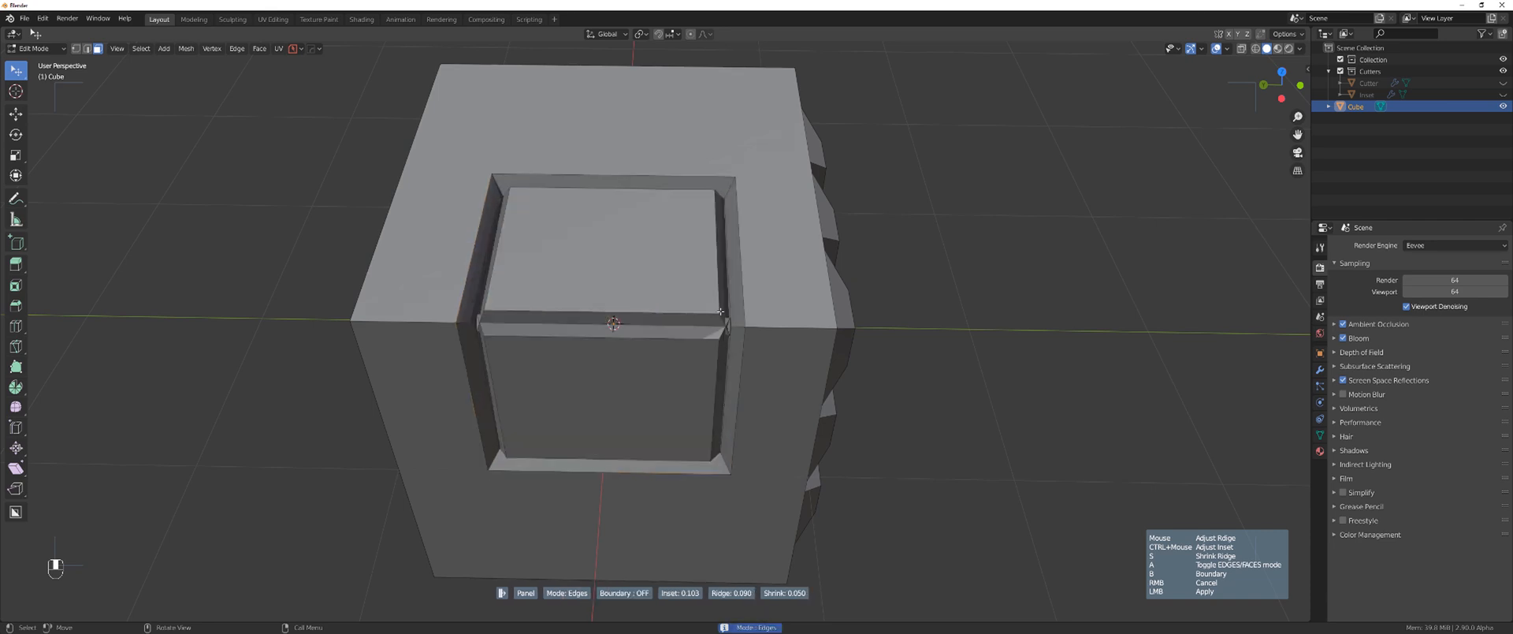
key("a")
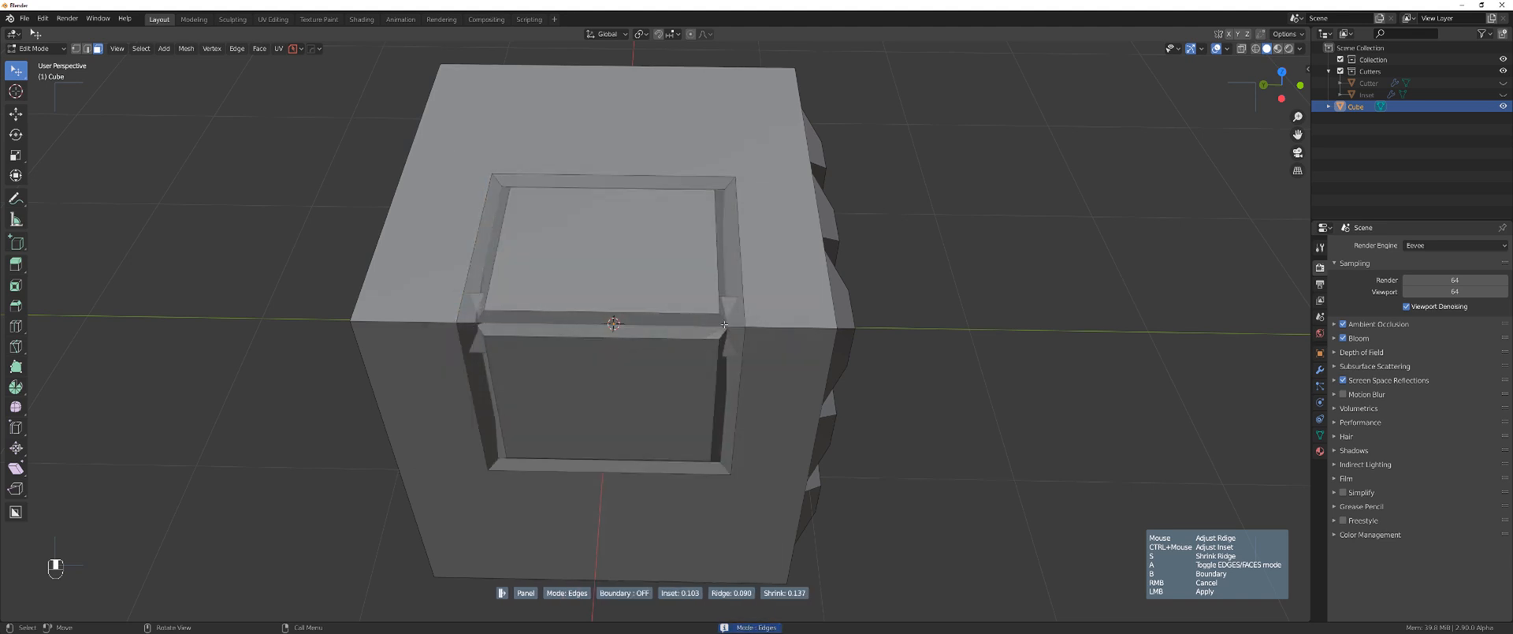
key("A")
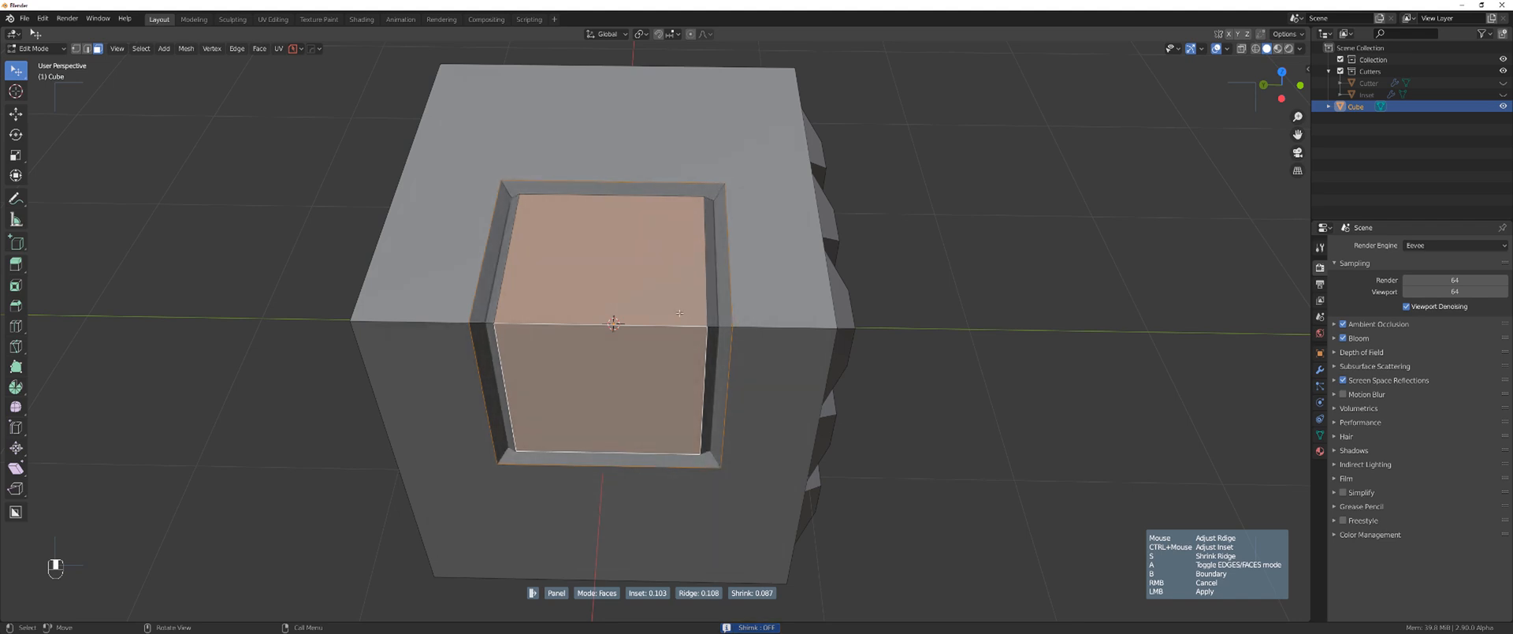
mouse_move(590, 319)
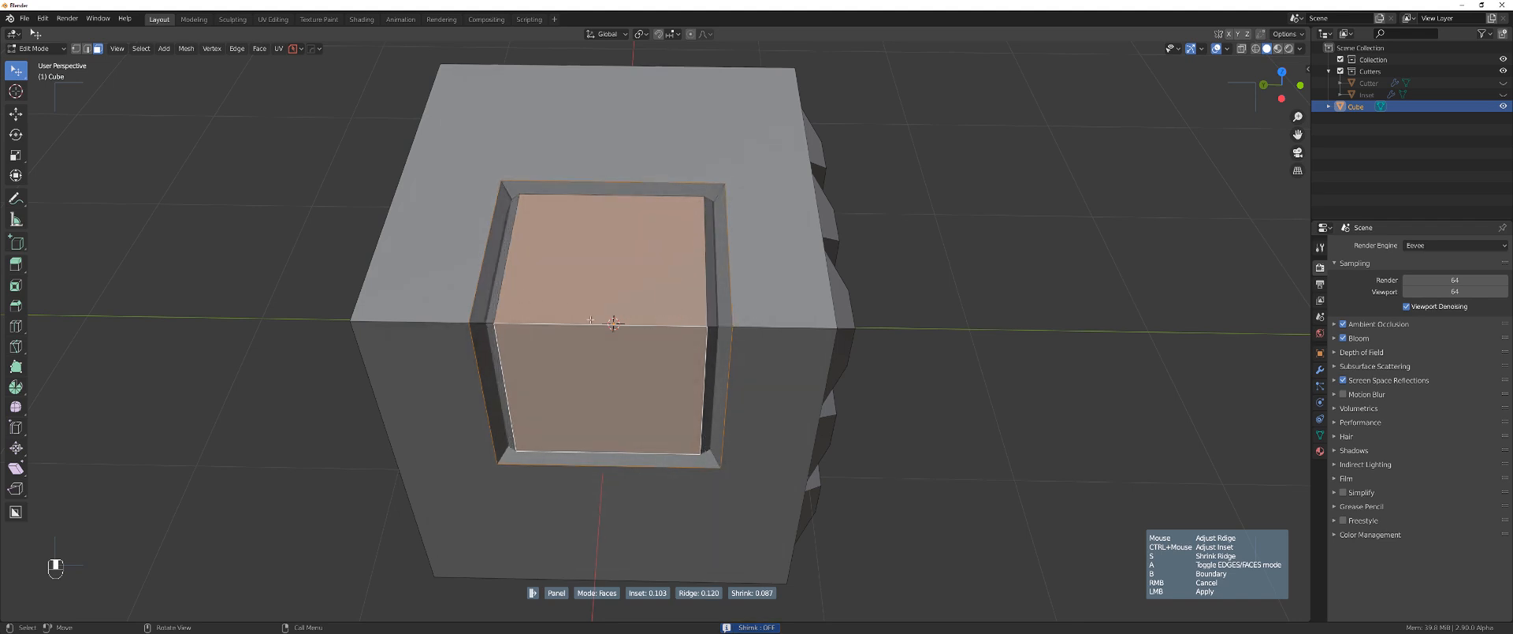
right_click(613, 323)
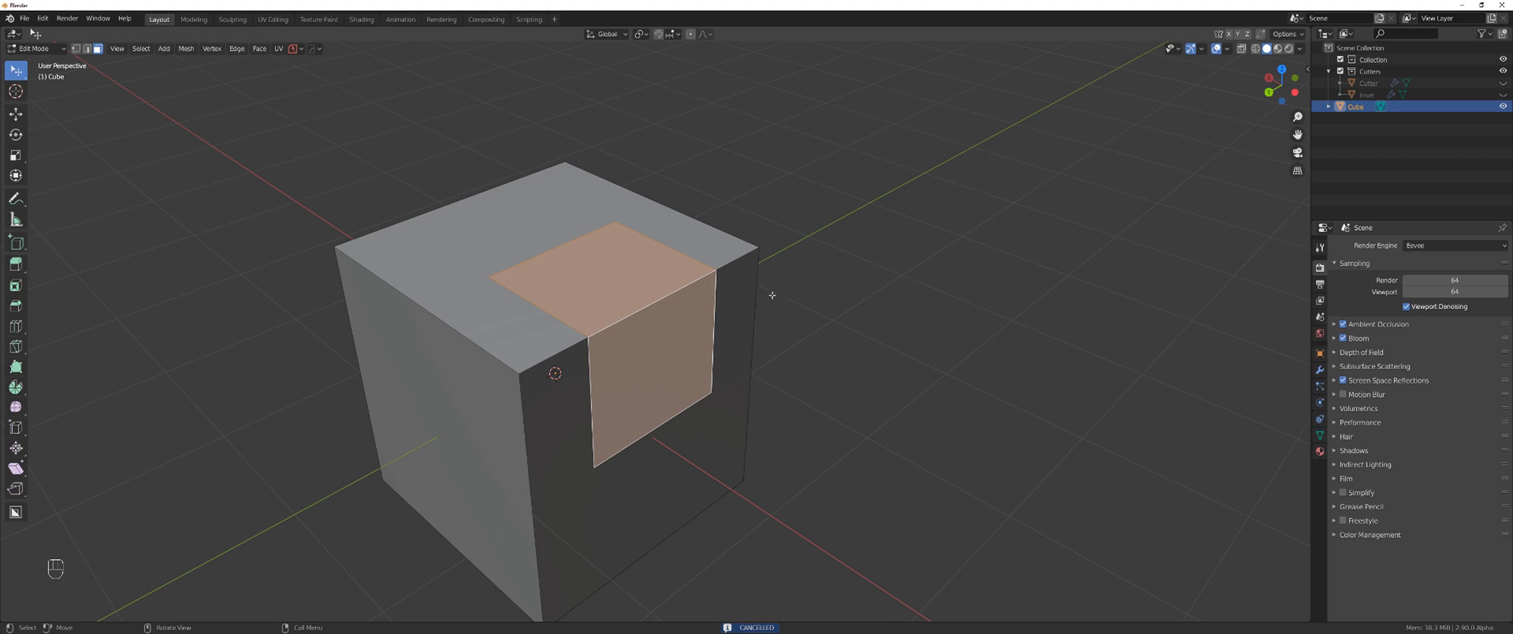
- Apply a Panel Face Entrench with negative depth to the strip and return to Object Mode
key("q")
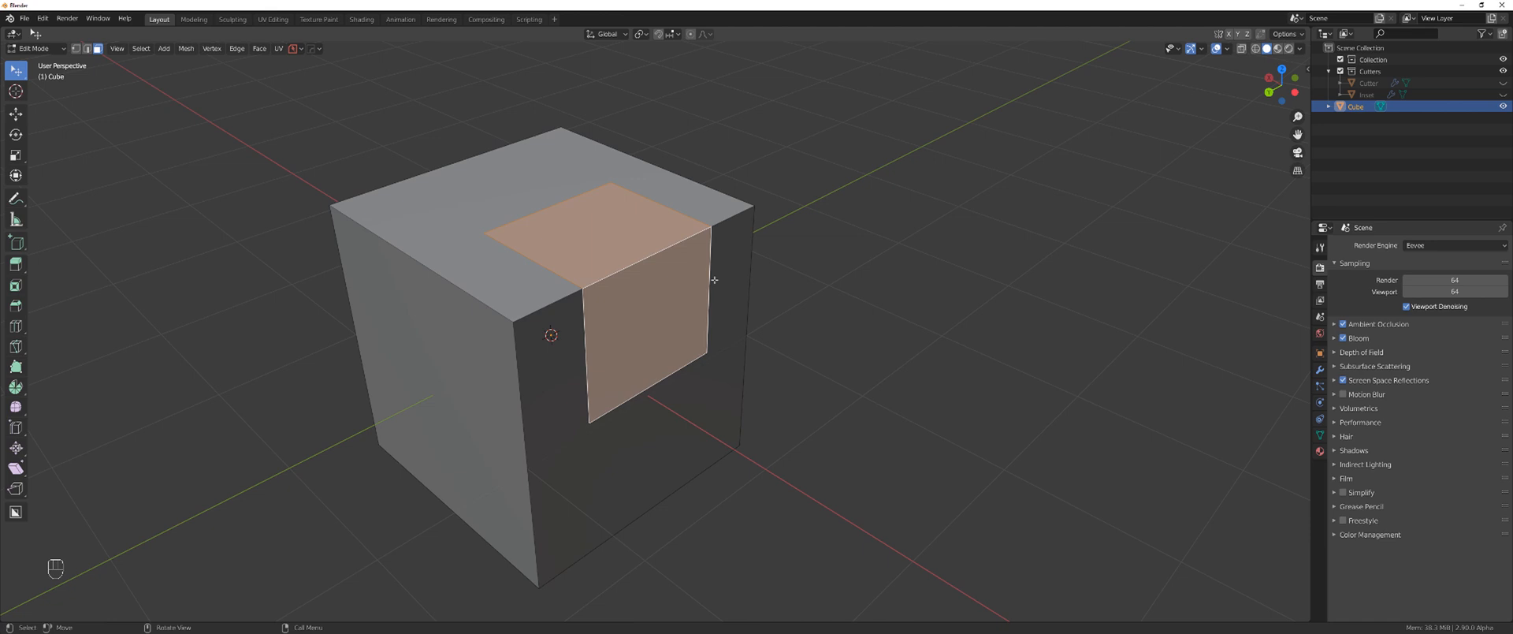
key("q")
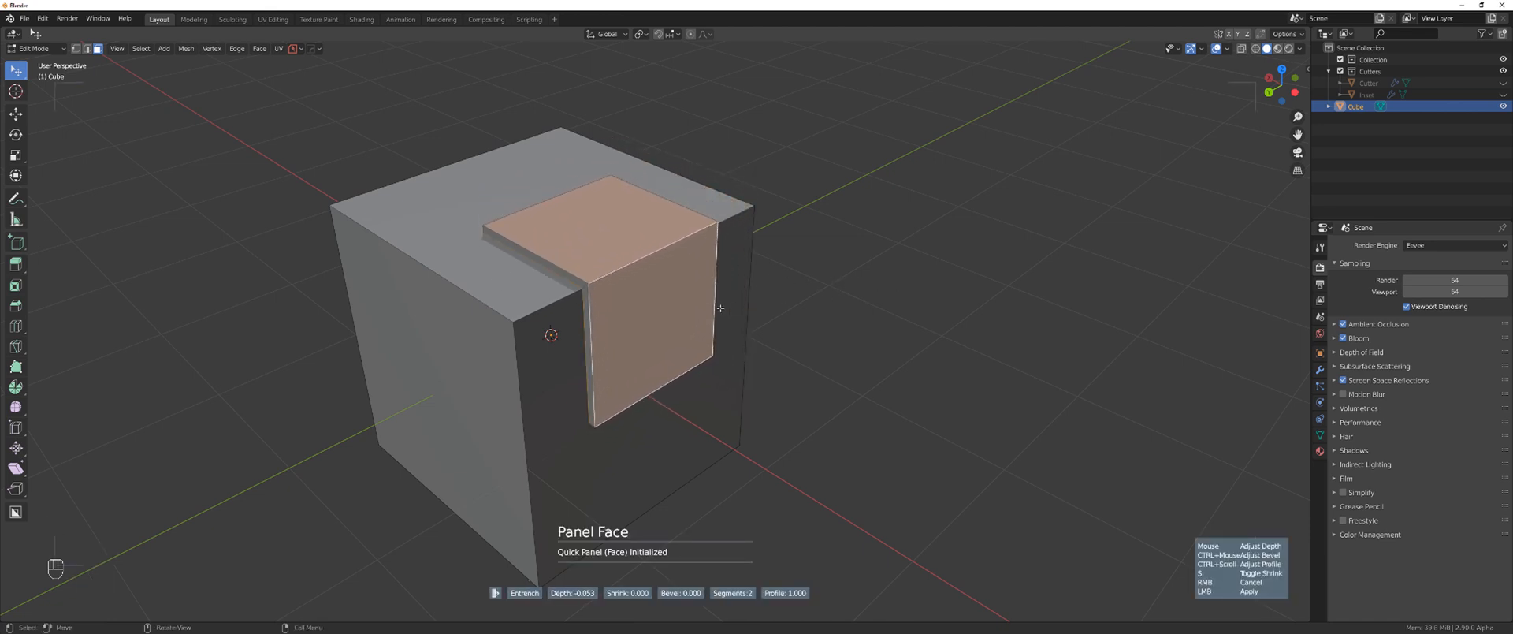
mouse_move(869, 279)
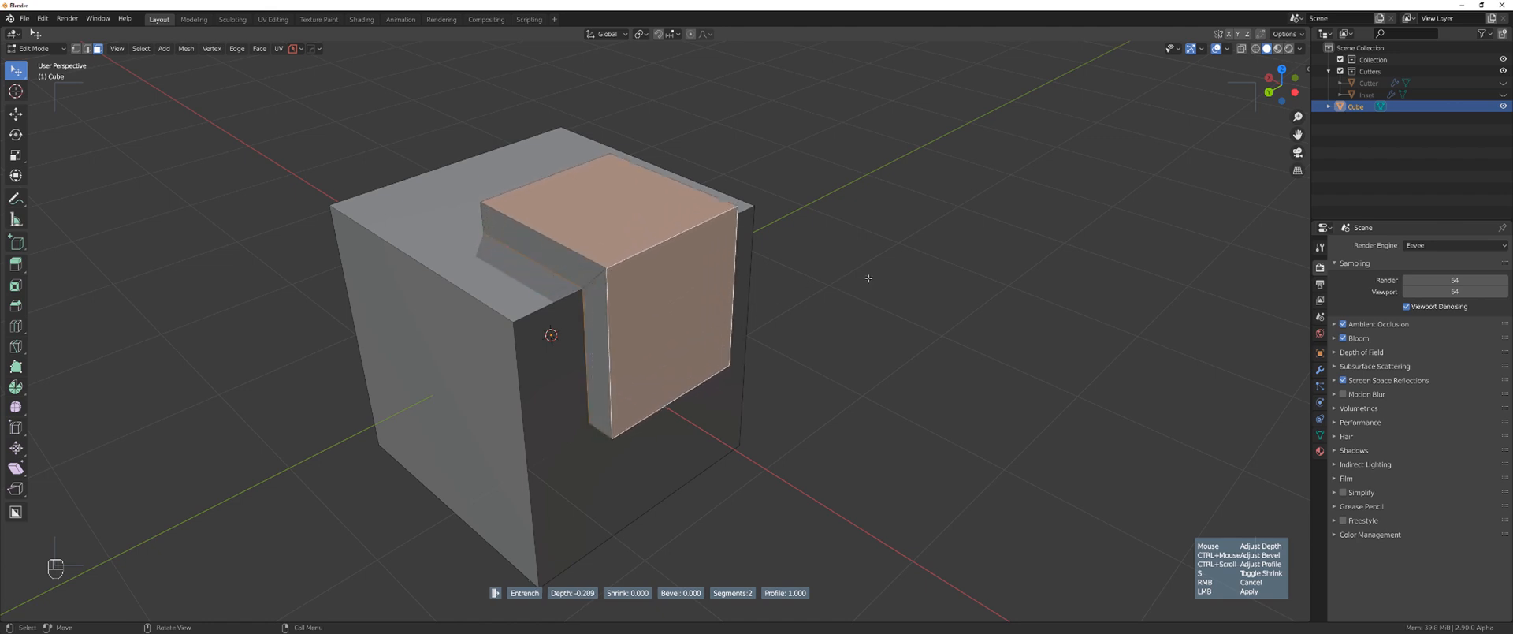
mouse_move(546, 354)
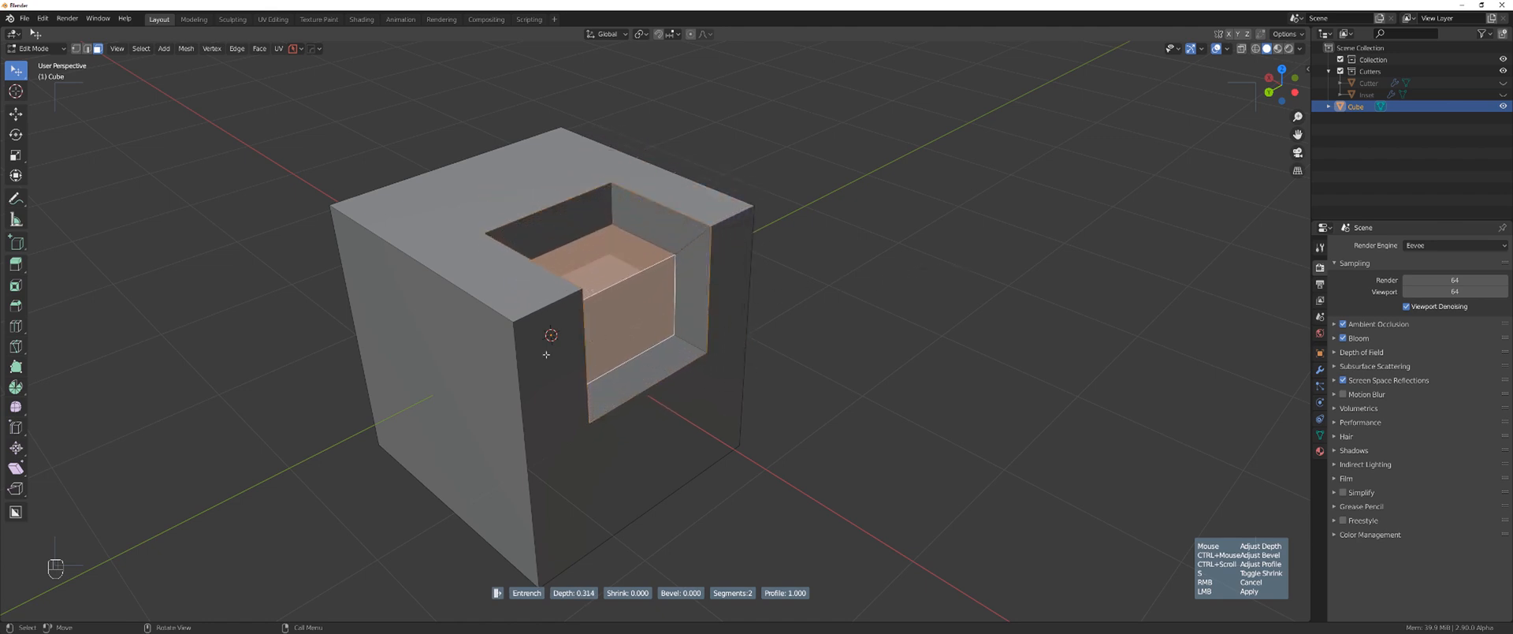
mouse_move(888, 283)
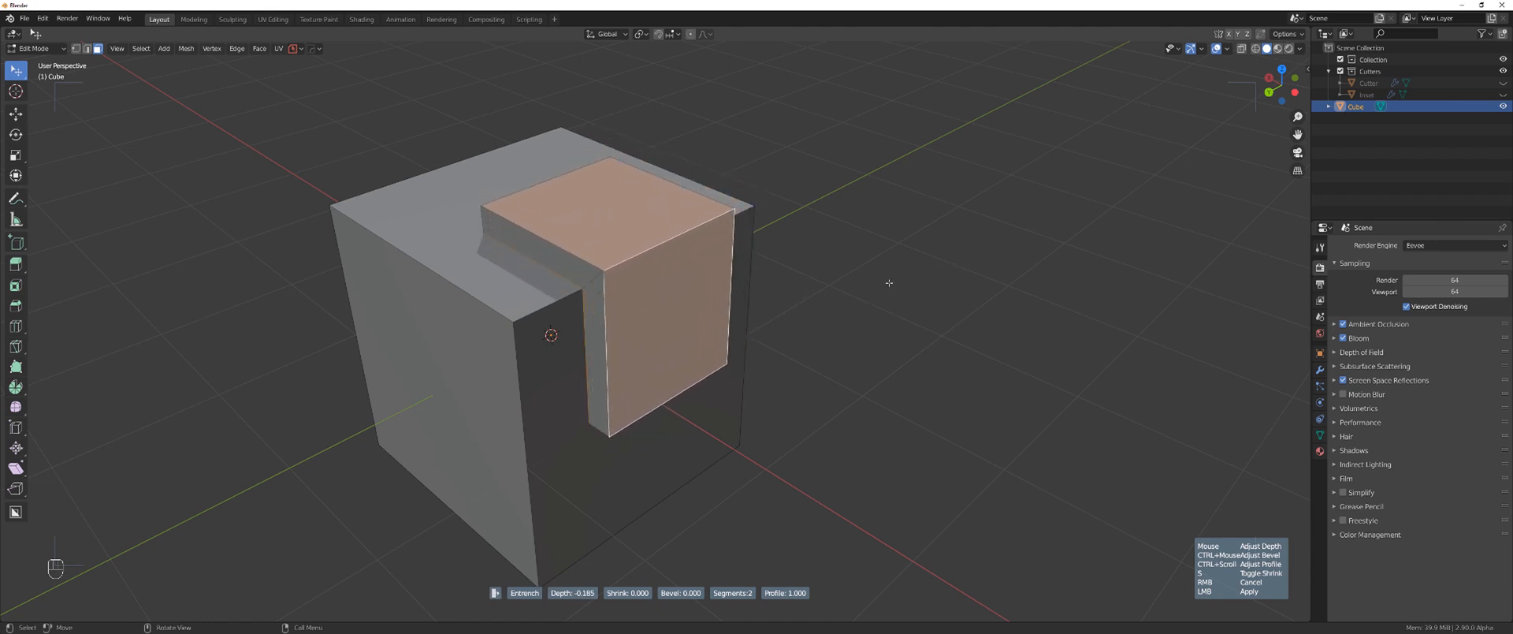
key("Tab")
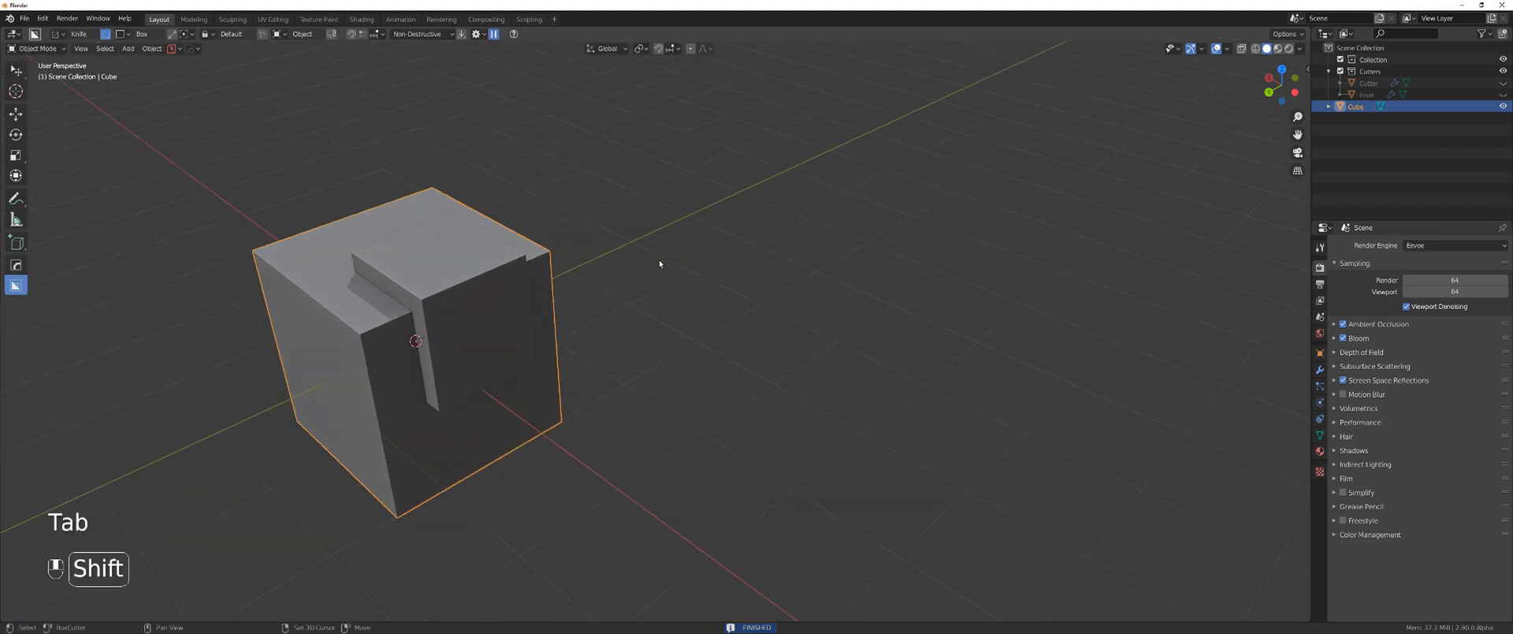
- Add a second cube beside the first and outset a raised slab along its top edge
key("shift+a")
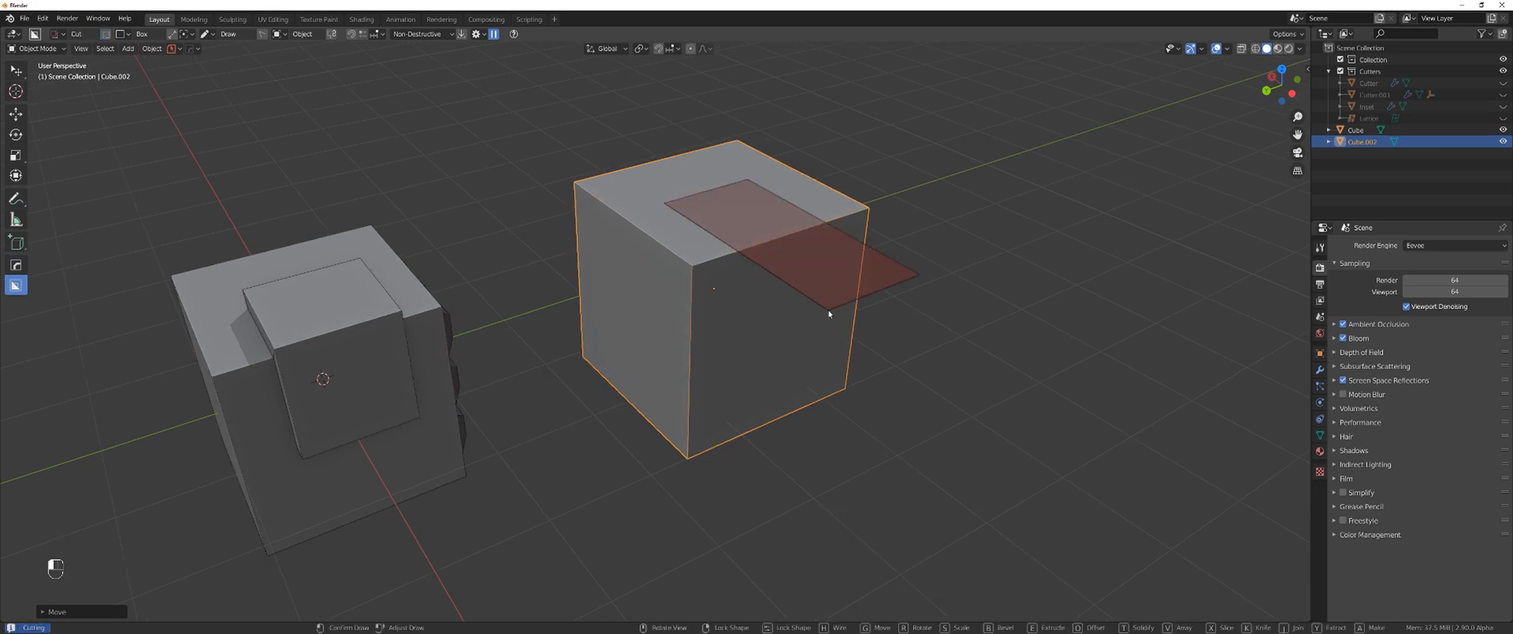
key("shift")
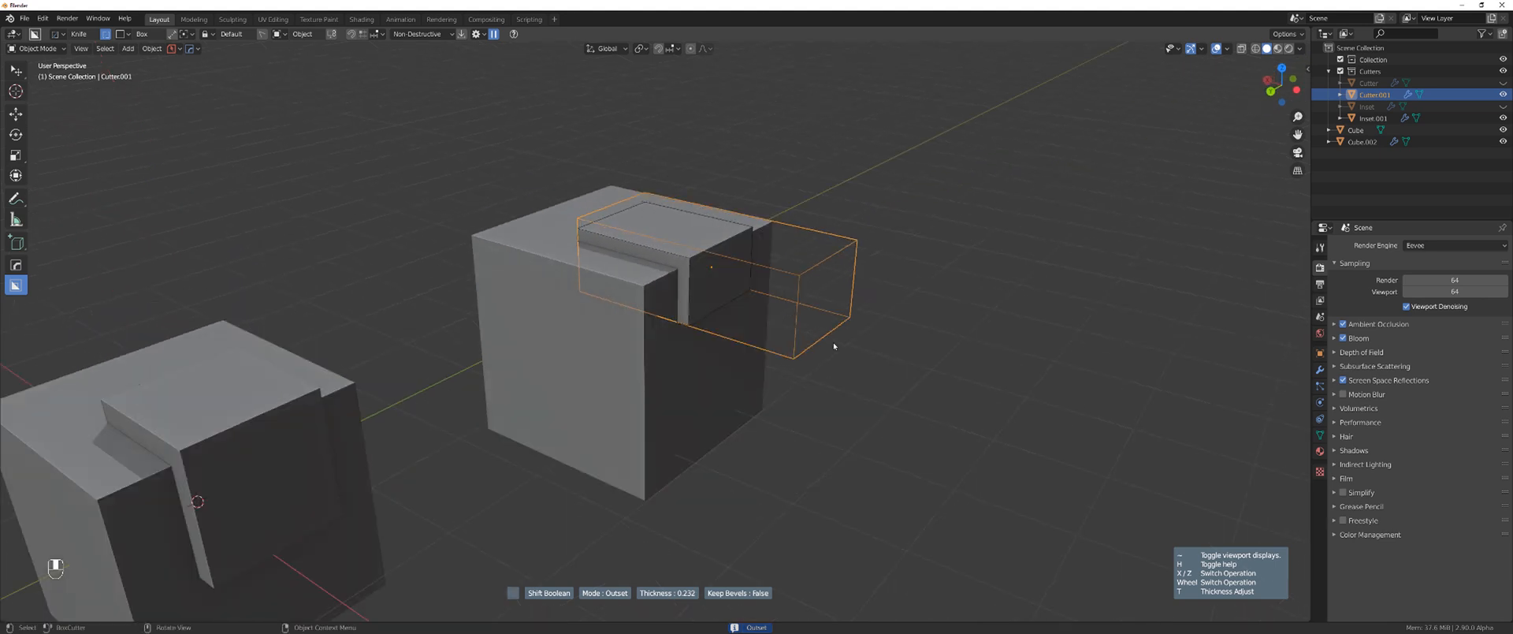
key("shift")
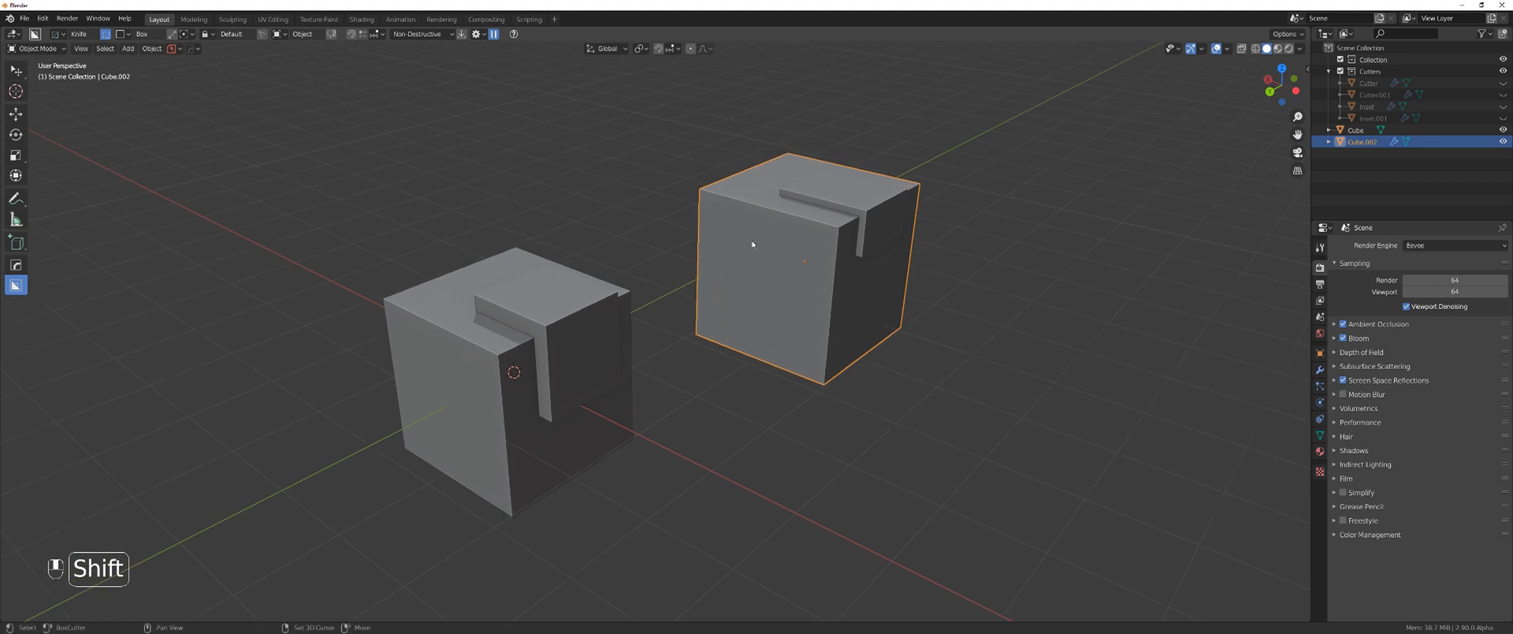
left_click_drag(753, 241, 666, 280)
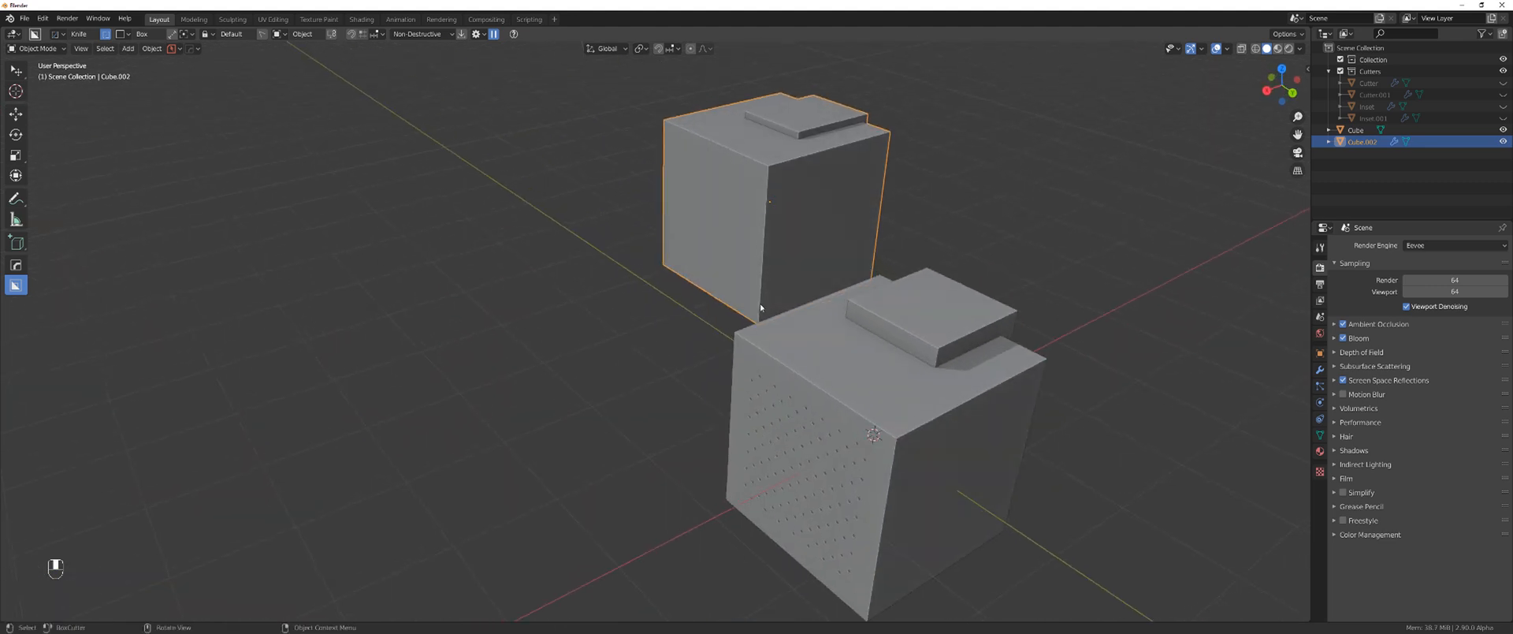
- Start a negative-depth Panel Face on the grated cube's top-and-front strip
key("Tab")
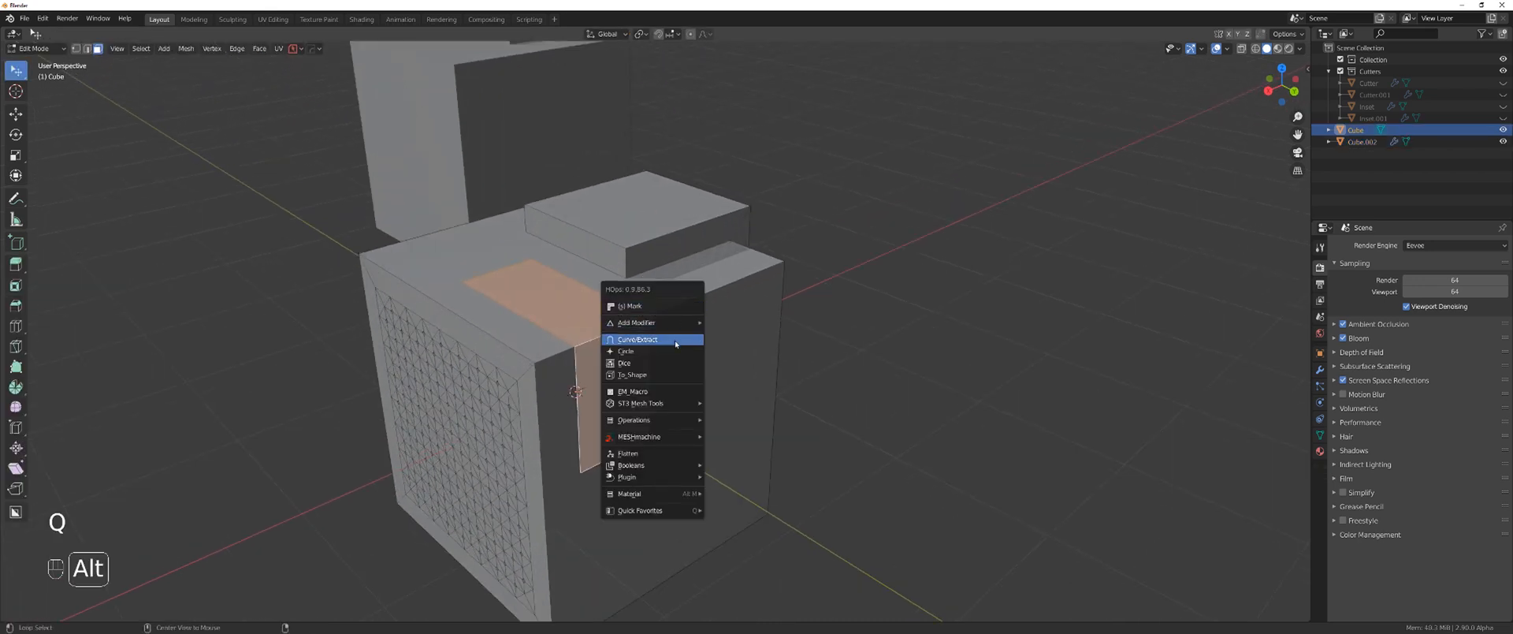
left_click(637, 339)
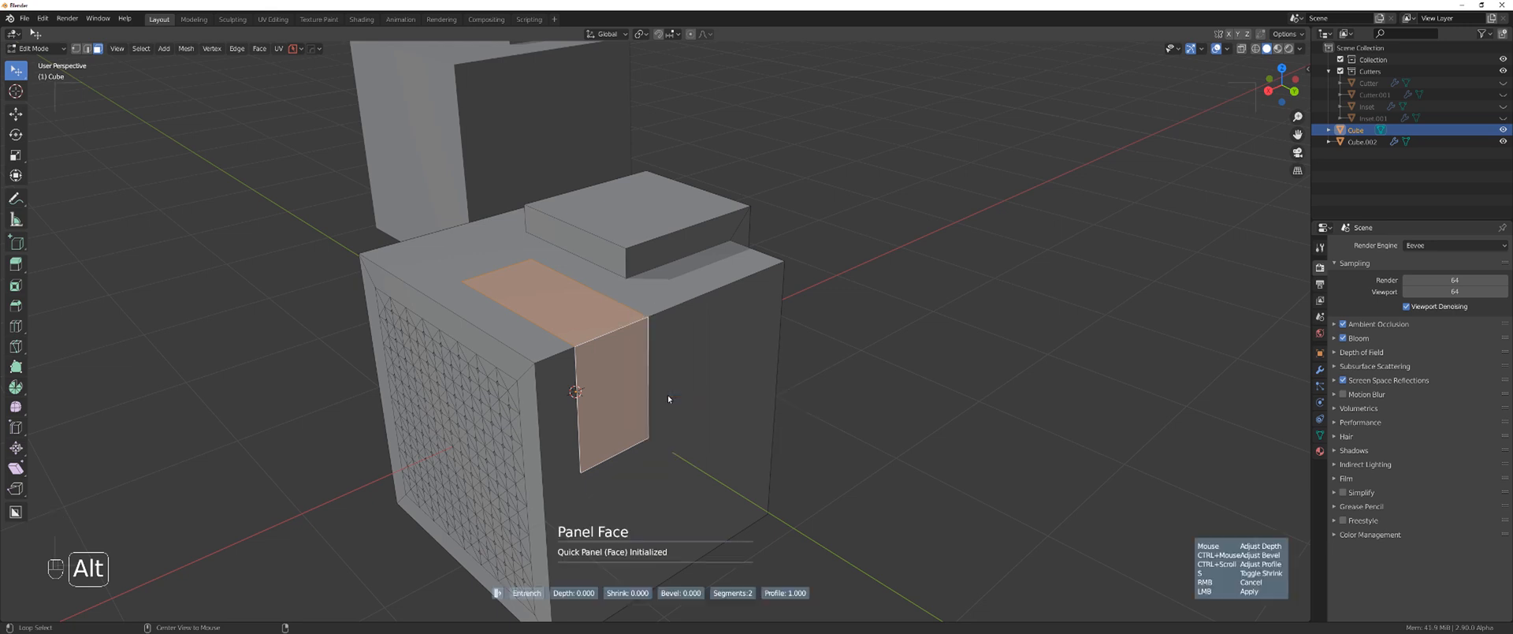
mouse_move(791, 370)
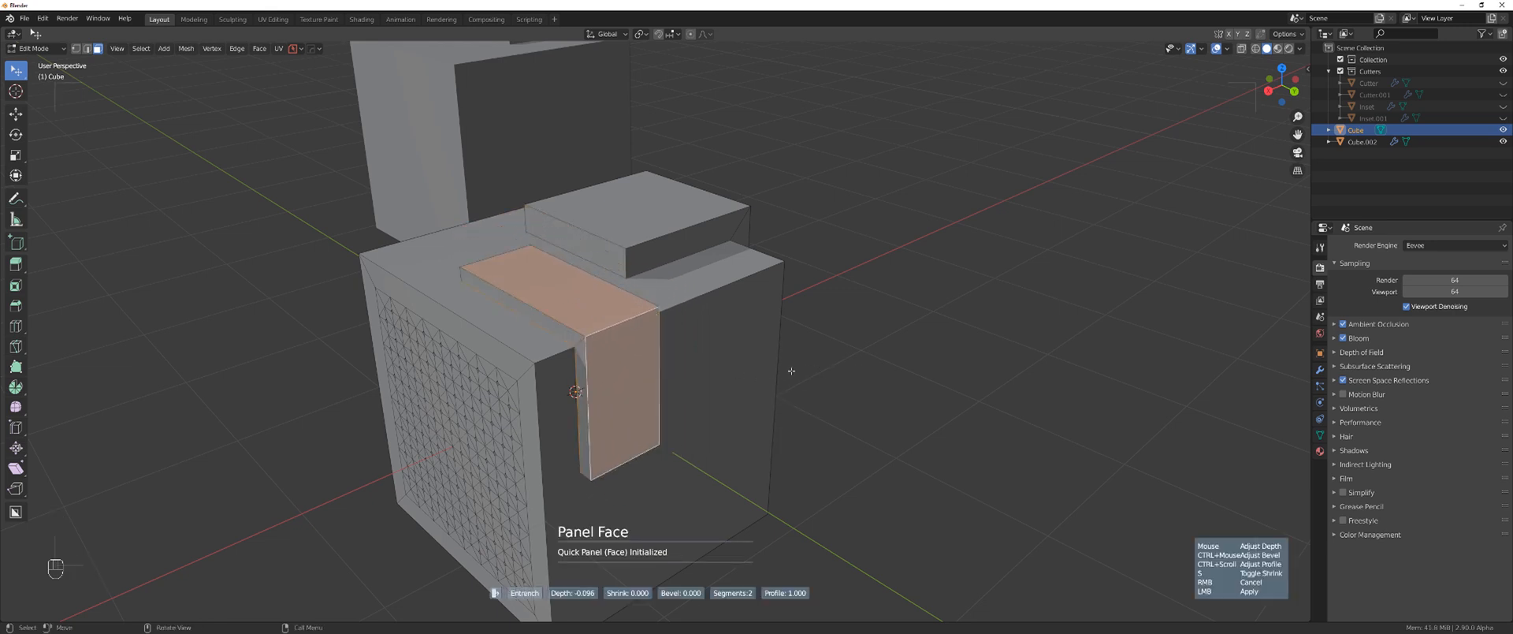
mouse_move(710, 368)
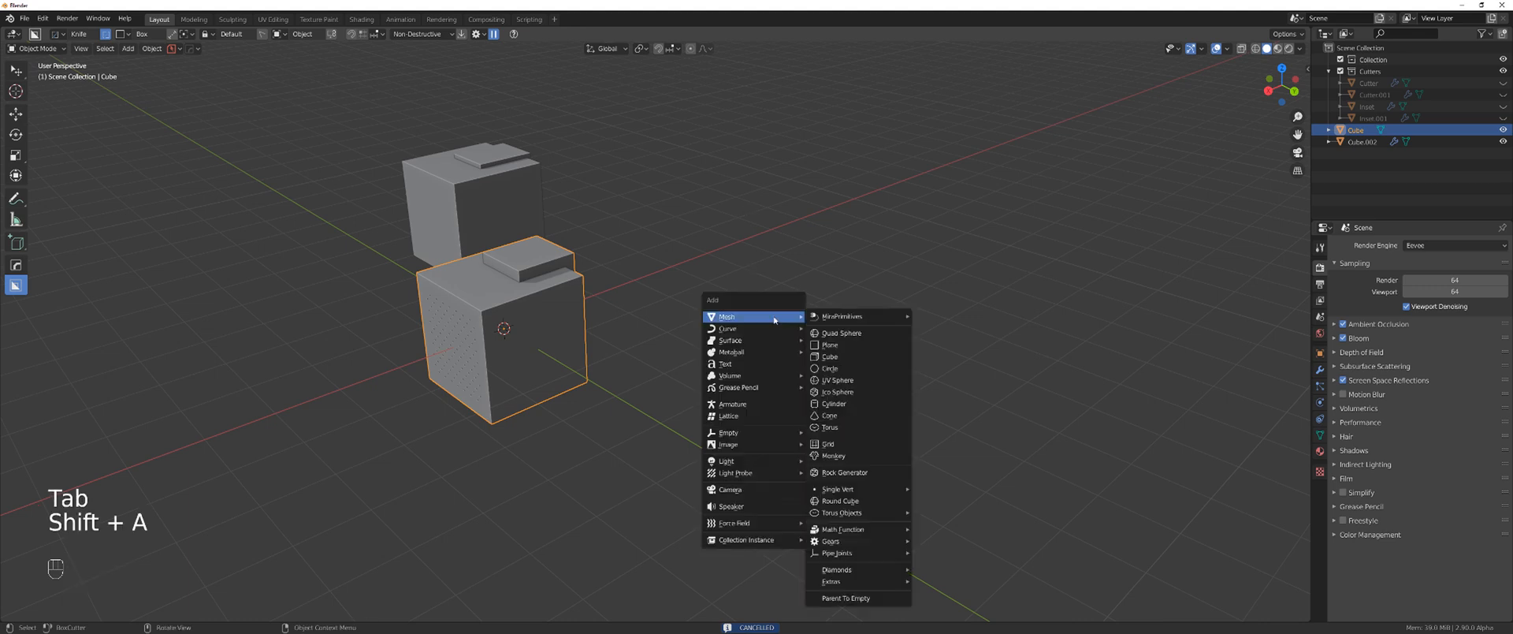
- Add a third cube to the right, box-cut its top corner, and enter Edit Mode
left_click(828, 356)
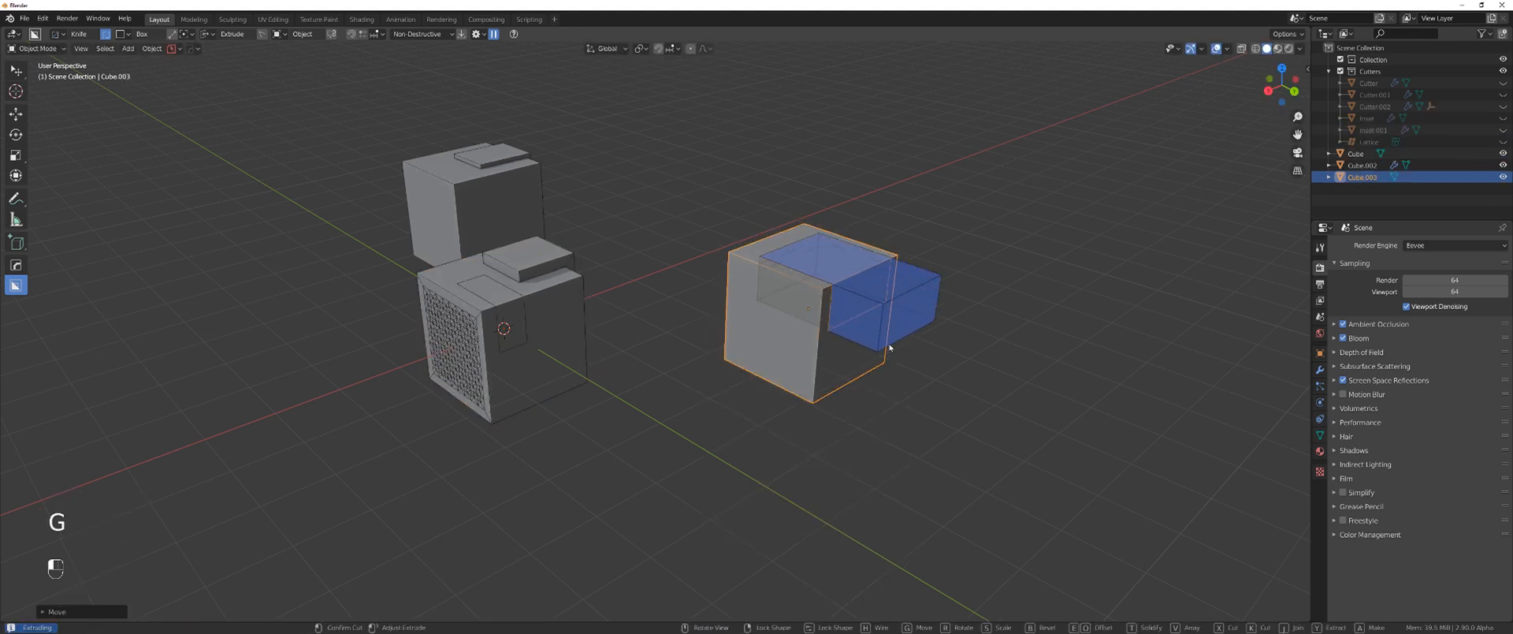
key("Tab")
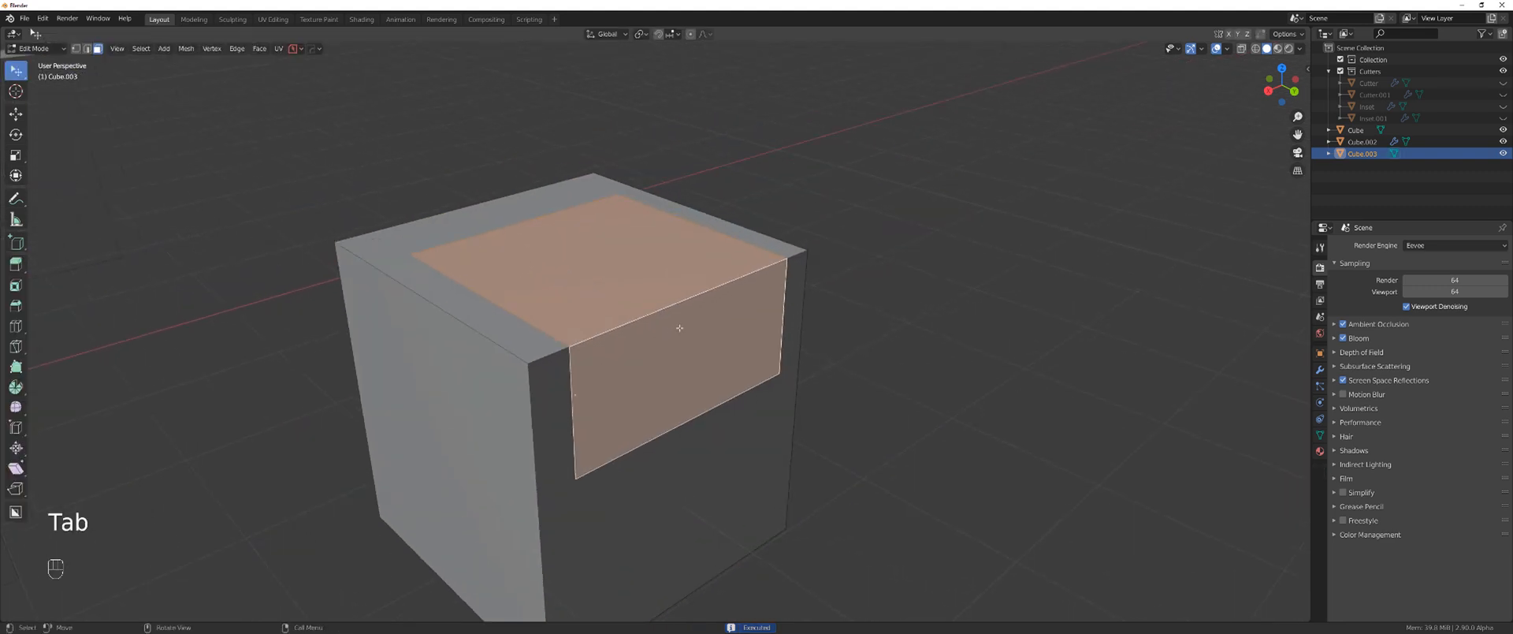
- Entrench the top and front faces with a bevelled stepped border, reducing bevel segments
key("q")
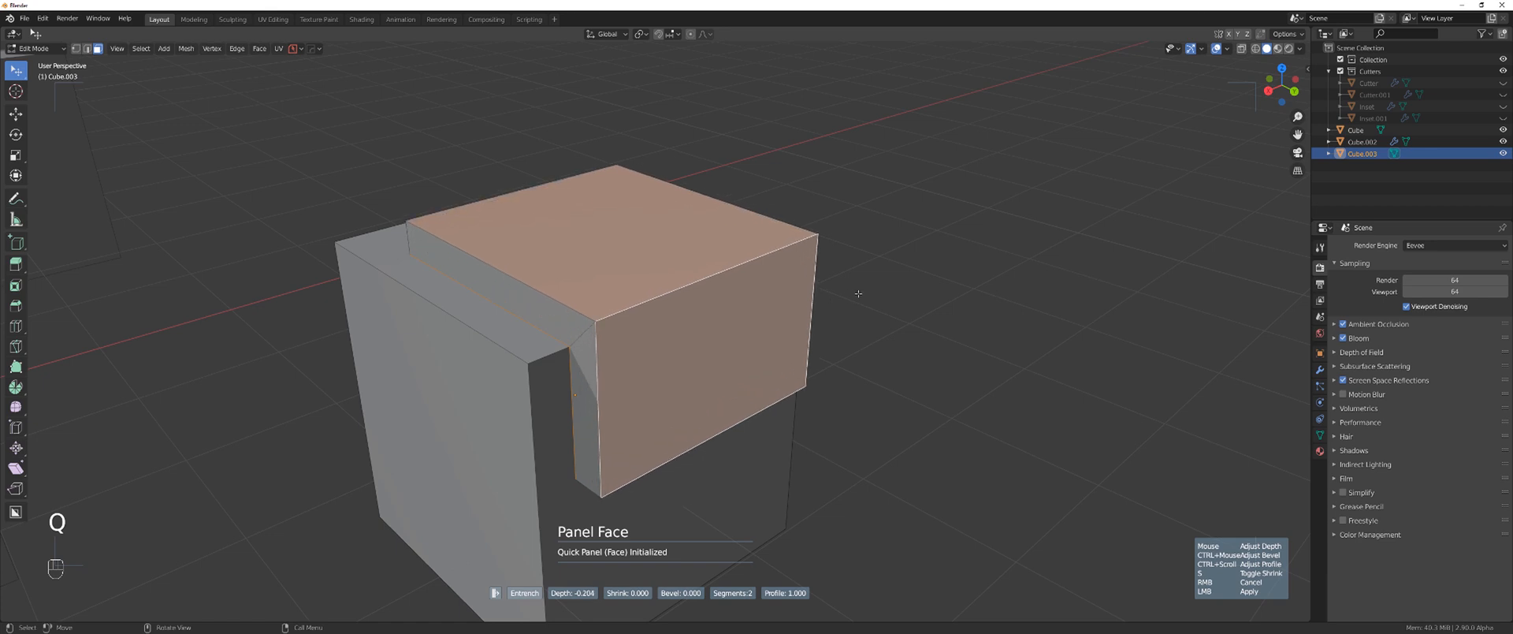
mouse_move(855, 281)
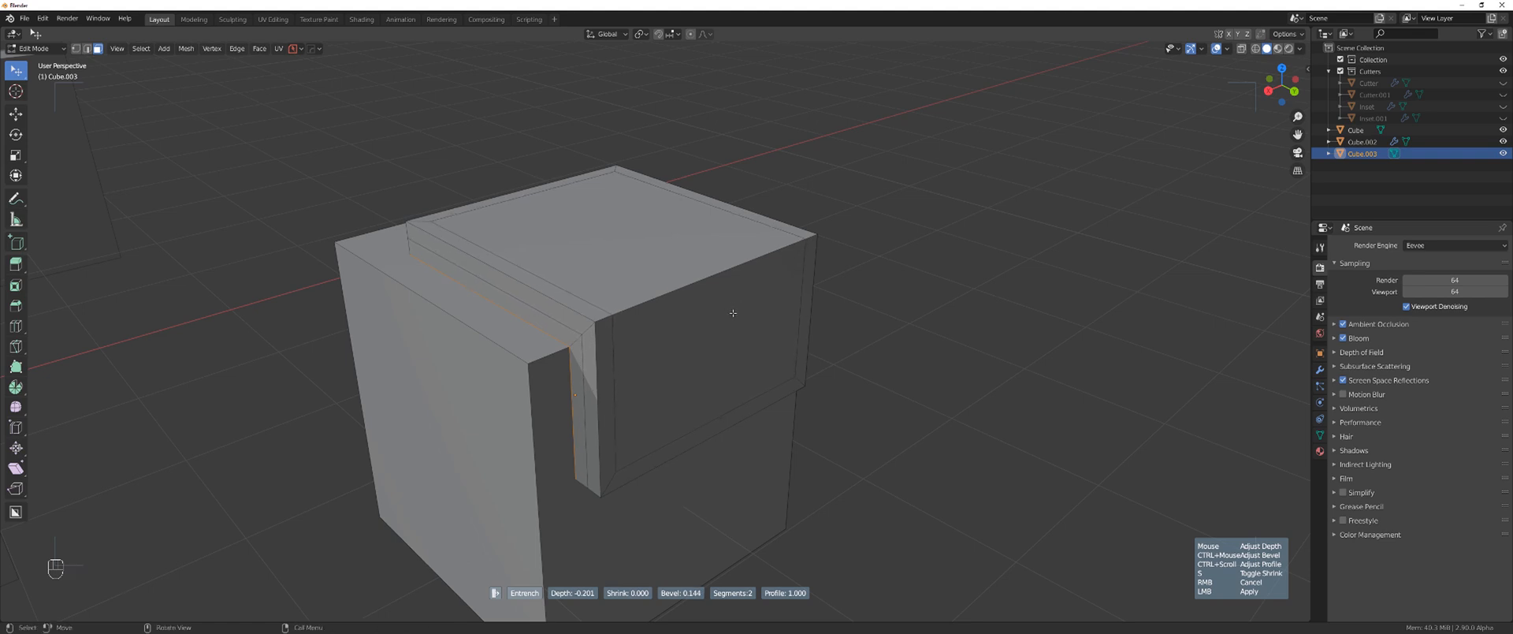
scroll("up", 3)
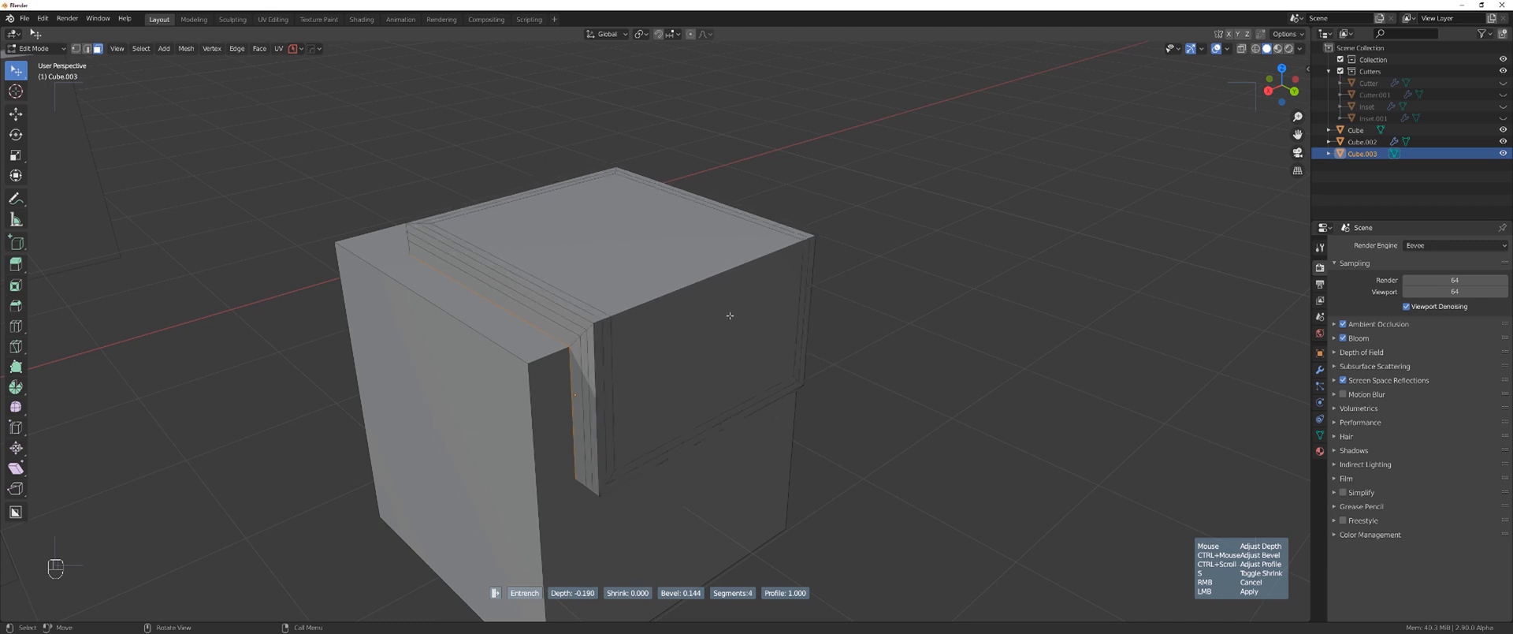
scroll("up", 3)
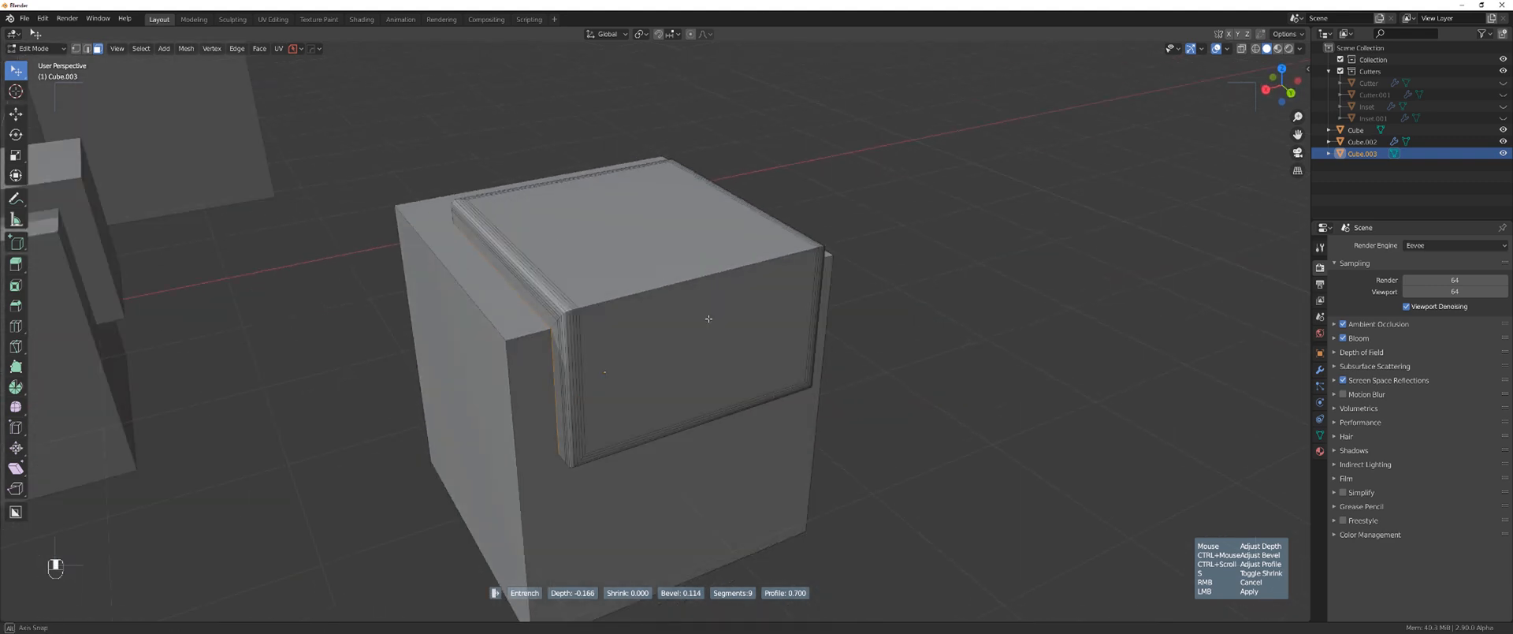
left_click_drag(708, 318, 736, 309)
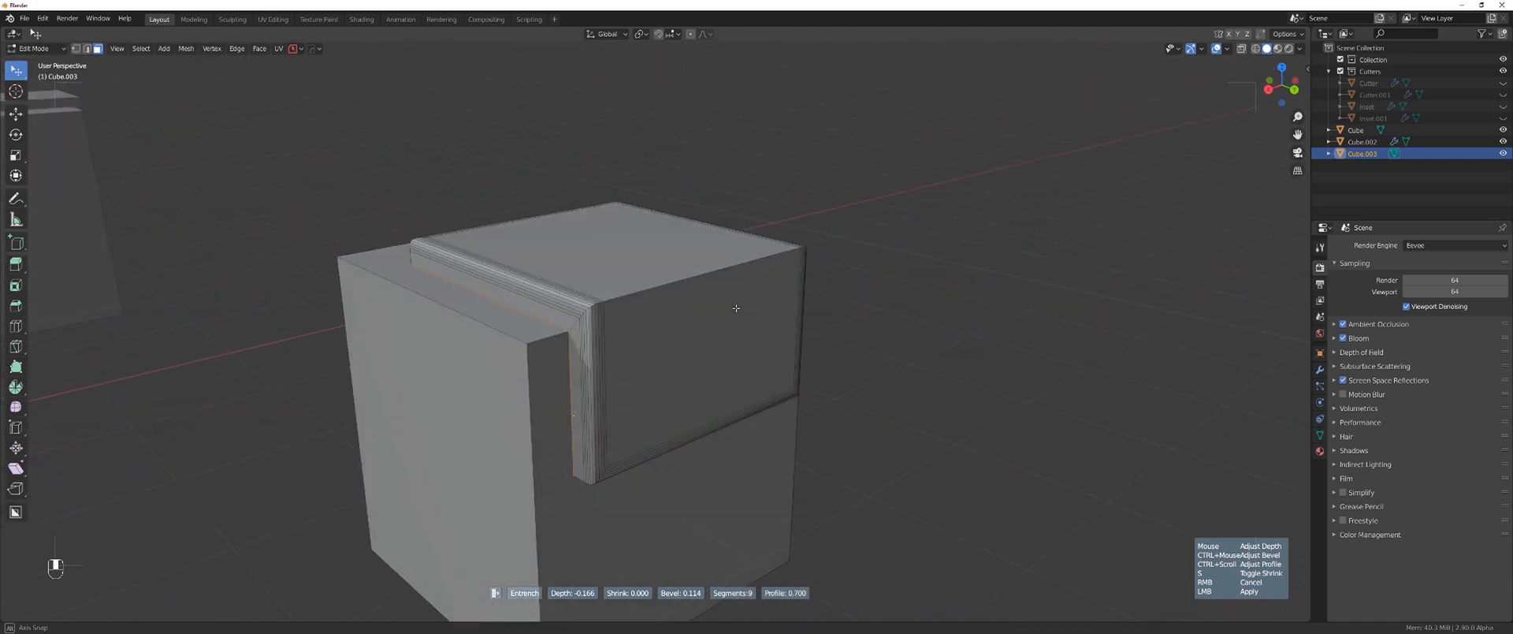
key("ctrl")
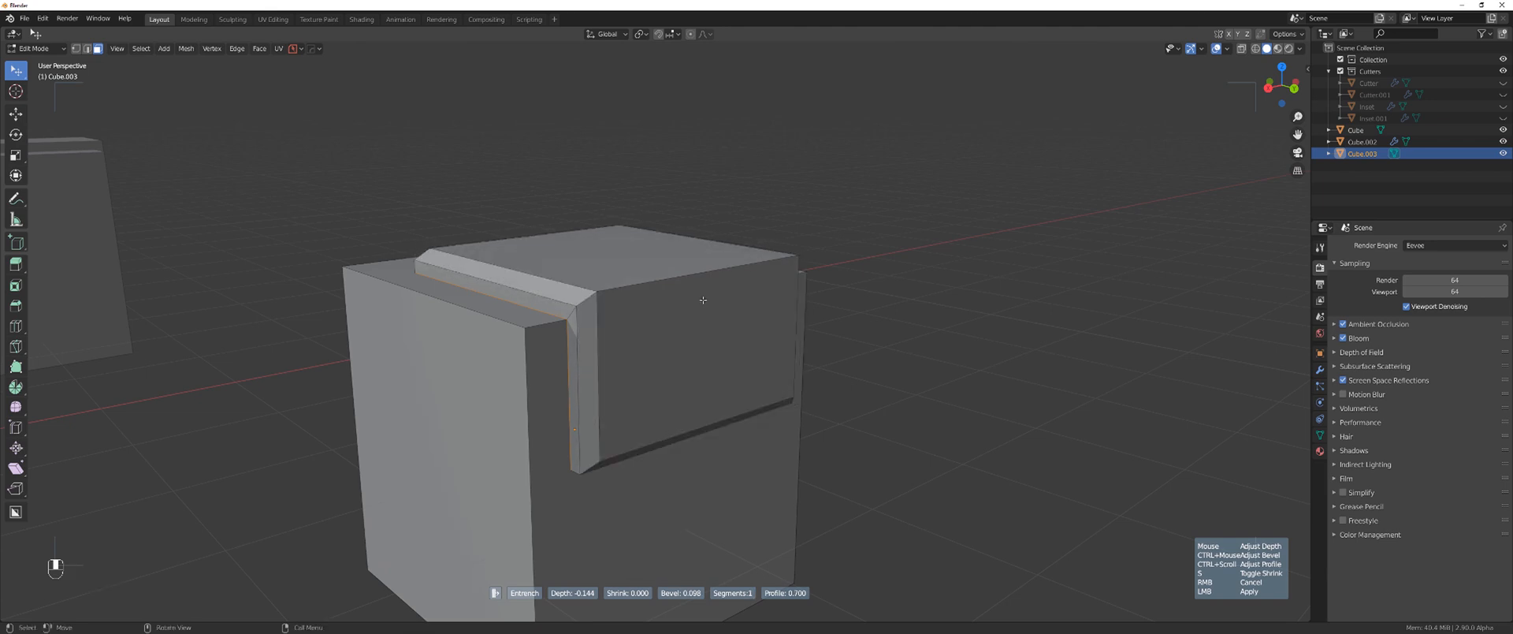
key("Tab")
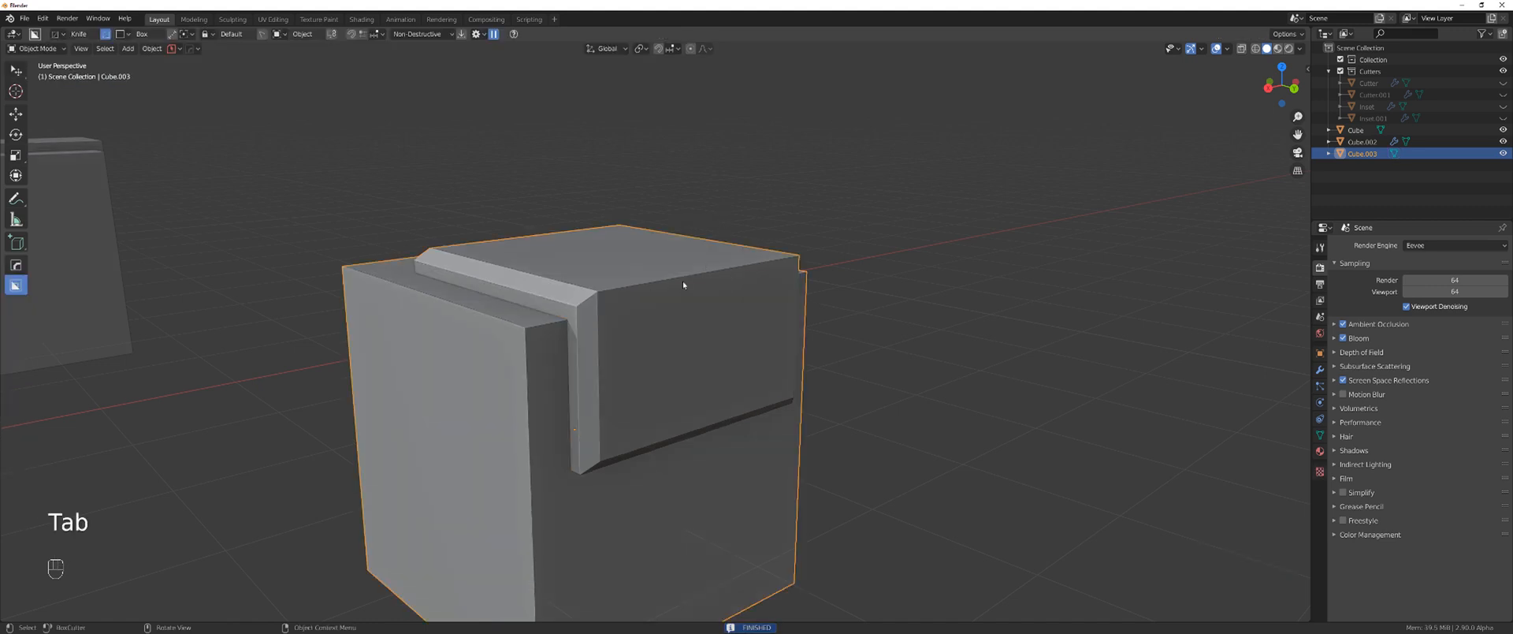
- Start a Panel Face on the top faces to sink a deep sloped square recess
key("Tab")
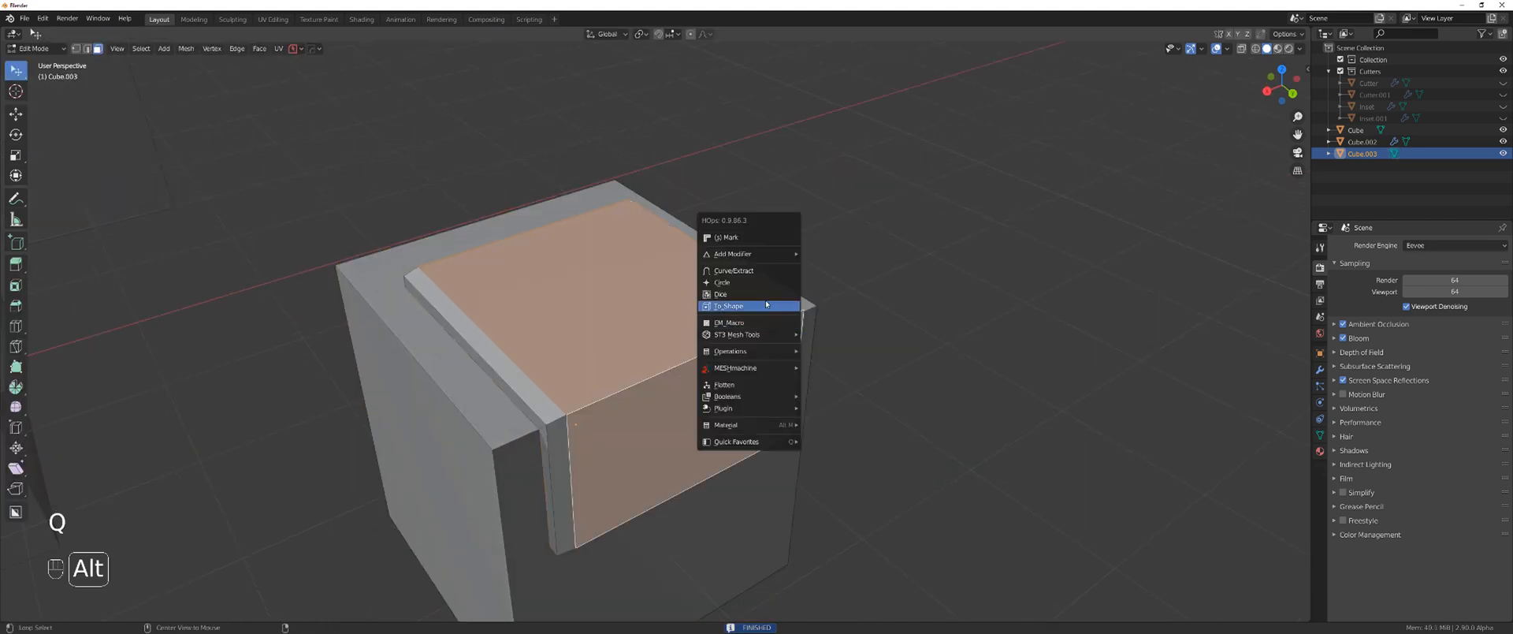
left_click(728, 306)
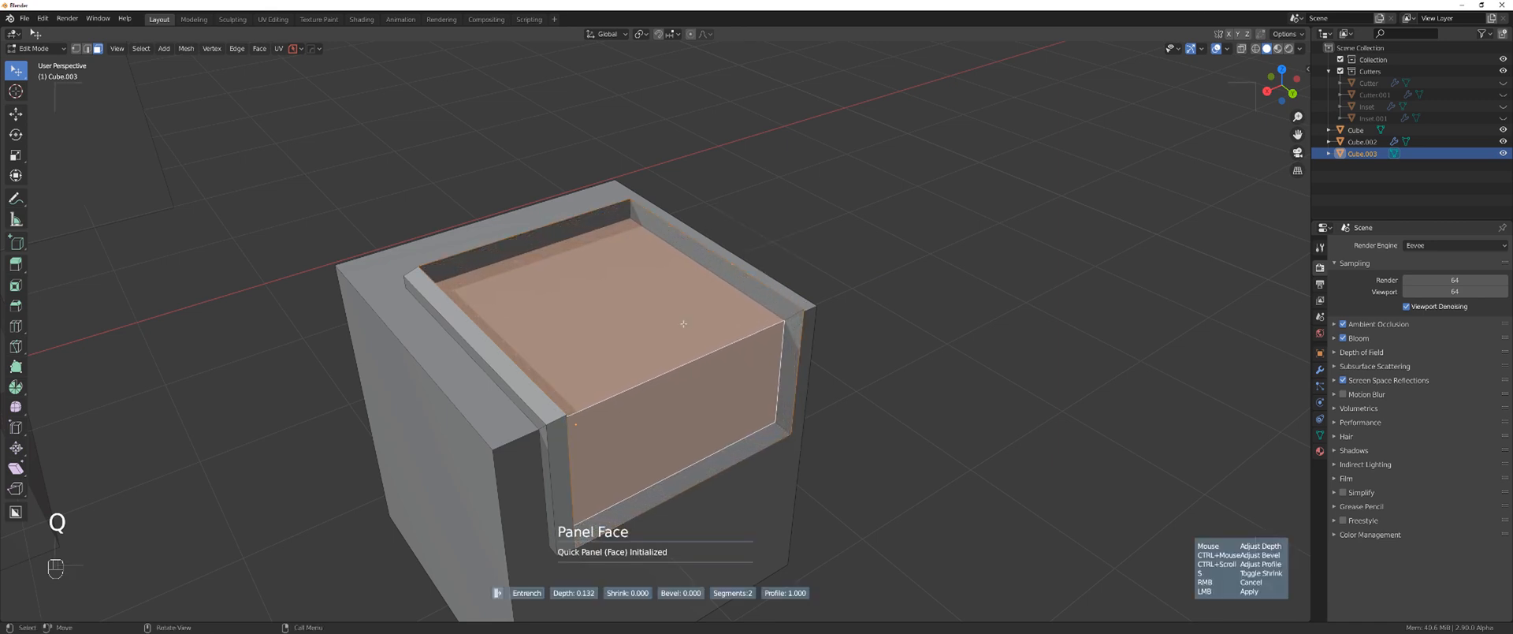
mouse_move(700, 324)
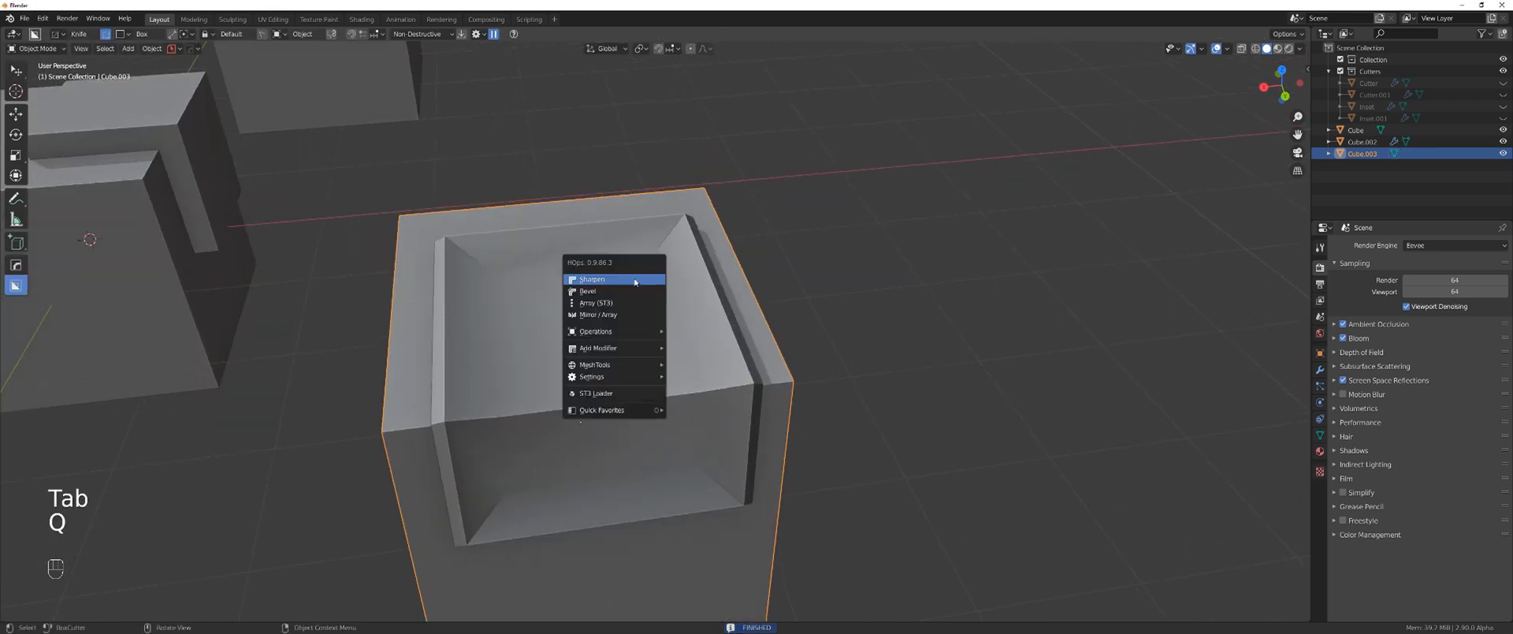
- Add a Hard Ops bevel modifier to the recessed cube and enter Edit Mode
left_click(592, 279)
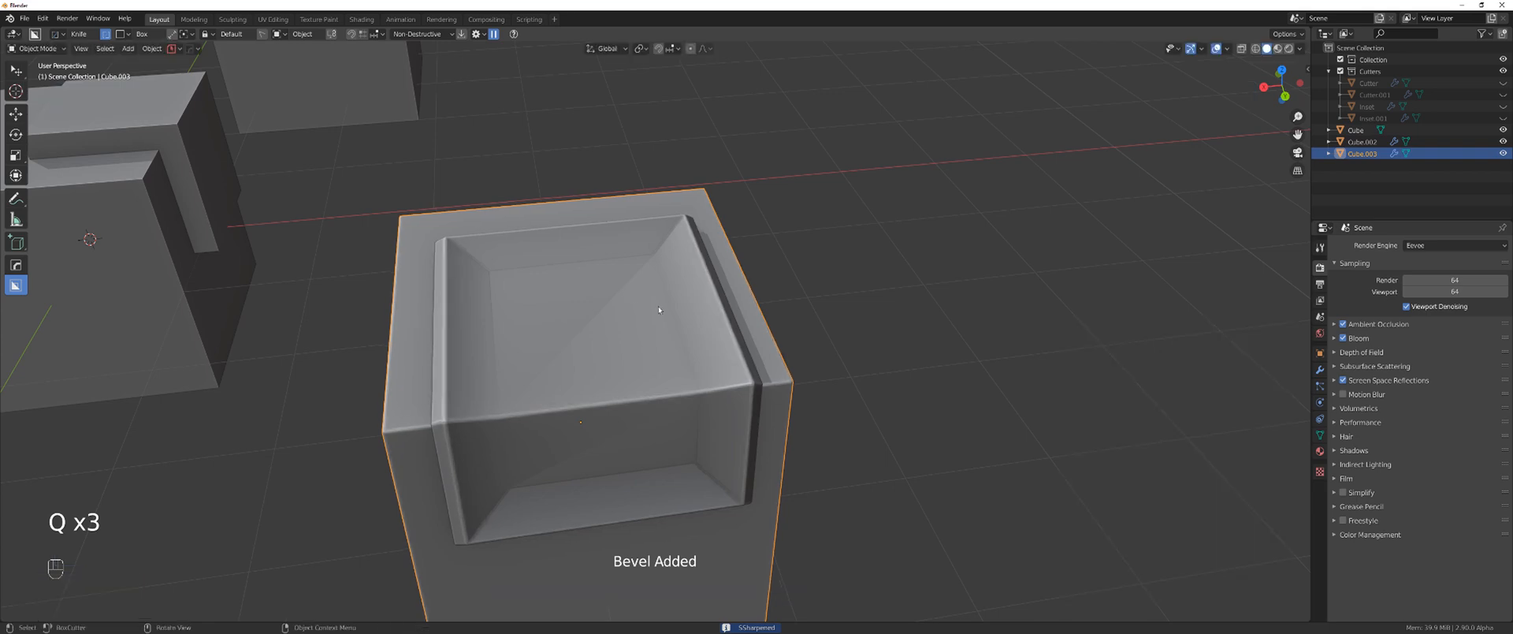
key("Tab")
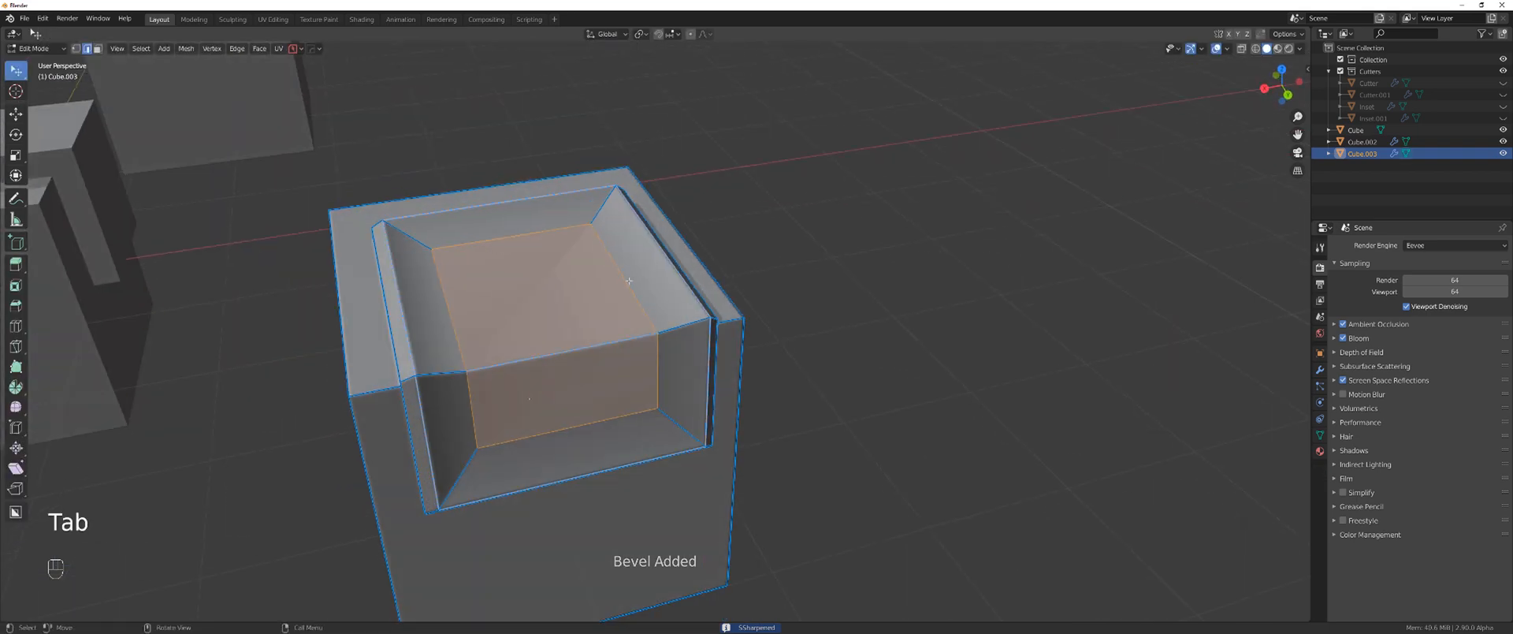
key("Tab")
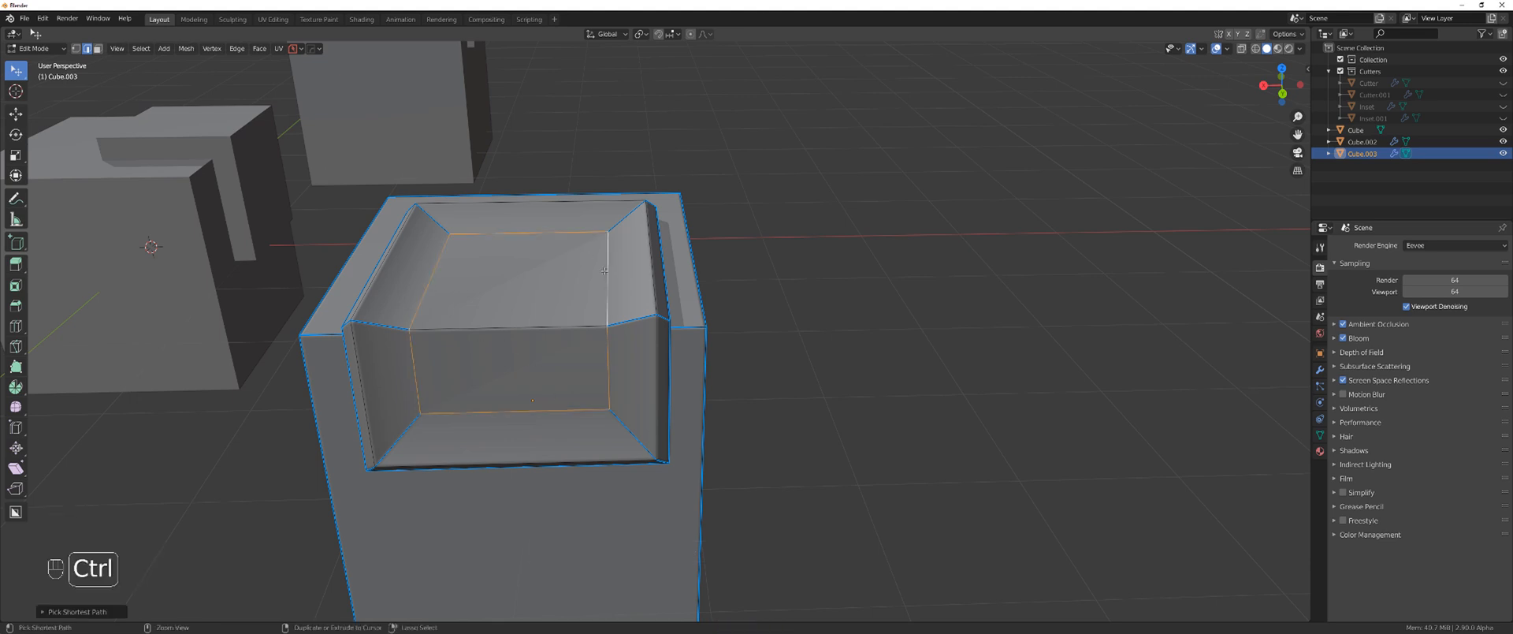
- Mark the recess and border edge loops sharp, check the bevel, then re-enter Edit Mode
key("Tab")
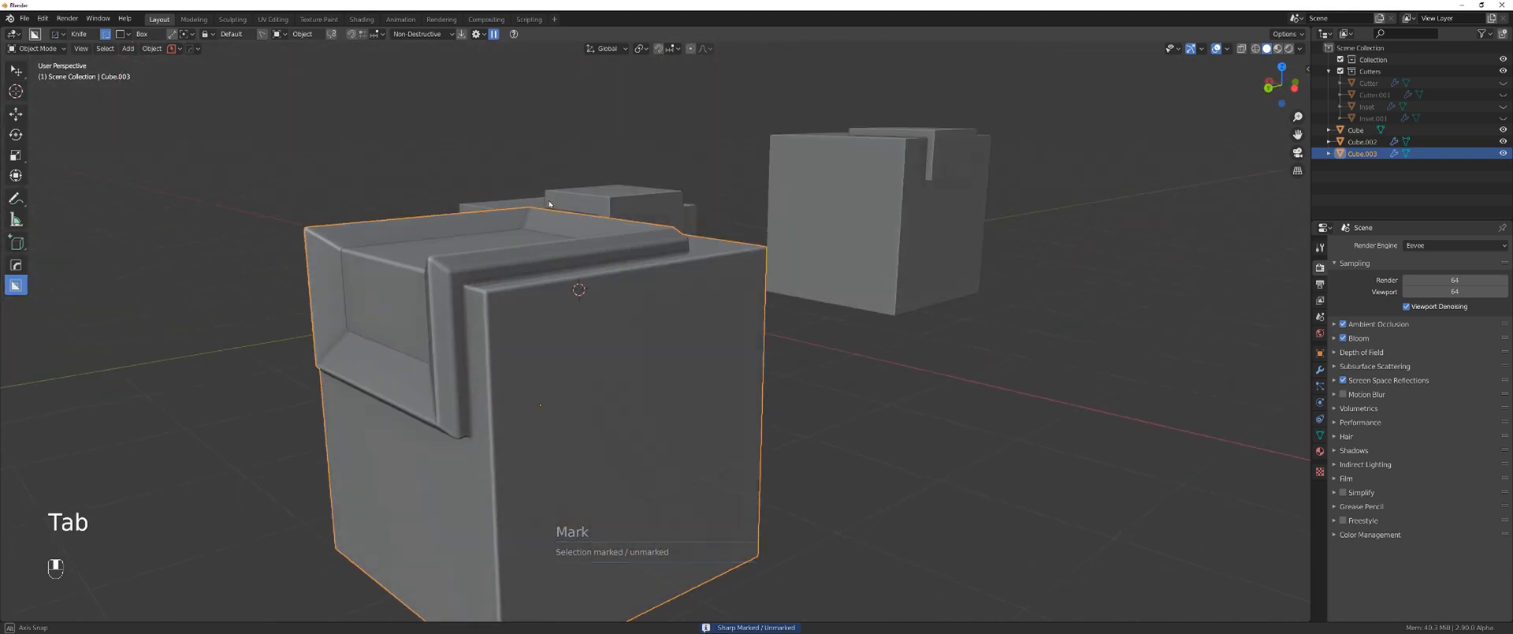
key("Tab")
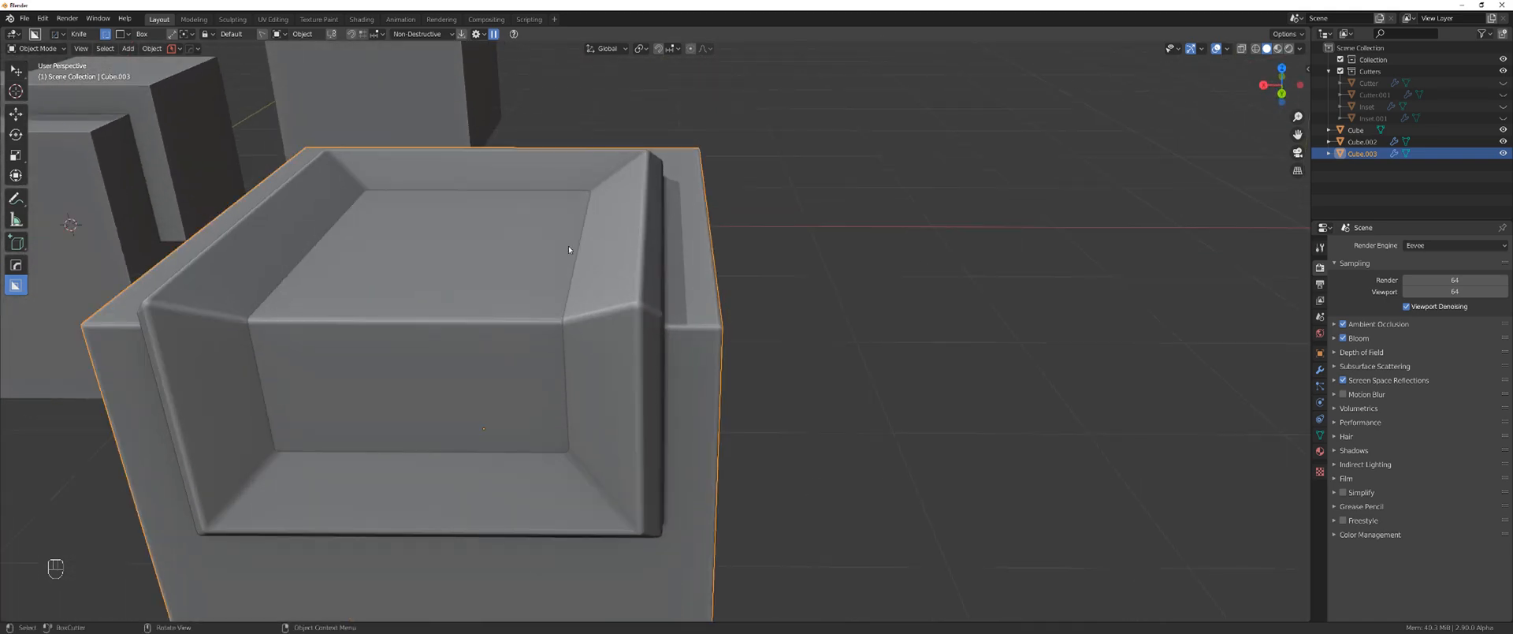
key("Tab")
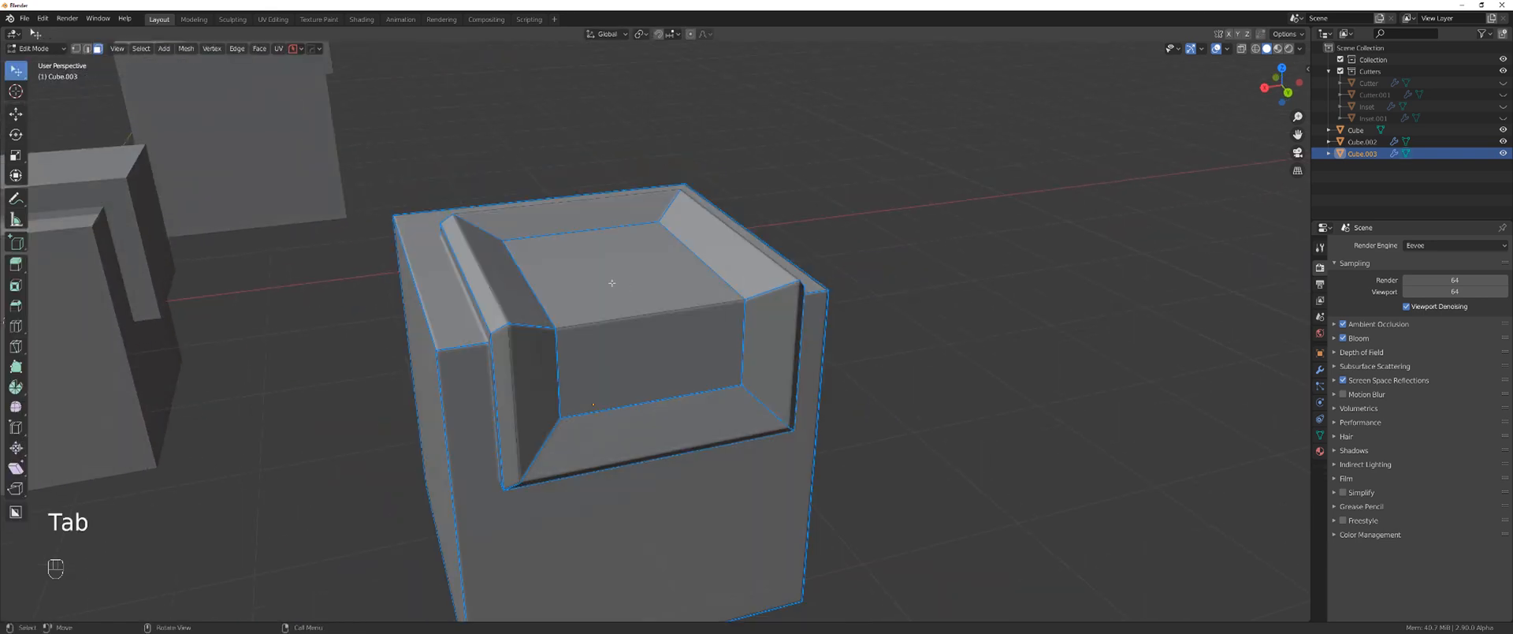
- Inset the recess floor and raise it into a block with Panel Face
key("i")
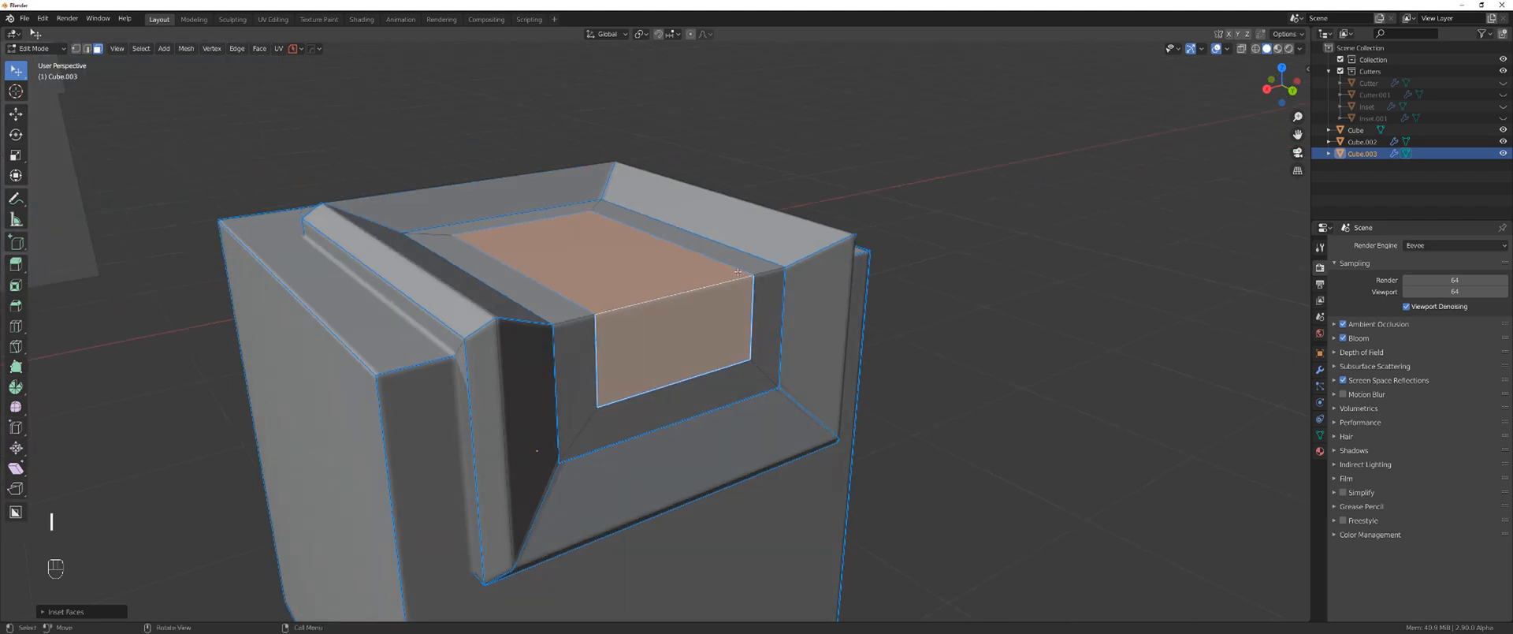
key("q")
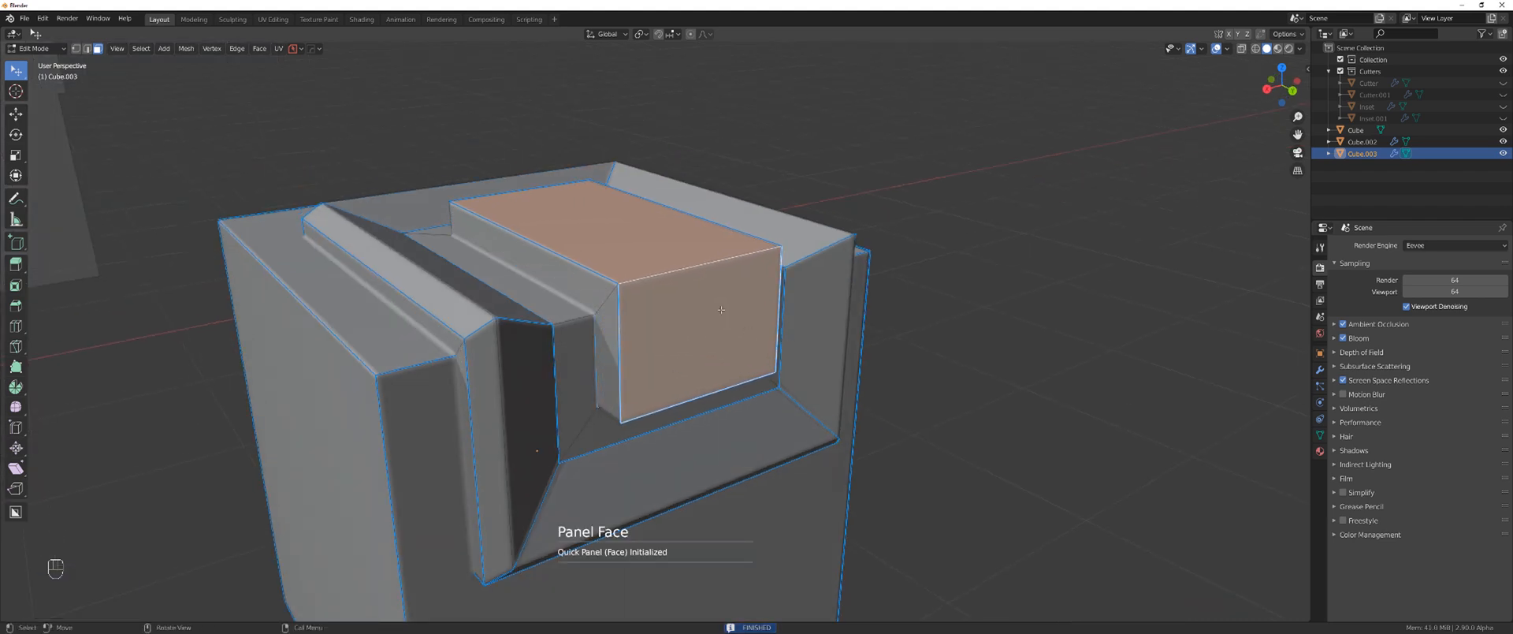
key("ctrl+z")
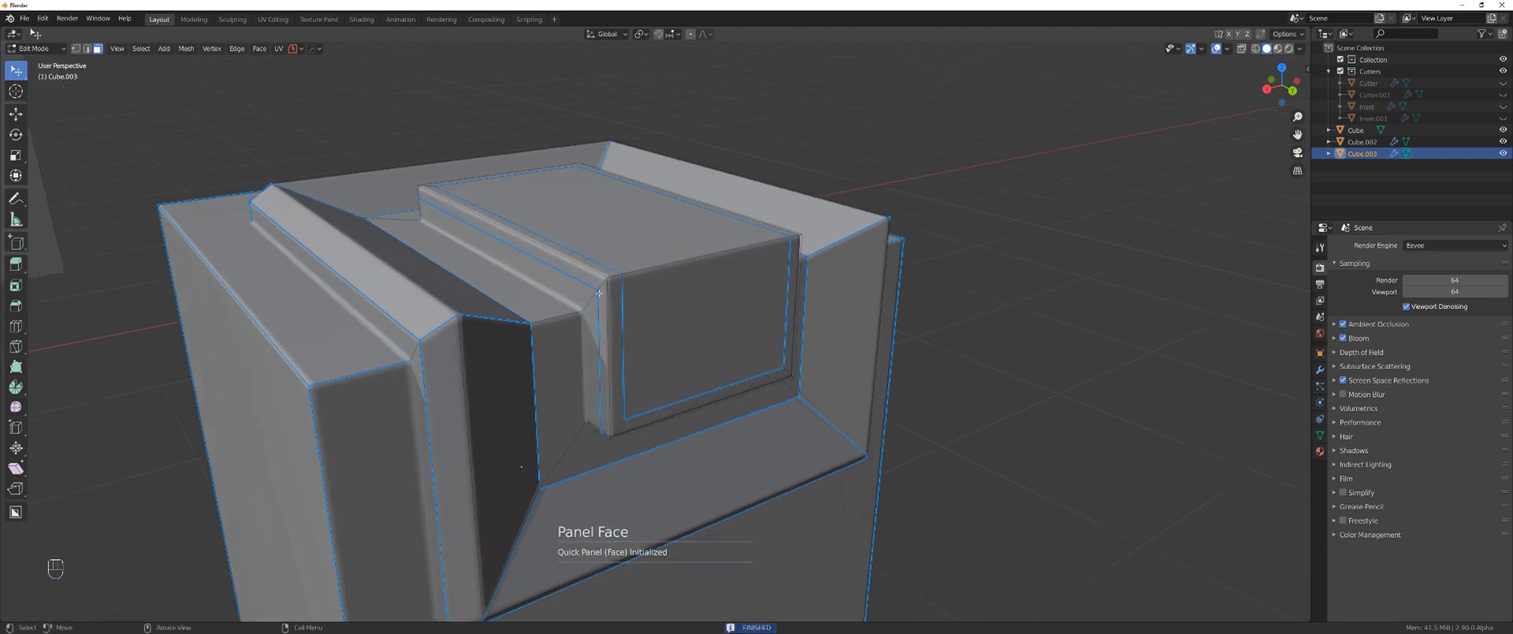
- Give the block's faces a ridged, stepped panel profile and return to object mode
left_click(663, 299)
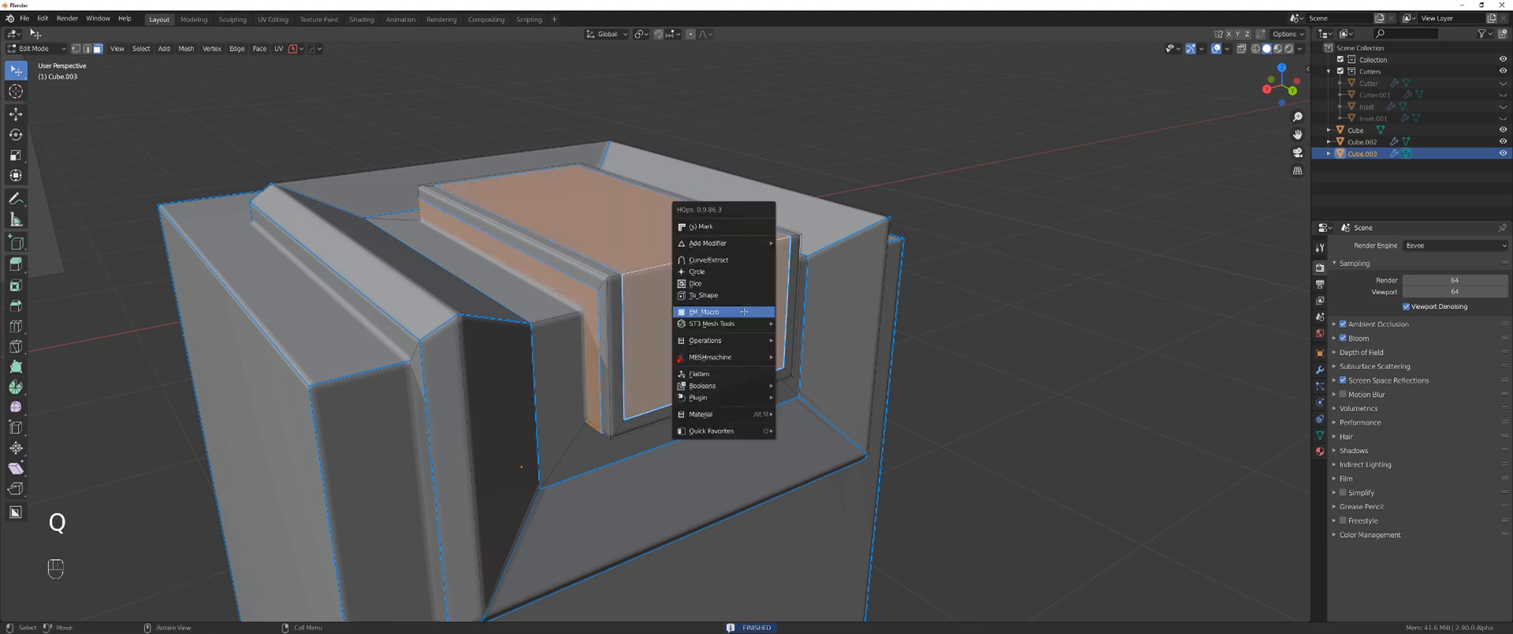
left_click(704, 311)
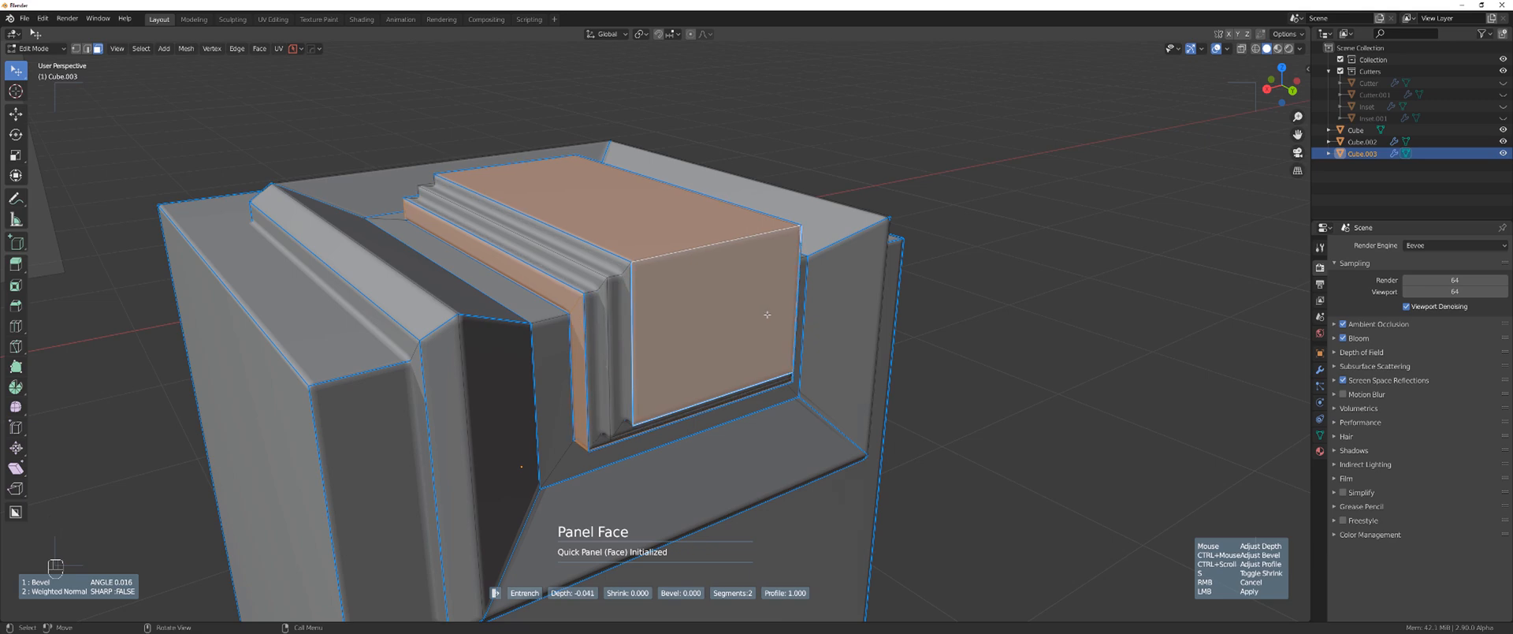
key("Tab")
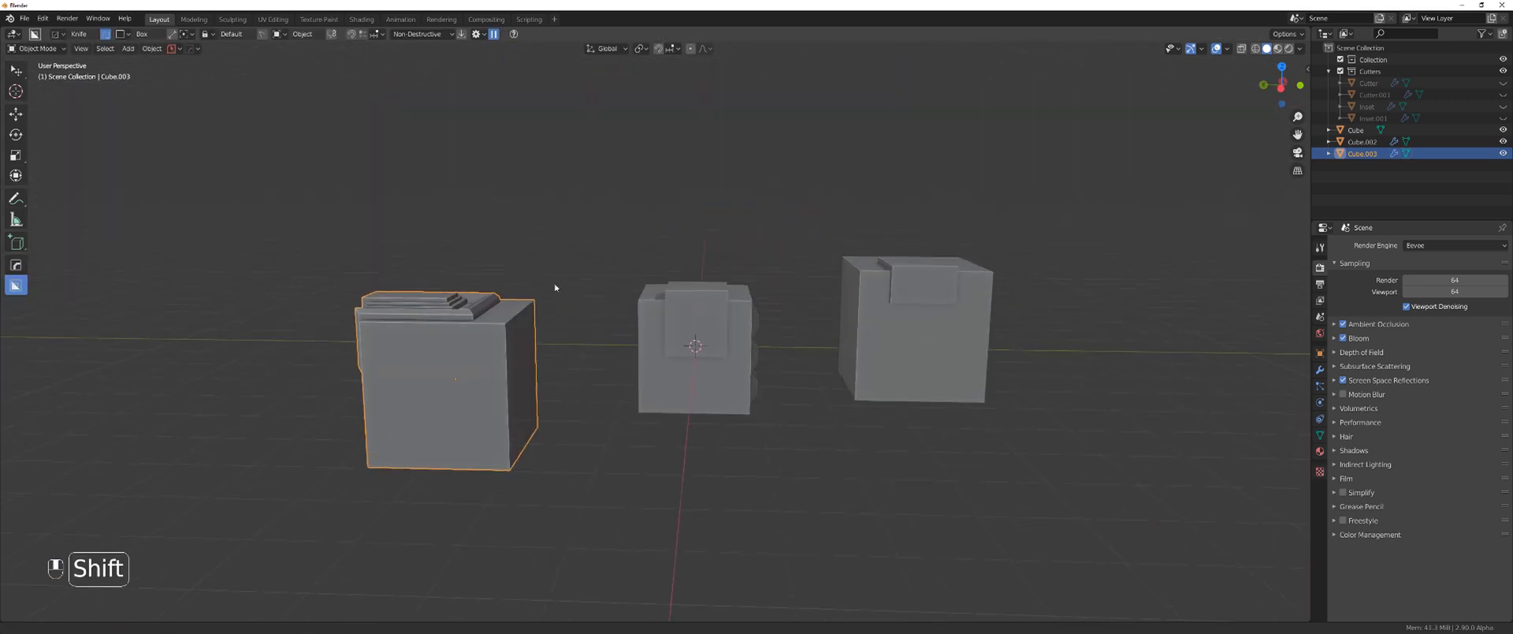
left_click_drag(555, 288, 717, 251)
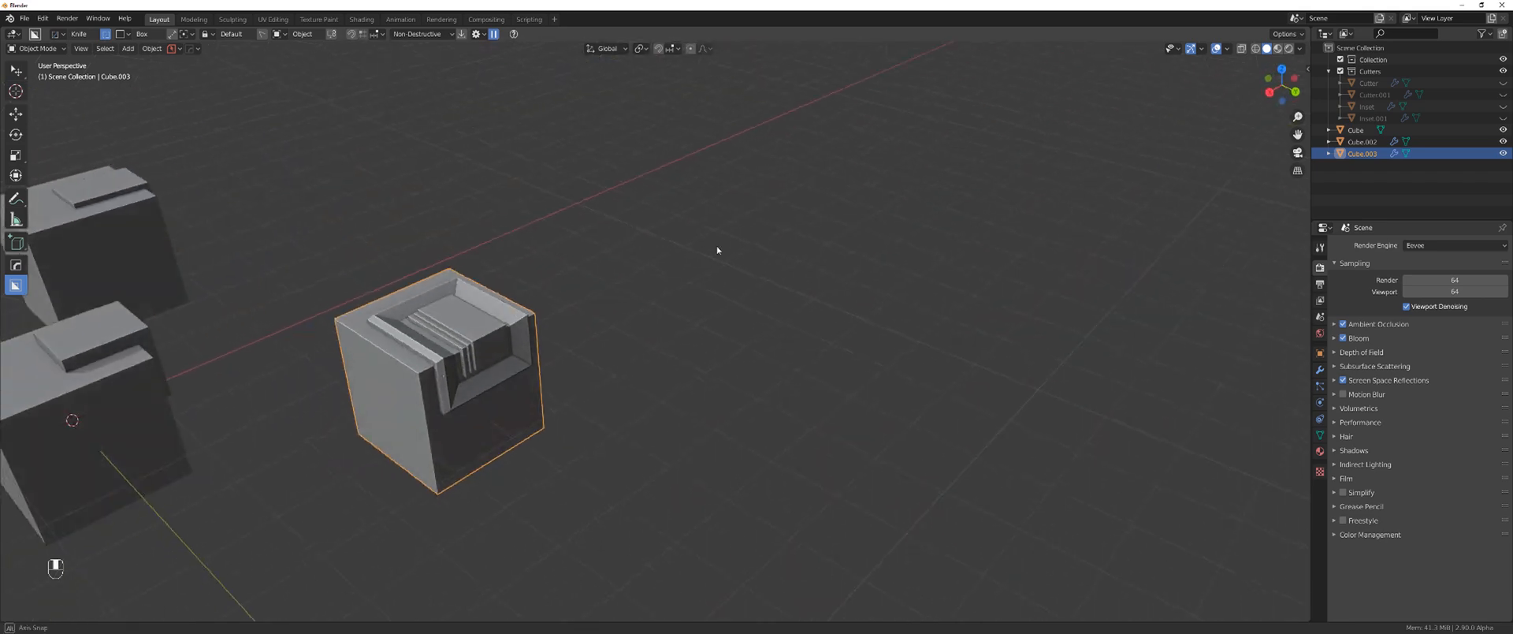
left_click_drag(717, 251, 645, 249)
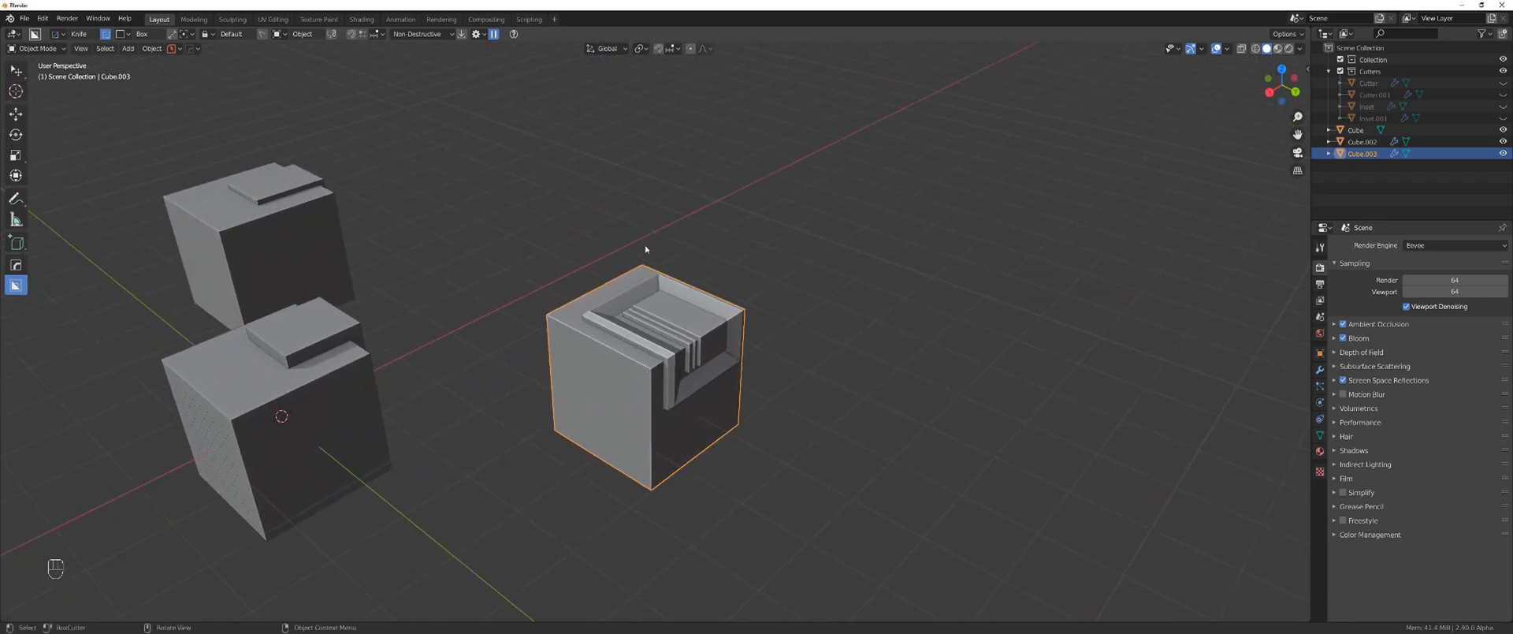